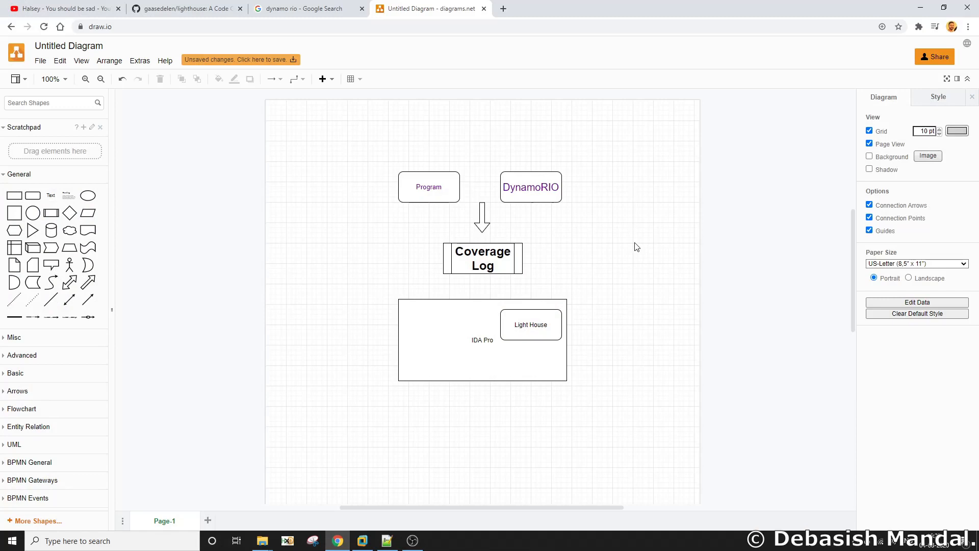
{"action": "mouse_move", "coordinate": [647, 233]}
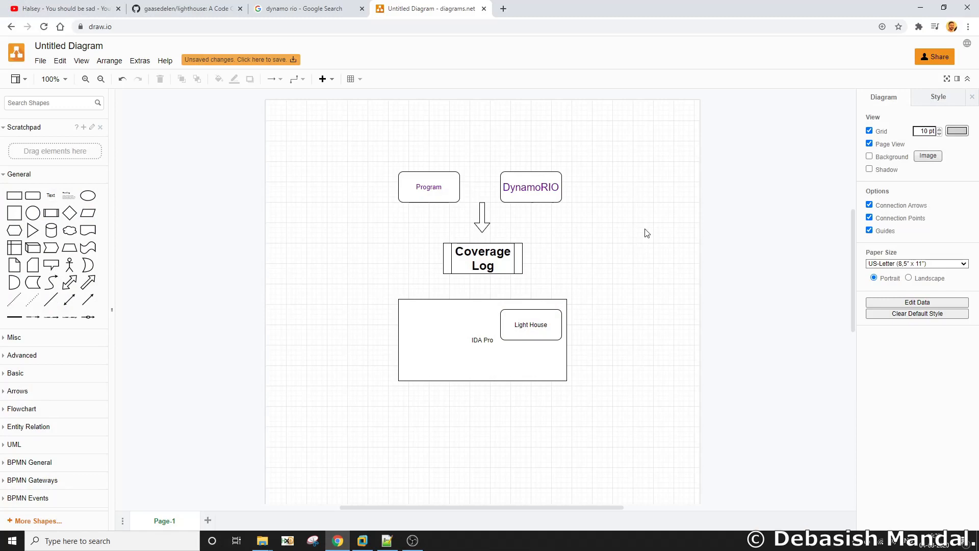
{"action": "mouse_move", "coordinate": [633, 176]}
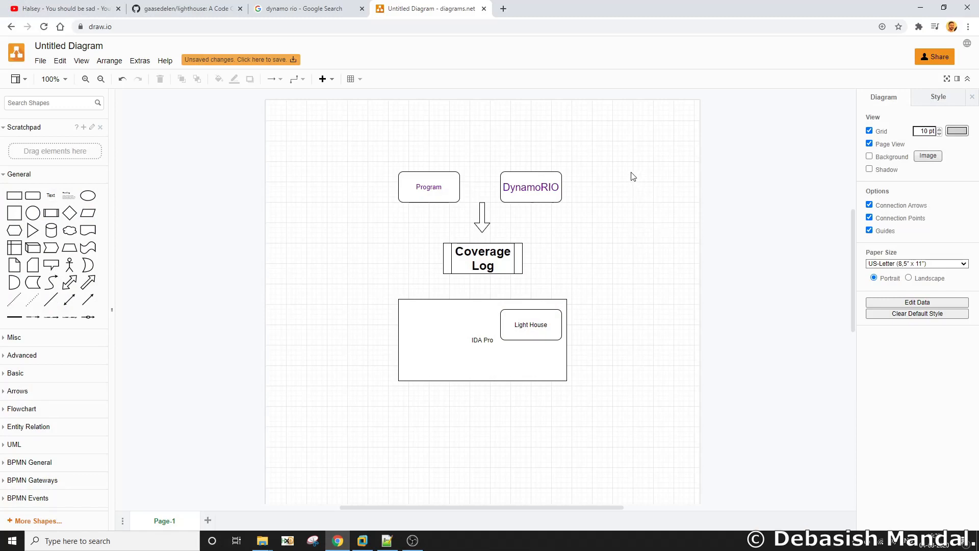
{"action": "mouse_move", "coordinate": [649, 115]}
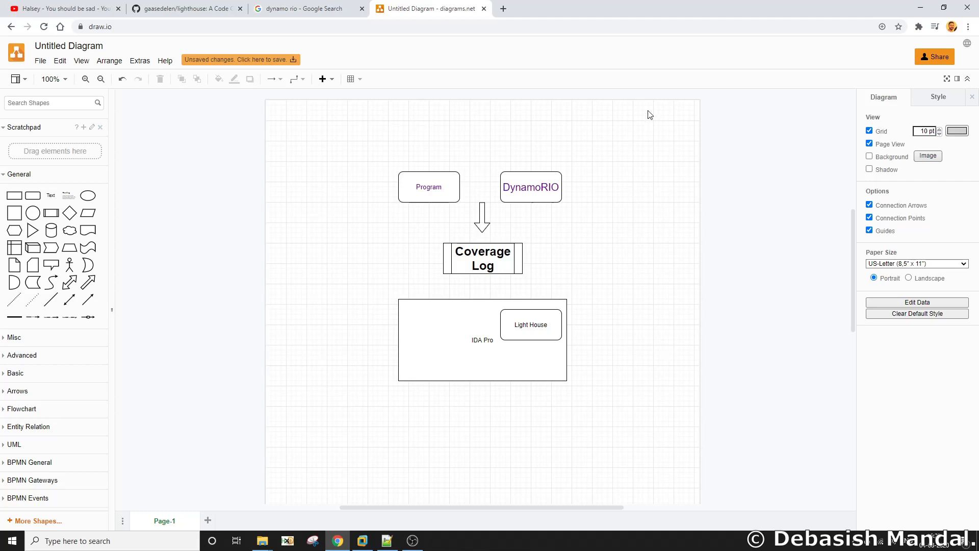
{"action": "mouse_move", "coordinate": [651, 145]}
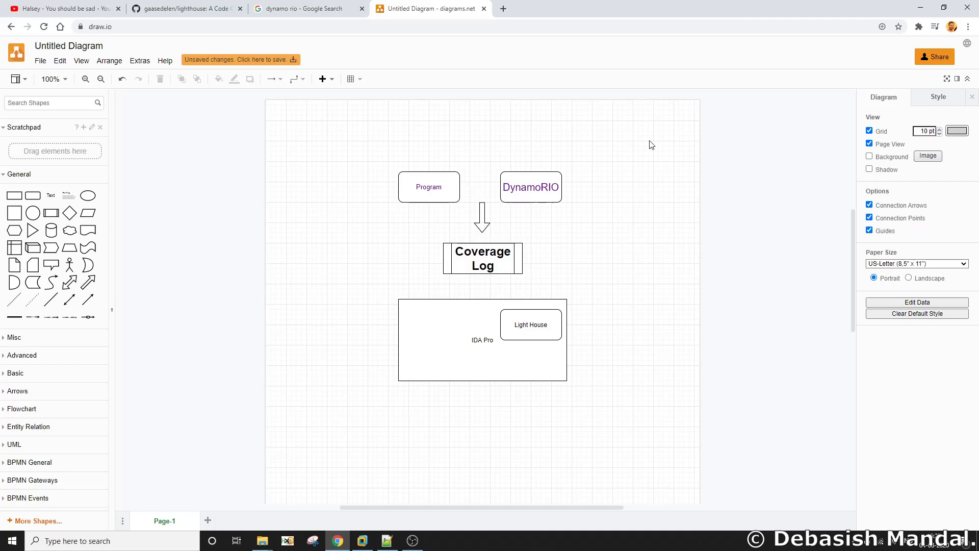
{"action": "mouse_move", "coordinate": [644, 145]}
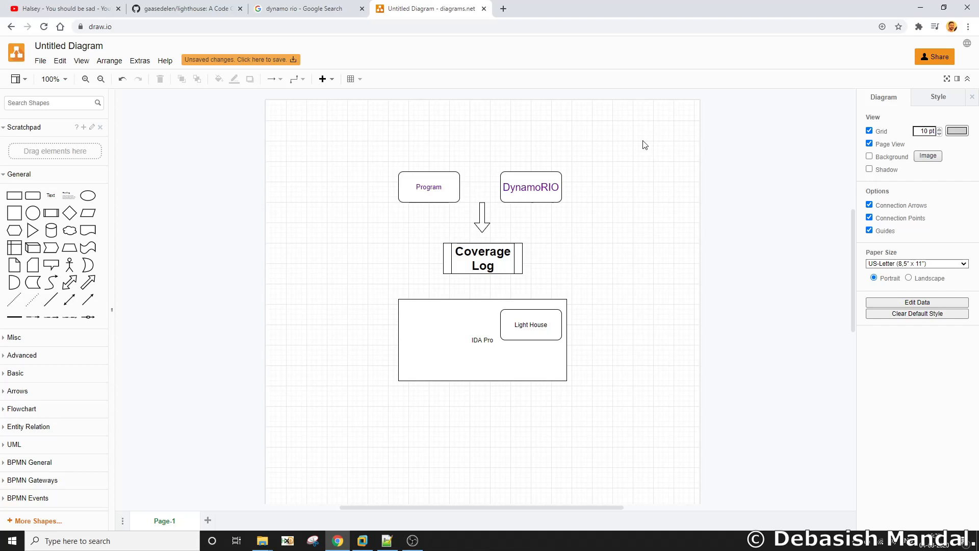
{"action": "mouse_move", "coordinate": [597, 222]}
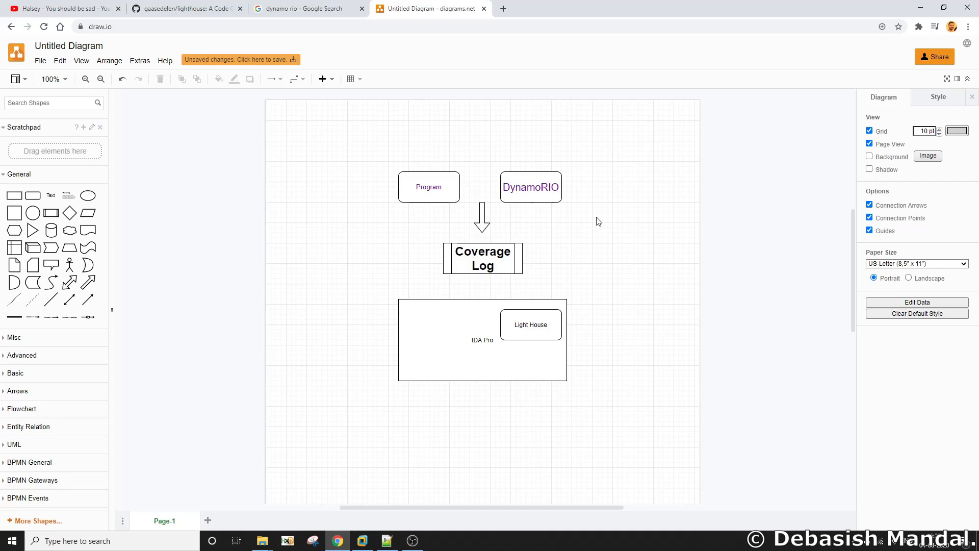
{"action": "mouse_move", "coordinate": [631, 186]}
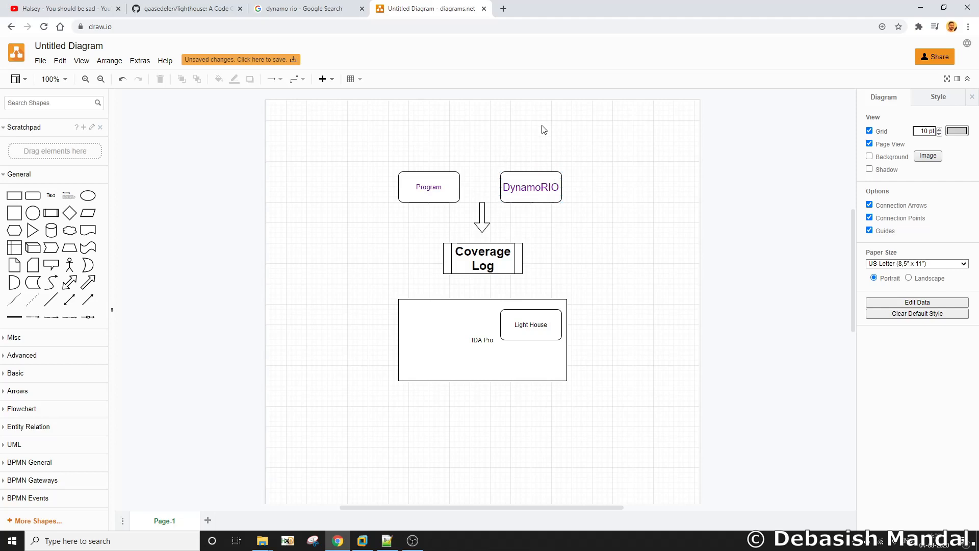
{"action": "mouse_move", "coordinate": [571, 322]}
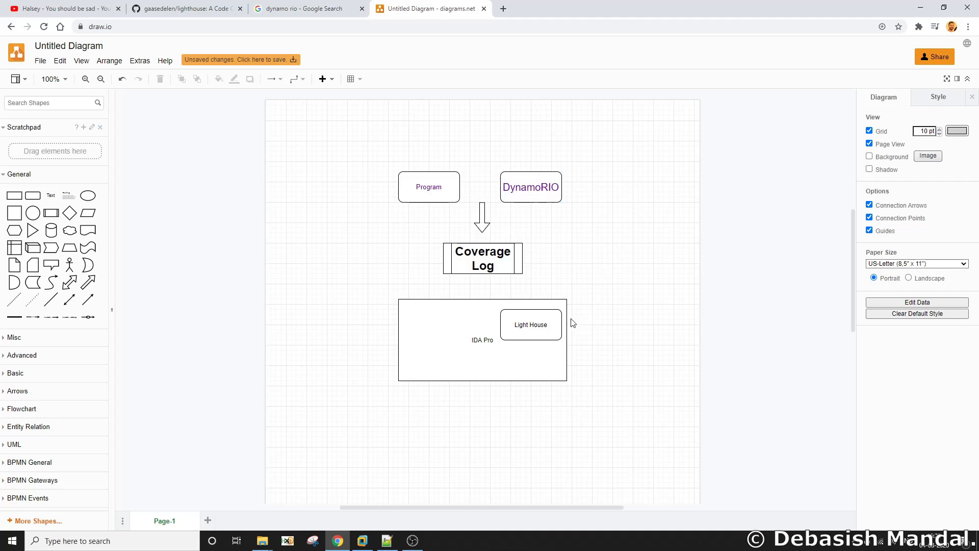
{"action": "mouse_move", "coordinate": [624, 316]}
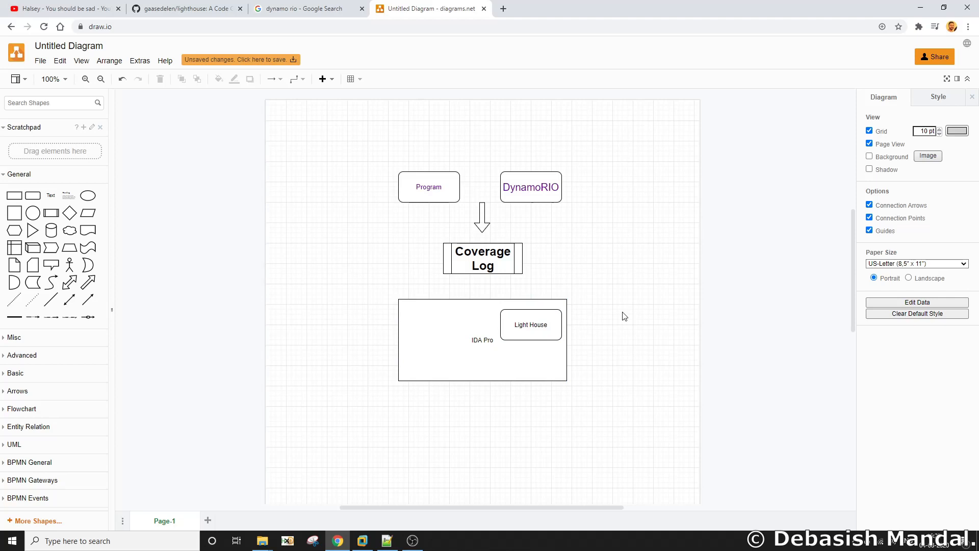
{"action": "mouse_move", "coordinate": [630, 247]}
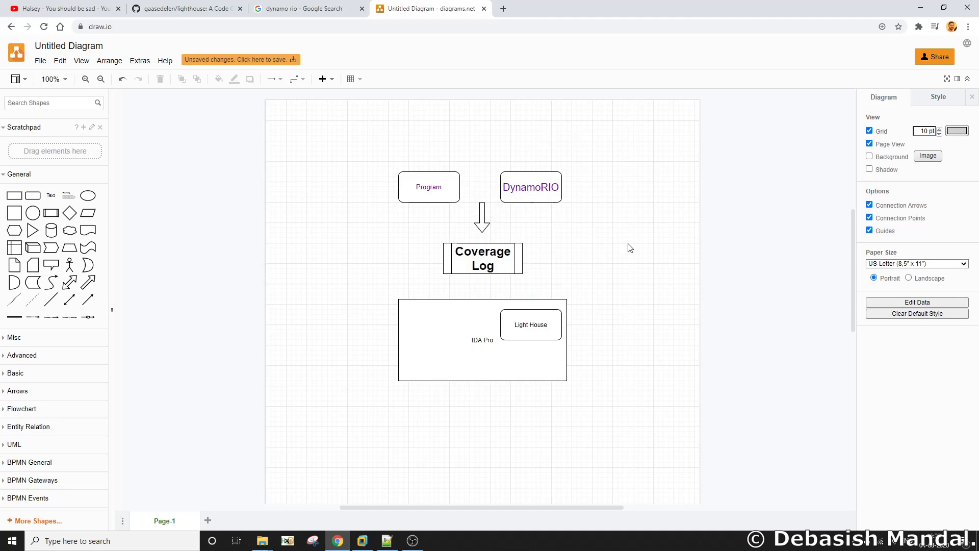
From the DynamoRIO diagram box, return to the search results and open the DynamoRIO/dynamorio GitHub repository
{"action": "left_click", "coordinate": [531, 187]}
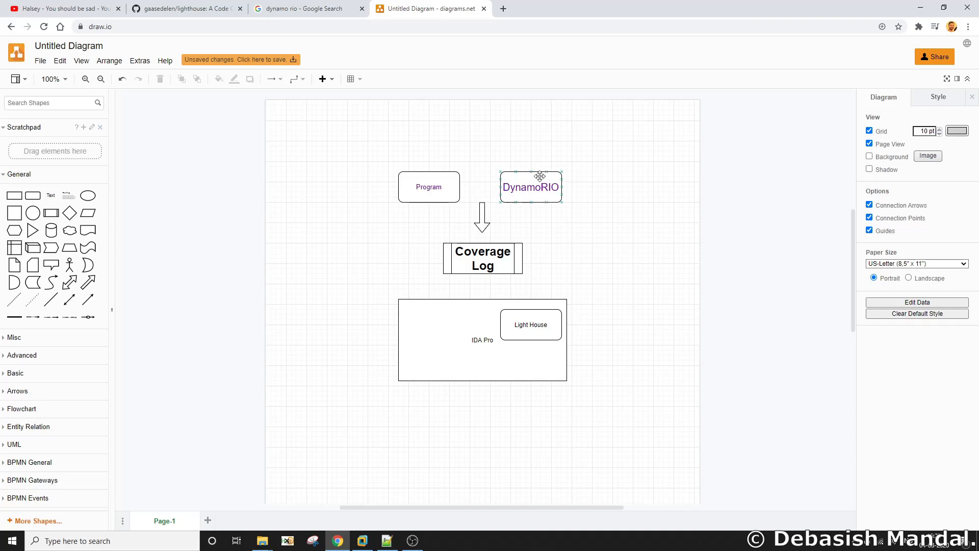
{"action": "left_click", "coordinate": [306, 8]}
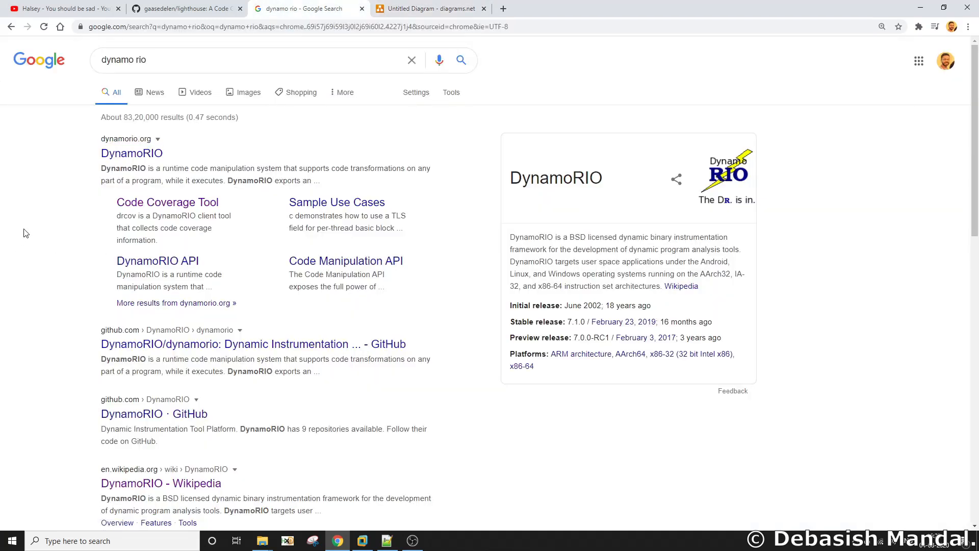
{"action": "mouse_move", "coordinate": [146, 180]}
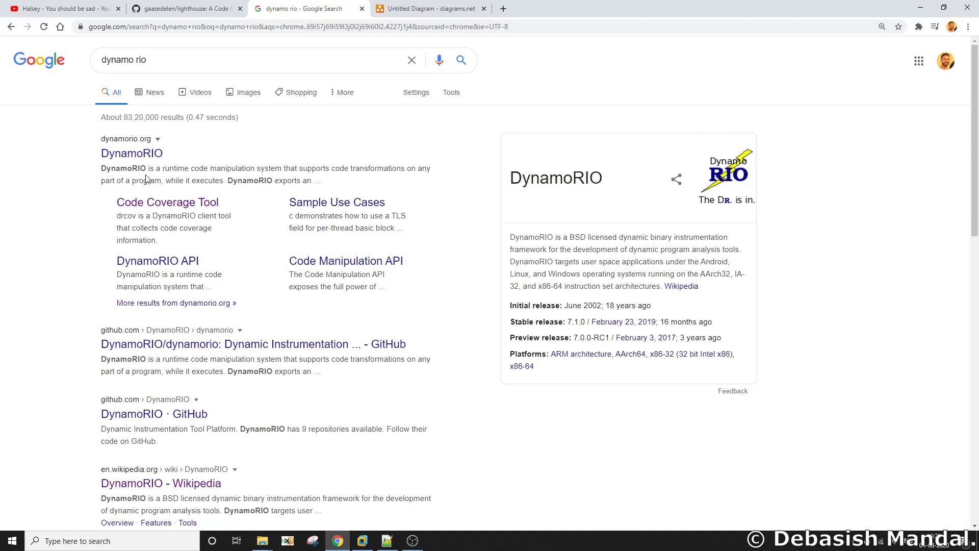
{"action": "mouse_move", "coordinate": [246, 171]}
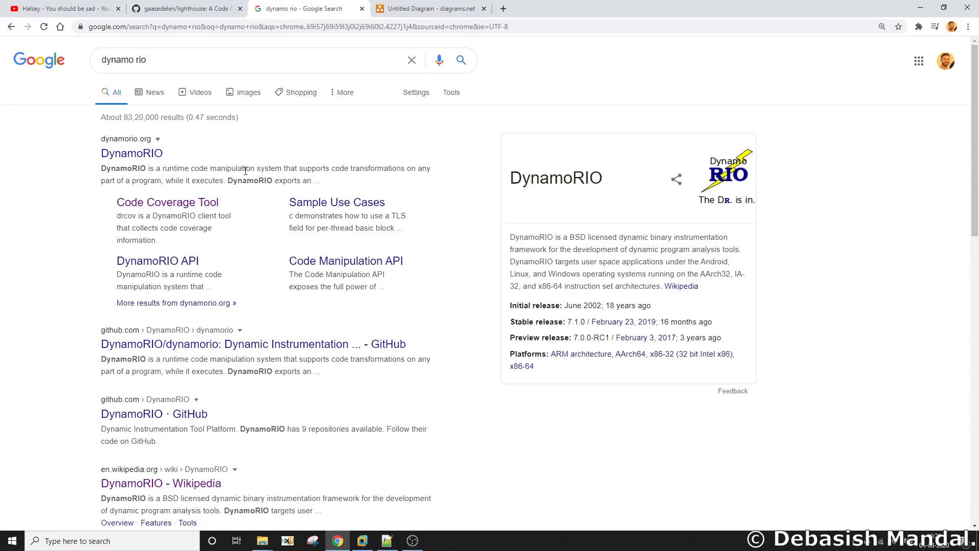
{"action": "mouse_move", "coordinate": [435, 170]}
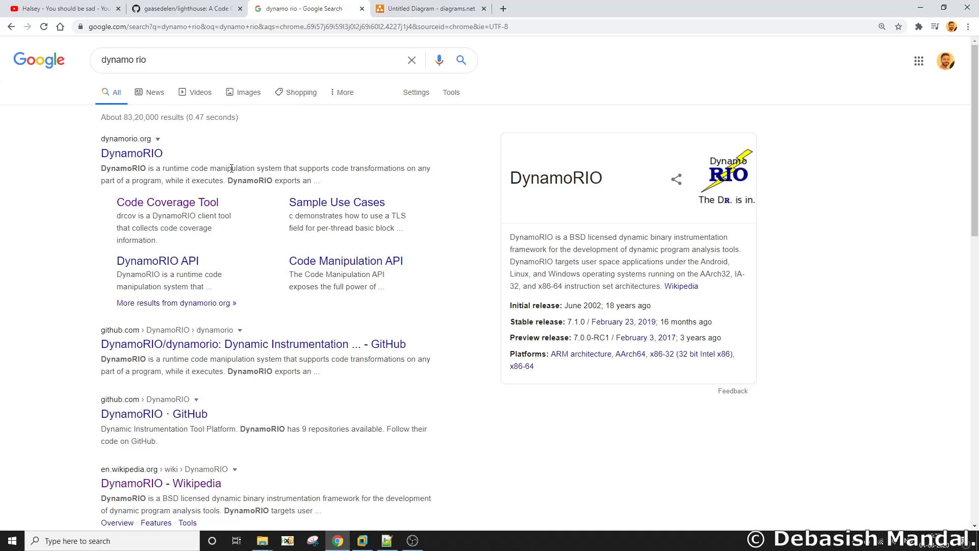
{"action": "scroll", "scroll_direction": "down", "scroll_amount": 3}
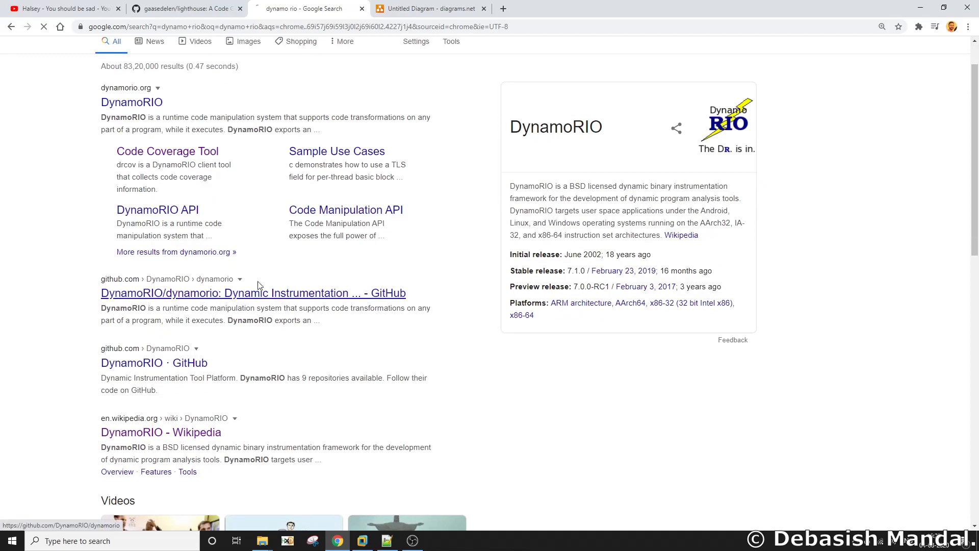
{"action": "left_click", "coordinate": [253, 293]}
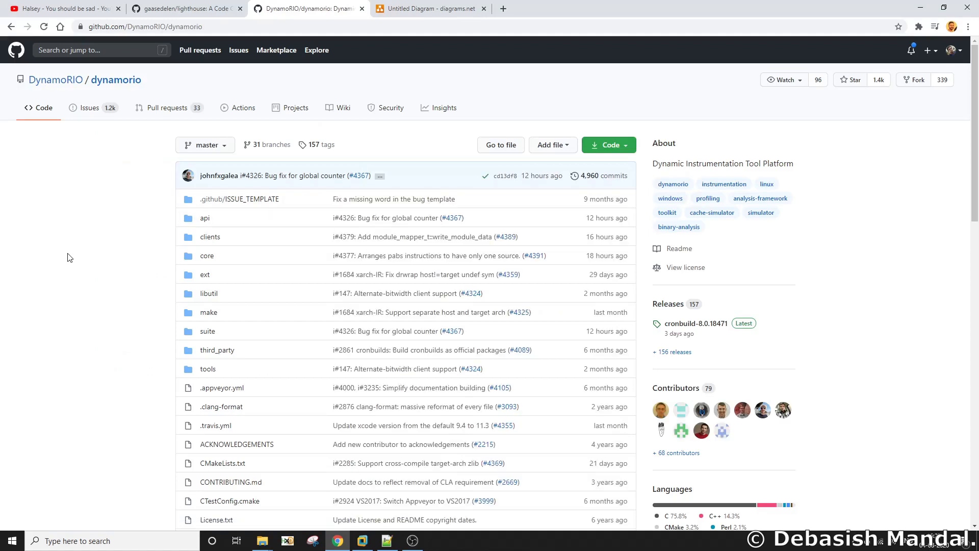
{"action": "mouse_move", "coordinate": [88, 249]}
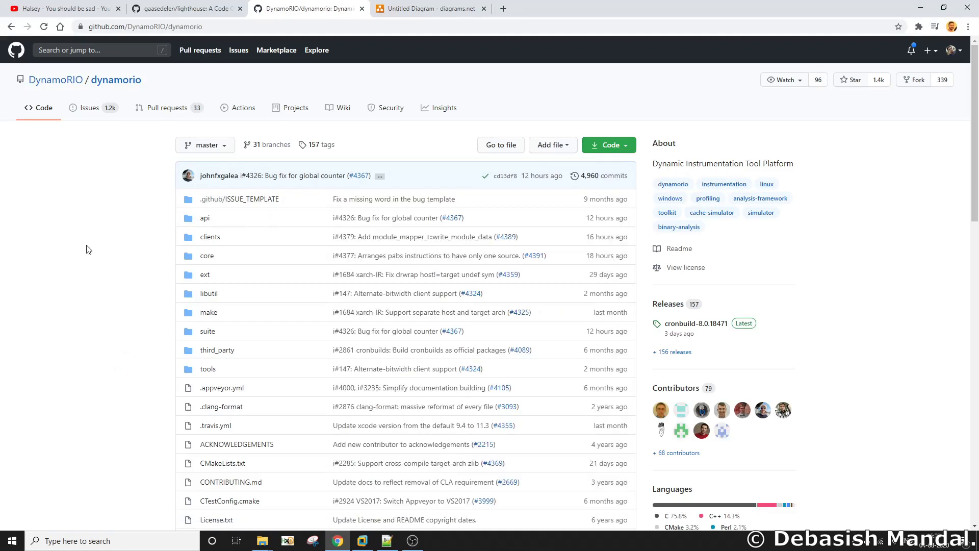
Open the cronbuild-8.0.18471 release from the repository's Releases section
{"action": "scroll", "scroll_direction": "down", "scroll_amount": 3}
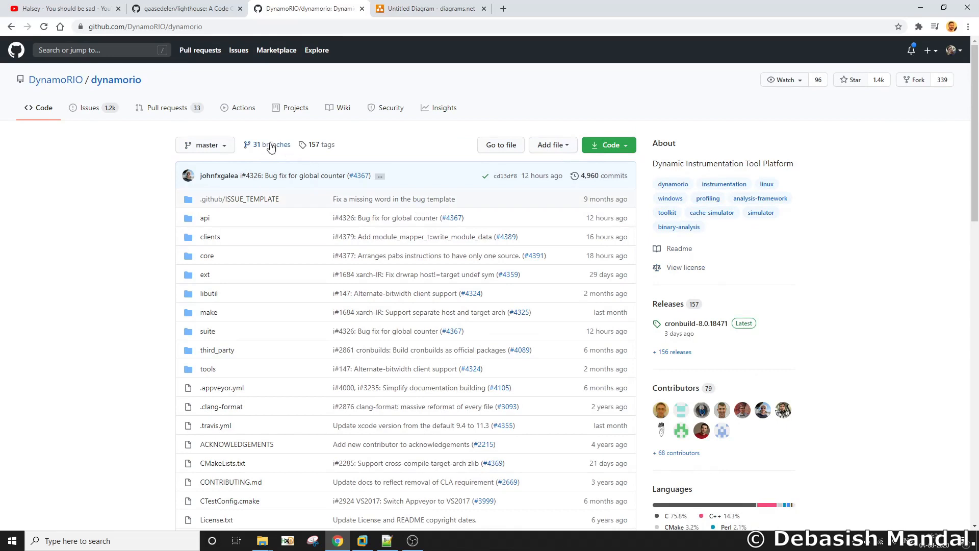
{"action": "mouse_move", "coordinate": [243, 107]}
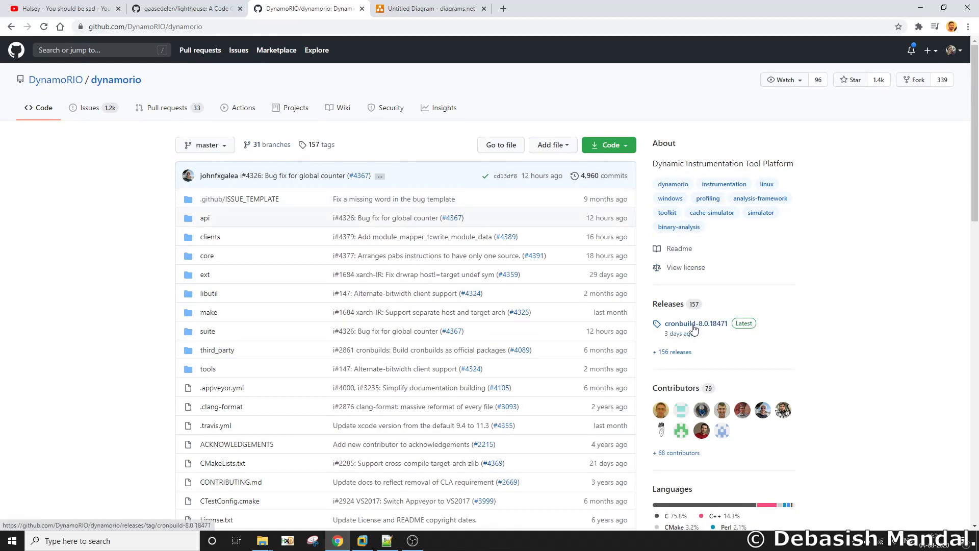
{"action": "mouse_move", "coordinate": [700, 325]}
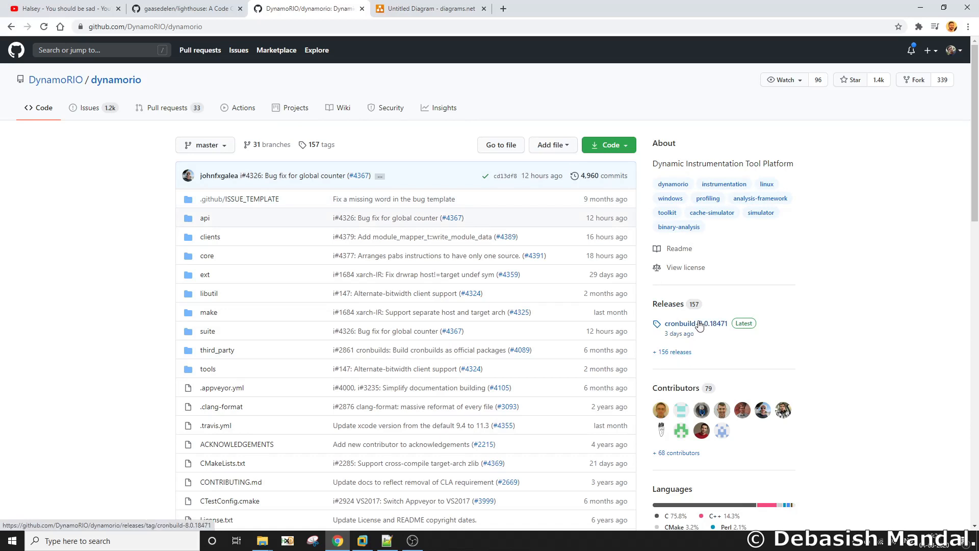
{"action": "mouse_move", "coordinate": [695, 327]}
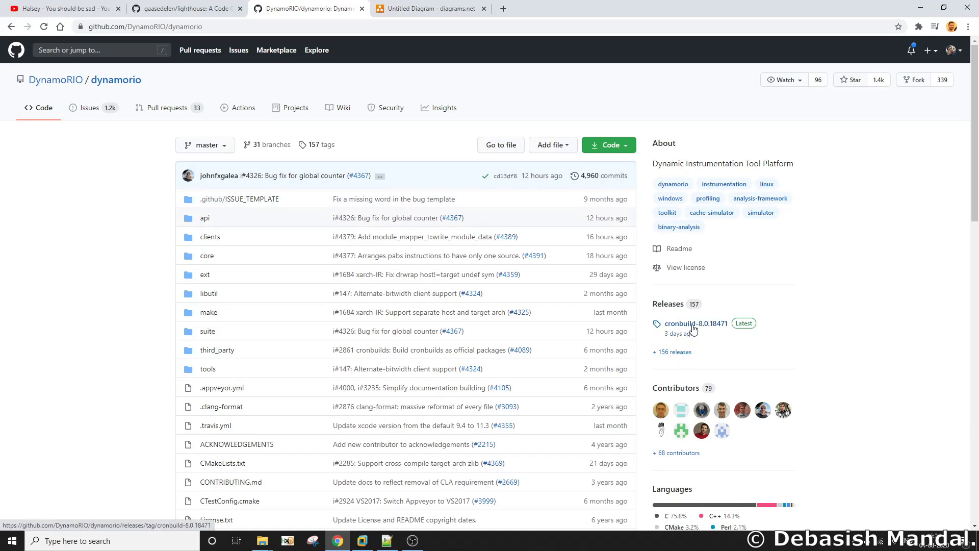
{"action": "left_click", "coordinate": [695, 323]}
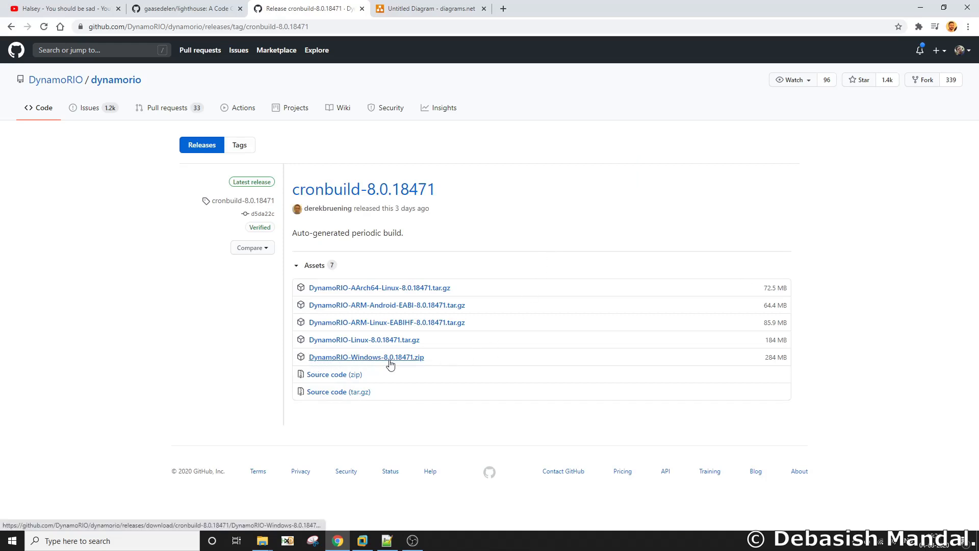
{"action": "mouse_move", "coordinate": [409, 361]}
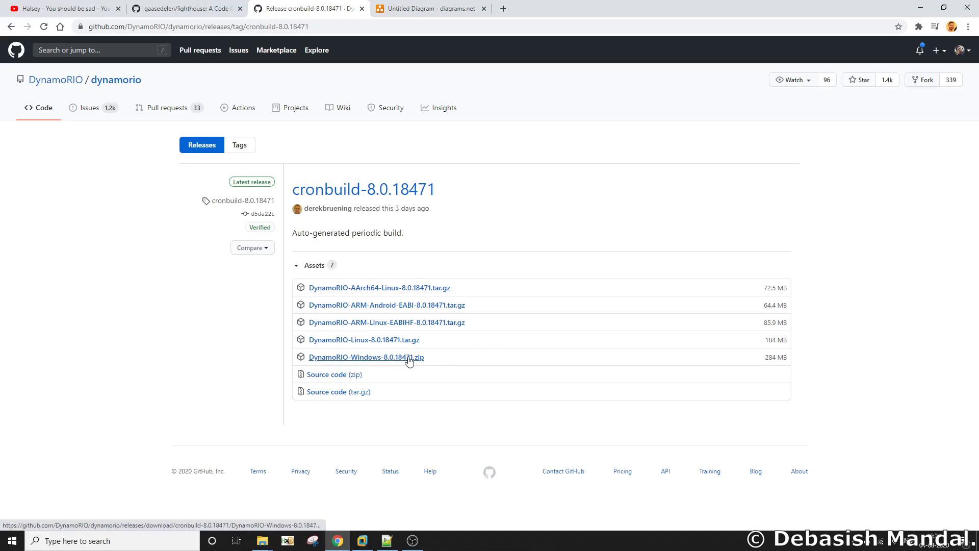
{"action": "mouse_move", "coordinate": [425, 362]}
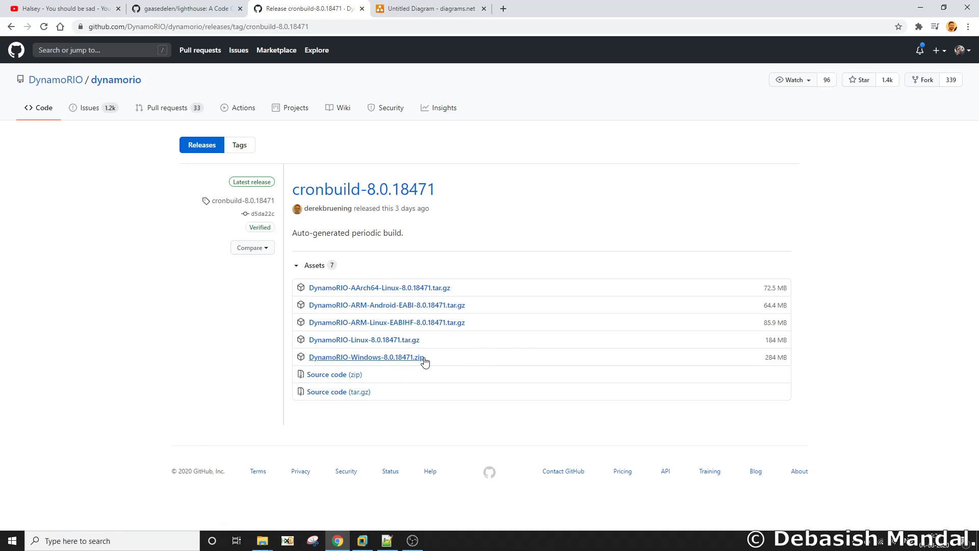
{"action": "mouse_move", "coordinate": [452, 358]}
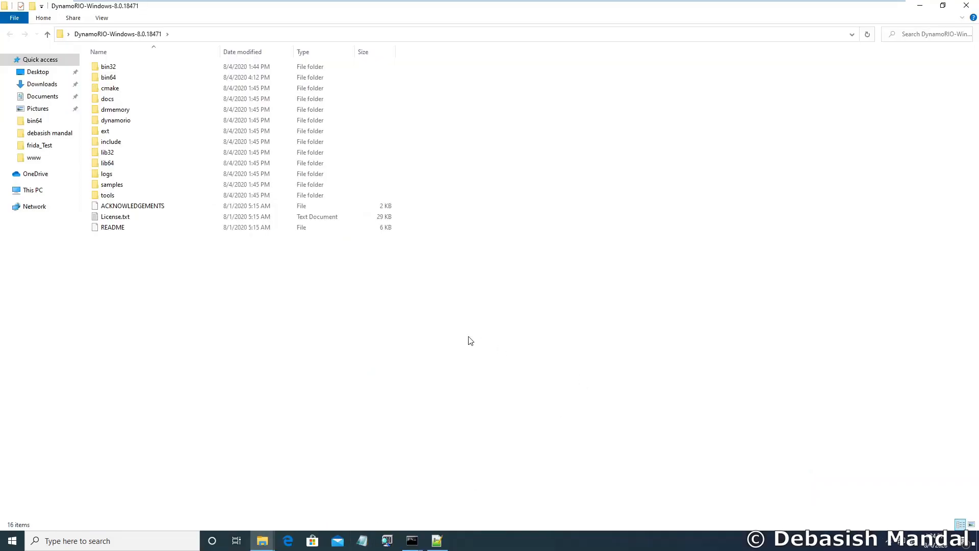
{"action": "mouse_move", "coordinate": [171, 285]}
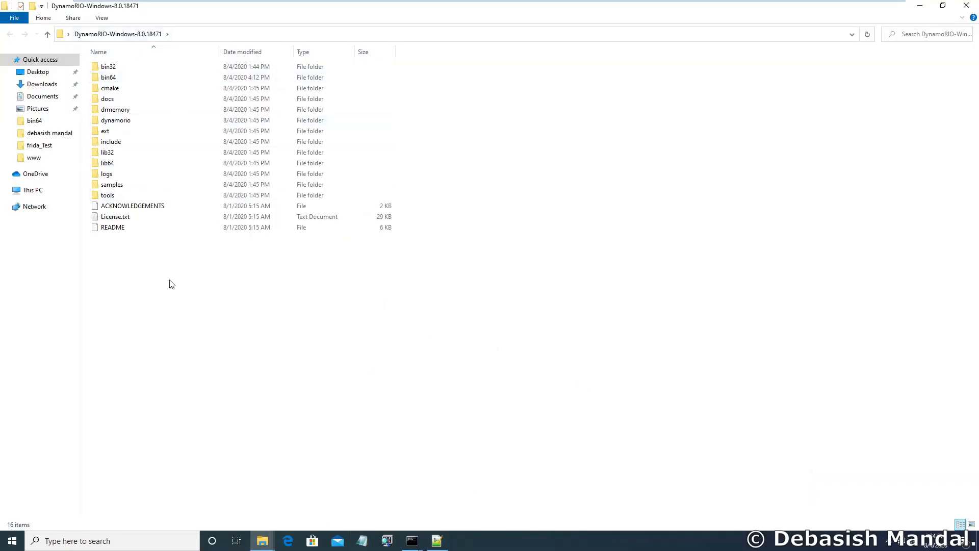
Browse into the DynamoRIO bin64 folder listing drrun.exe, then return to the release page and workflow diagram
{"action": "key", "text": "ctrl+a"}
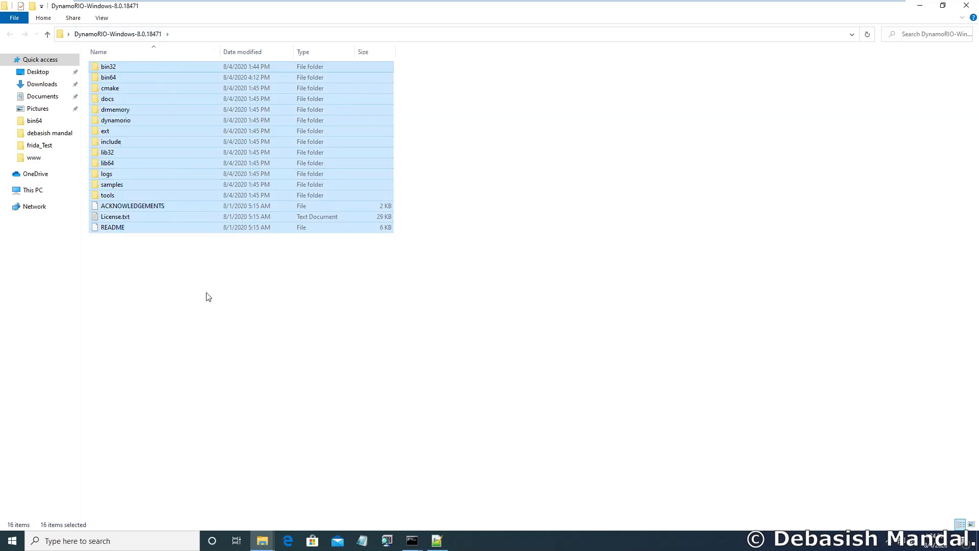
{"action": "left_click", "coordinate": [138, 83]}
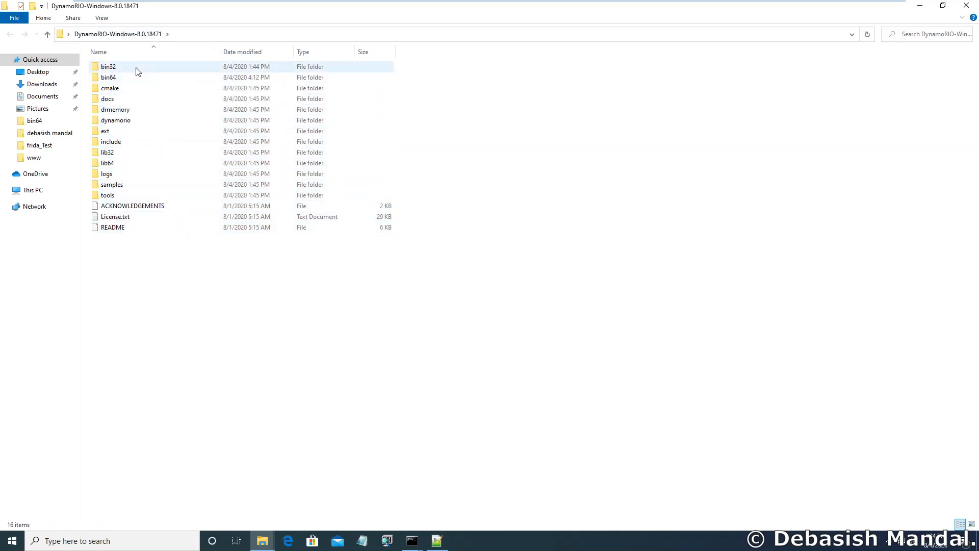
{"action": "double_click", "coordinate": [108, 67]}
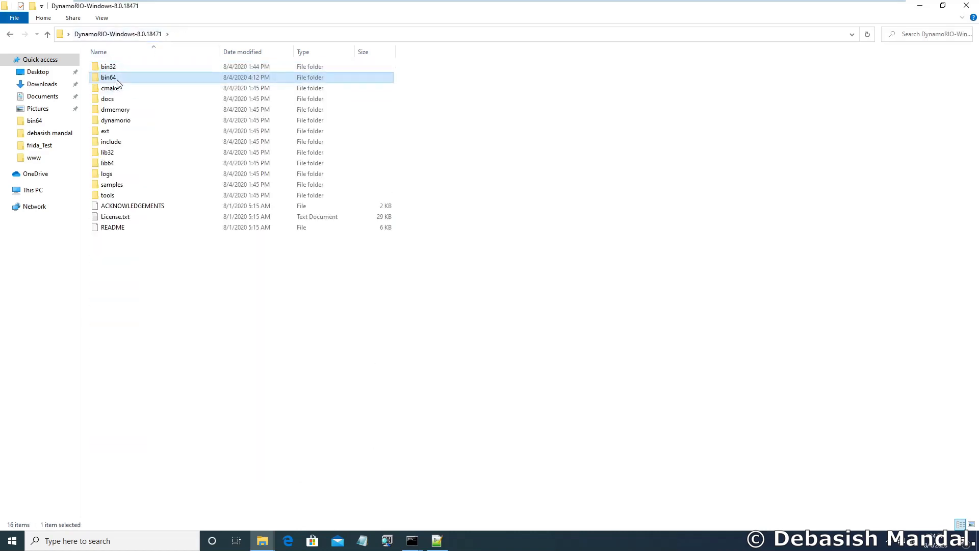
{"action": "double_click", "coordinate": [108, 77]}
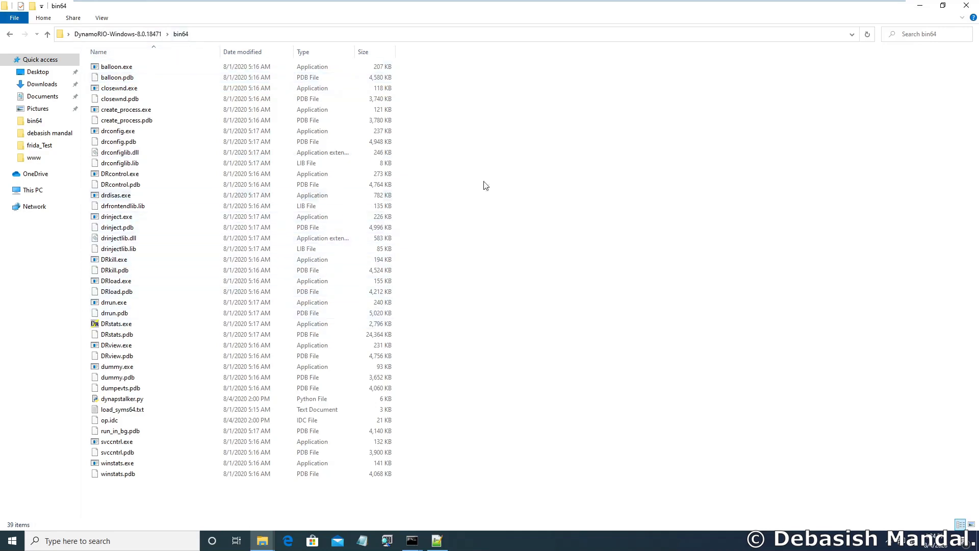
{"action": "mouse_move", "coordinate": [576, 226]}
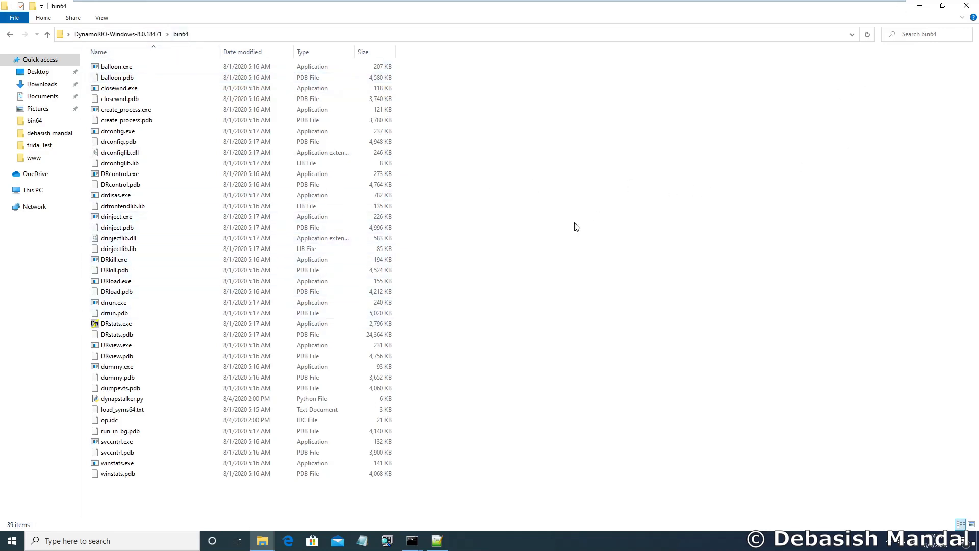
{"action": "mouse_move", "coordinate": [532, 200]}
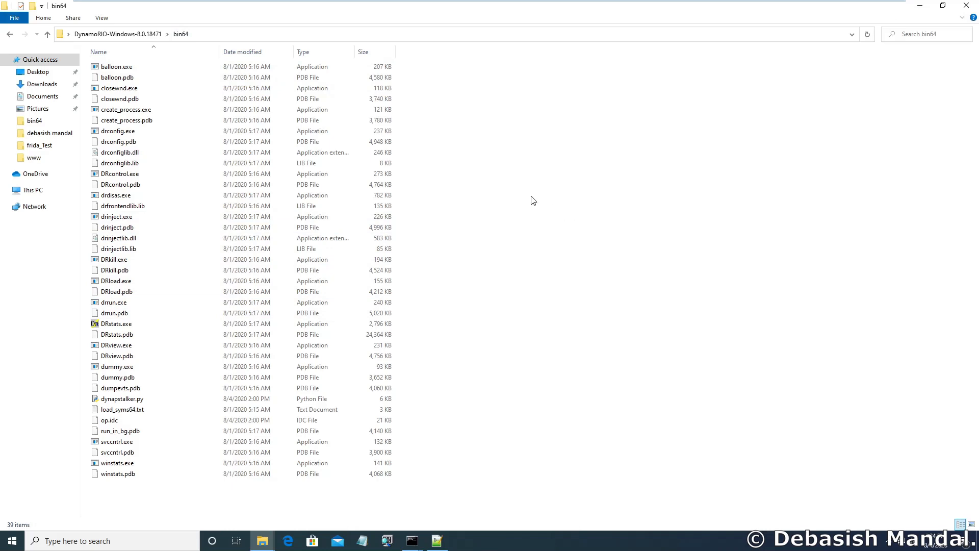
{"action": "left_click", "coordinate": [126, 120]}
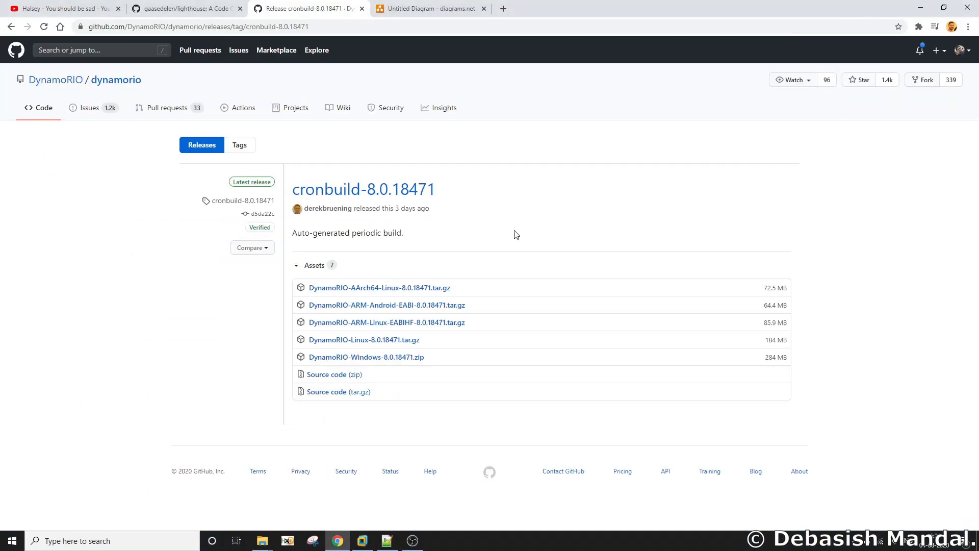
{"action": "left_click", "coordinate": [429, 8]}
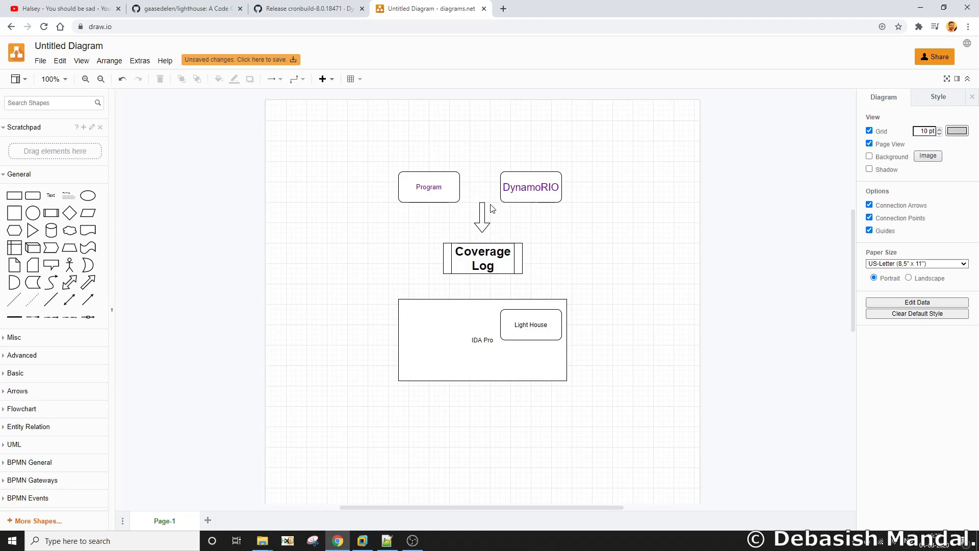
{"action": "mouse_move", "coordinate": [470, 205]}
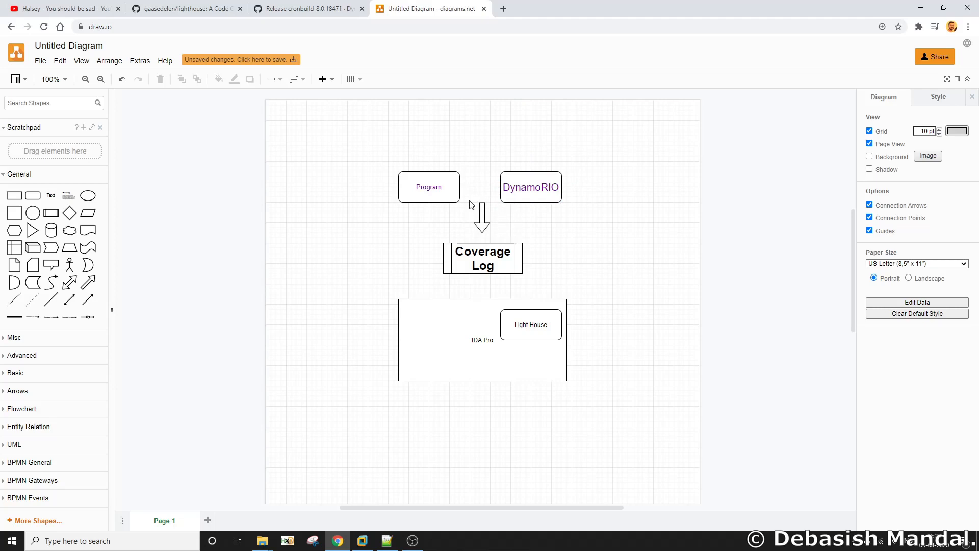
{"action": "mouse_move", "coordinate": [466, 243]}
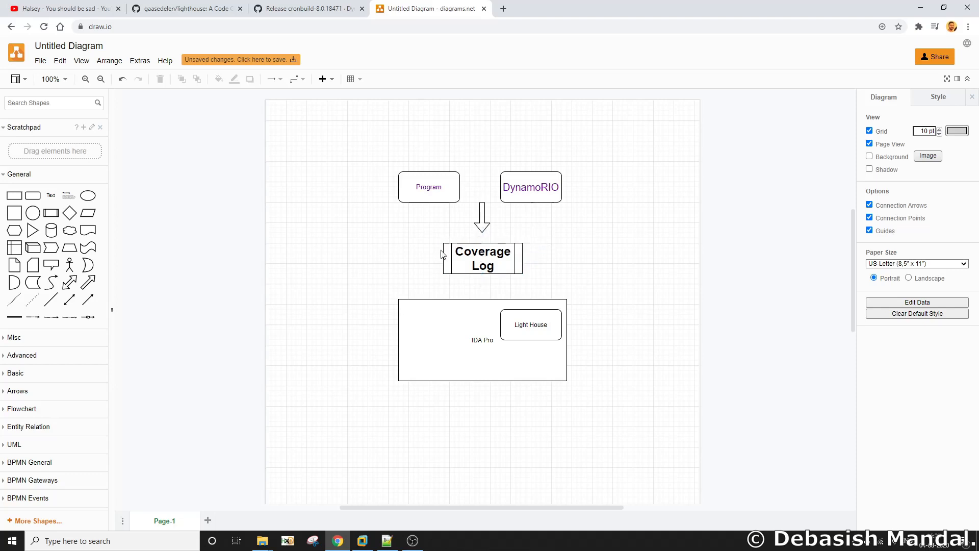
{"action": "left_click", "coordinate": [482, 340]}
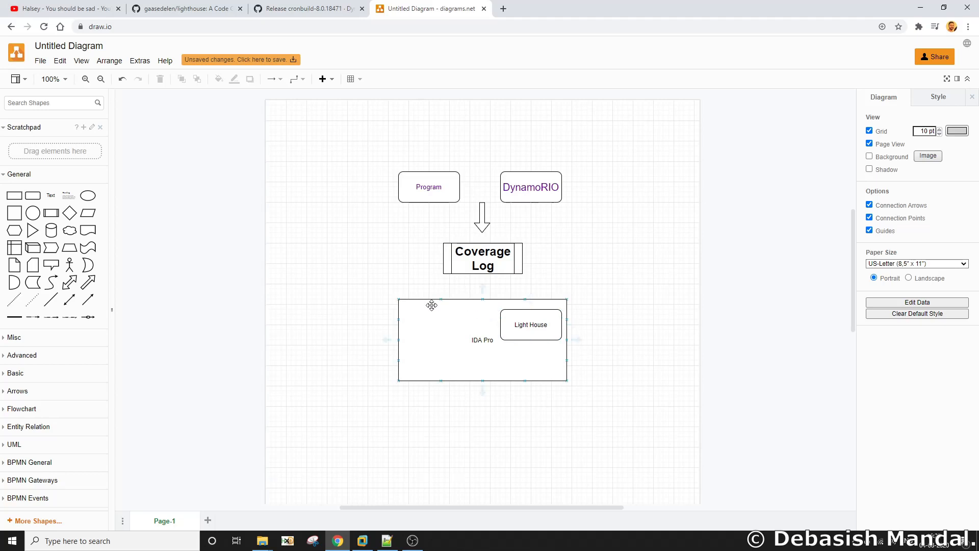
{"action": "left_click", "coordinate": [552, 283]}
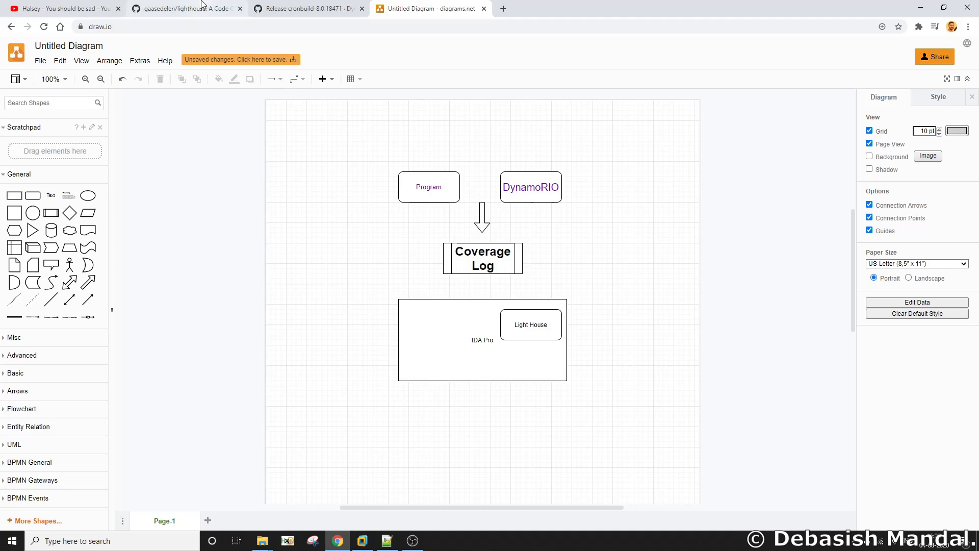
{"action": "left_click", "coordinate": [530, 324]}
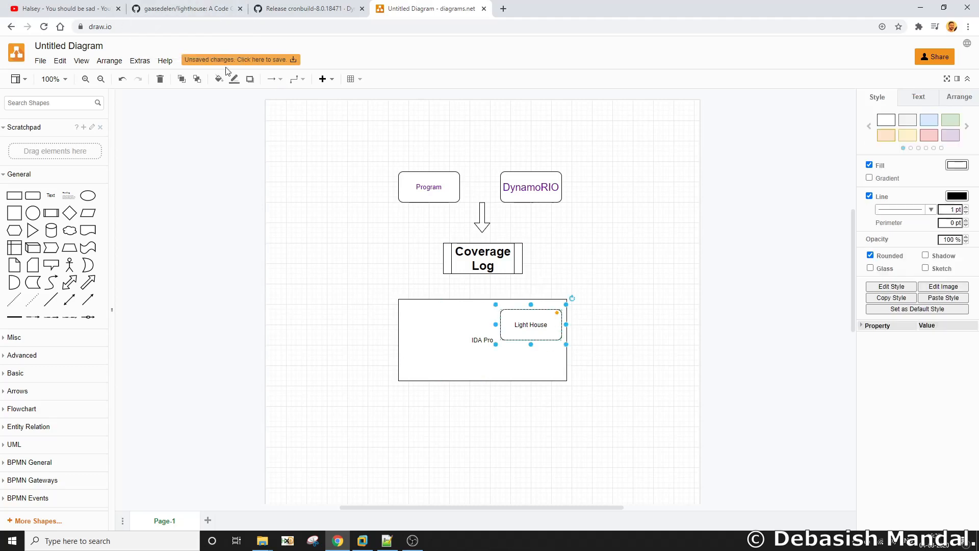
Look into the gaasedelen/lighthouse repository's plugin folder
{"action": "left_click", "coordinate": [185, 8]}
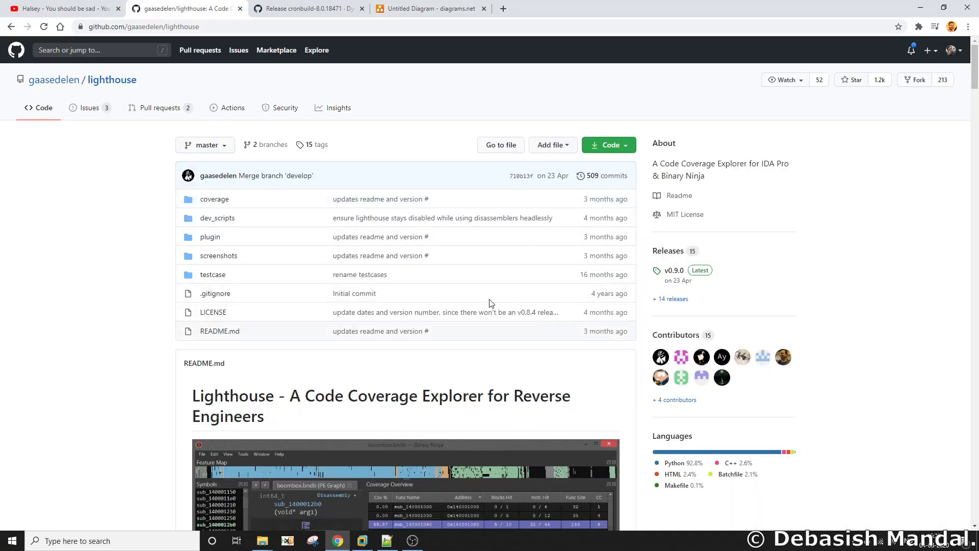
{"action": "scroll", "scroll_direction": "down", "scroll_amount": 3}
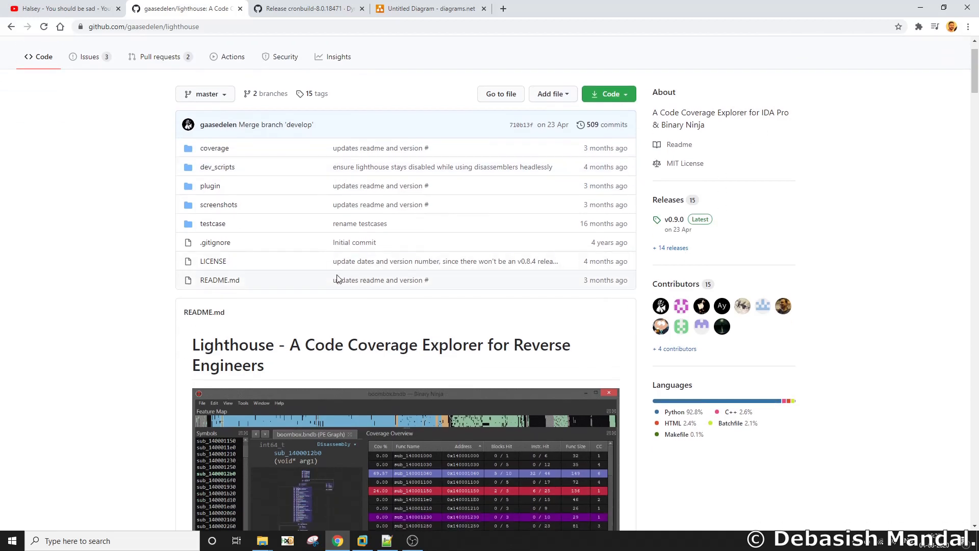
{"action": "left_click", "coordinate": [607, 94]}
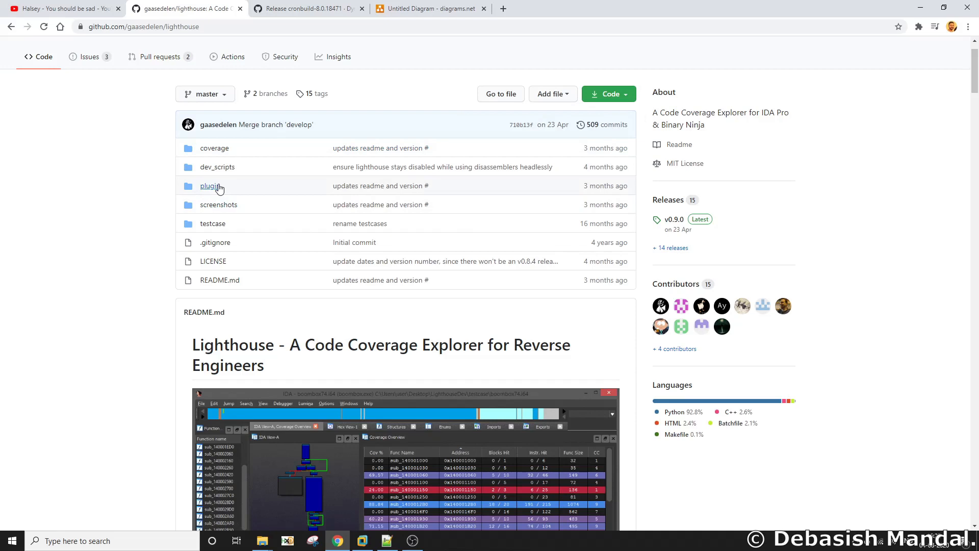
{"action": "left_click", "coordinate": [210, 186]}
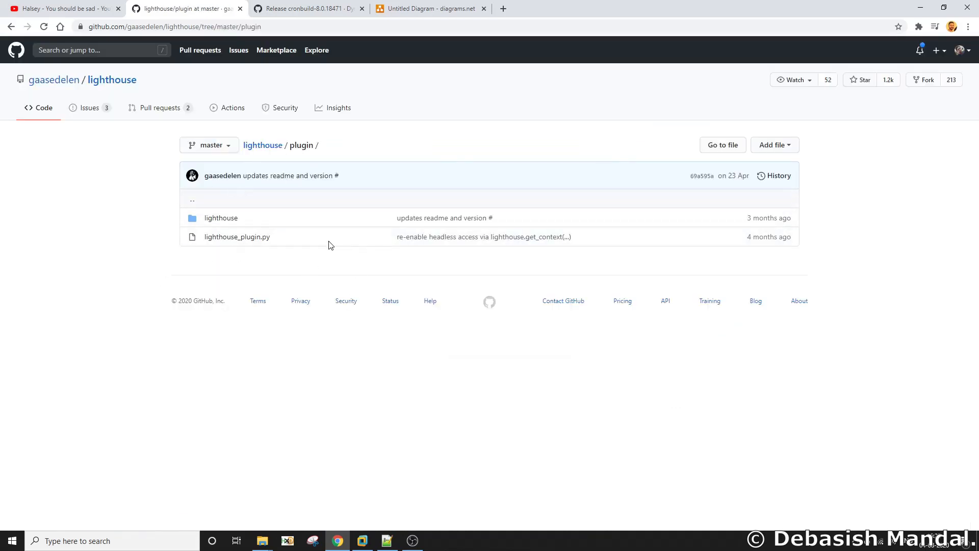
{"action": "mouse_move", "coordinate": [344, 257]}
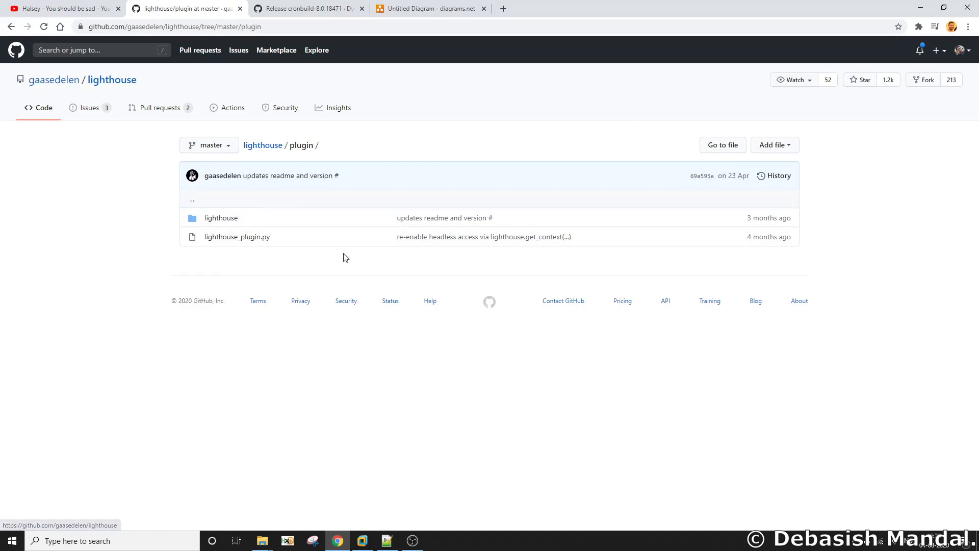
{"action": "mouse_move", "coordinate": [283, 164]}
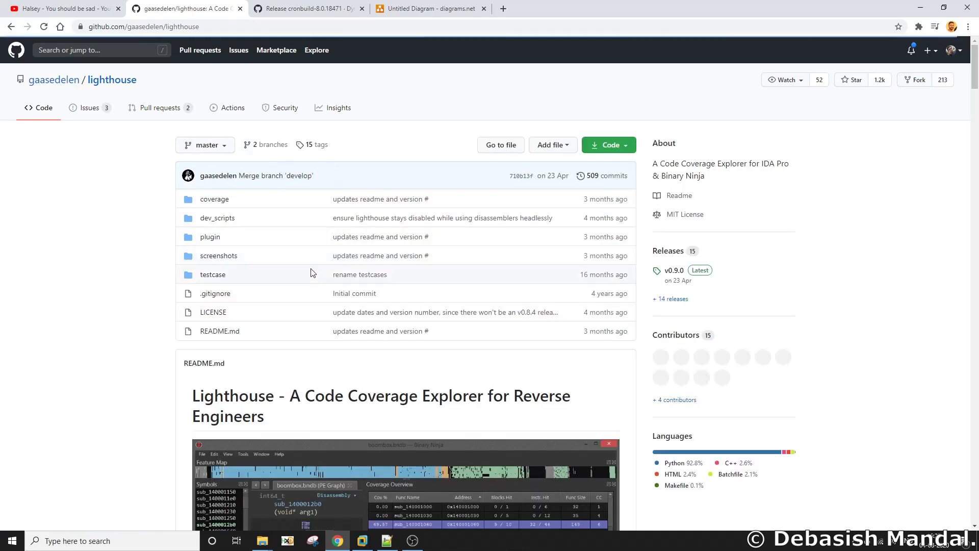
Read the README down to the Installation steps, then switch to the DynamoRIO bin64 folder
{"action": "scroll", "scroll_direction": "down", "scroll_amount": 3}
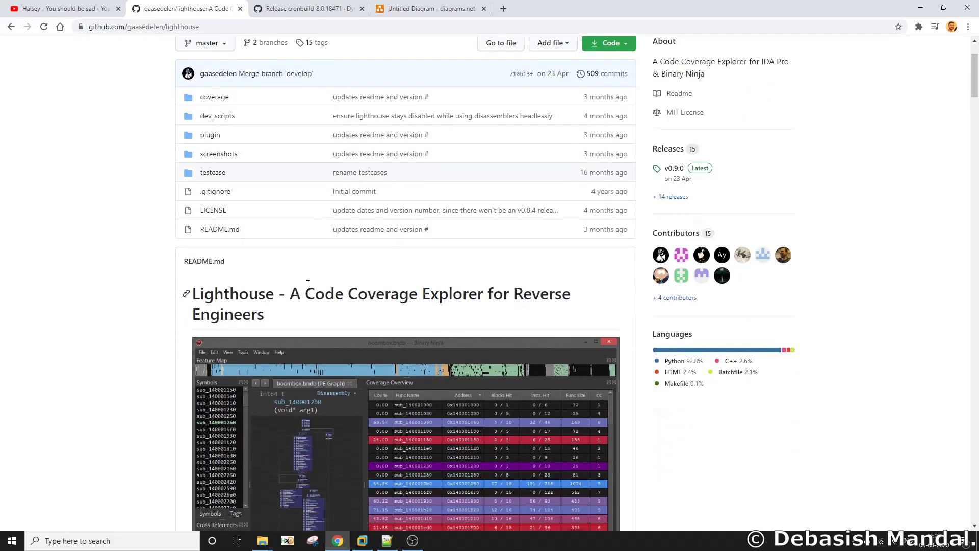
{"action": "scroll", "scroll_direction": "down", "scroll_amount": 3}
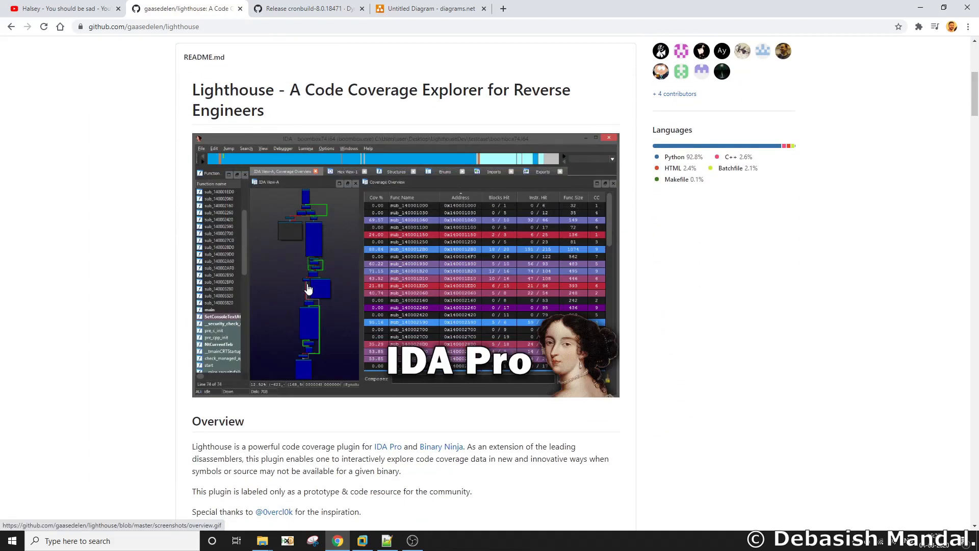
{"action": "scroll", "scroll_direction": "down", "scroll_amount": 3}
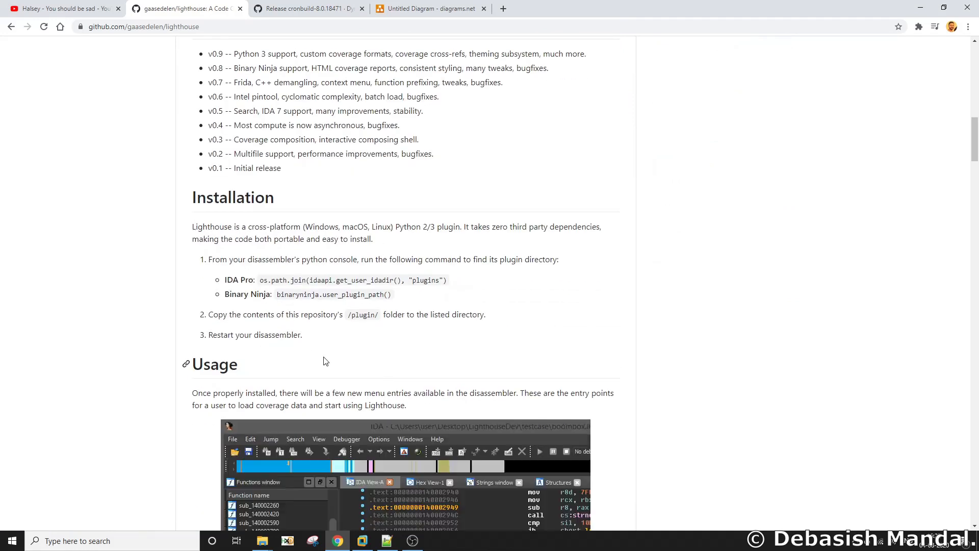
{"action": "left_click_drag", "start_coordinate": [193, 226], "coordinate": [239, 364]}
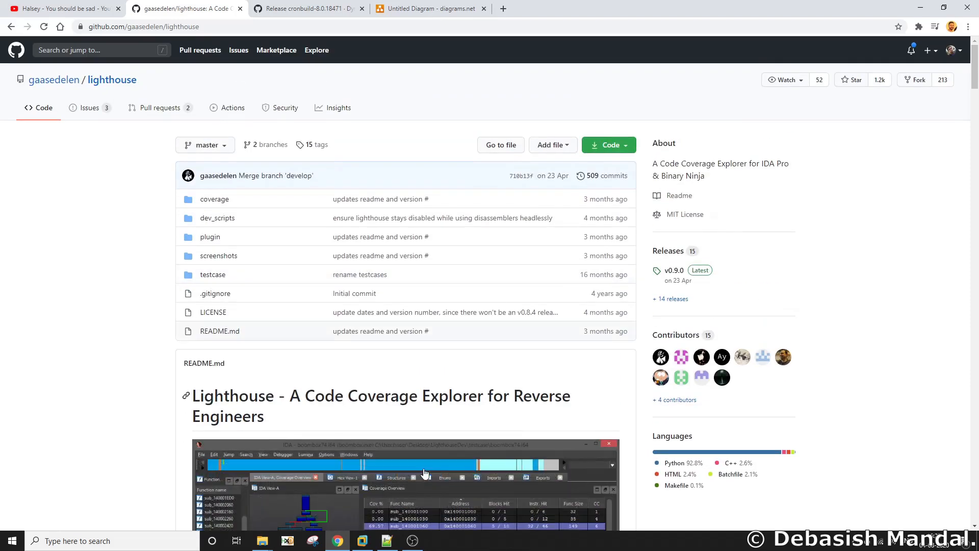
{"action": "left_click", "coordinate": [262, 541]}
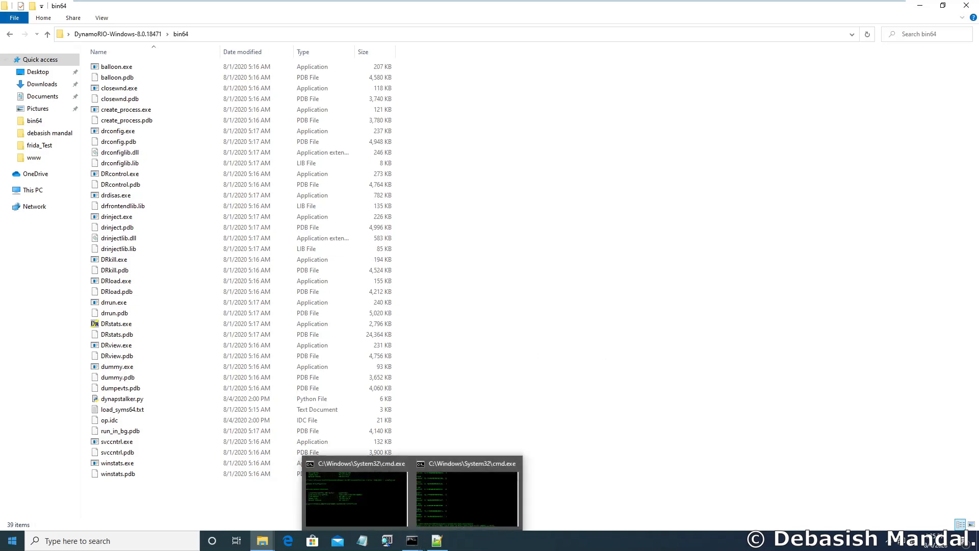
Run ipconfig.exe in Command Prompt to show the Ethernet0 IP configuration
{"action": "left_click", "coordinate": [124, 473]}
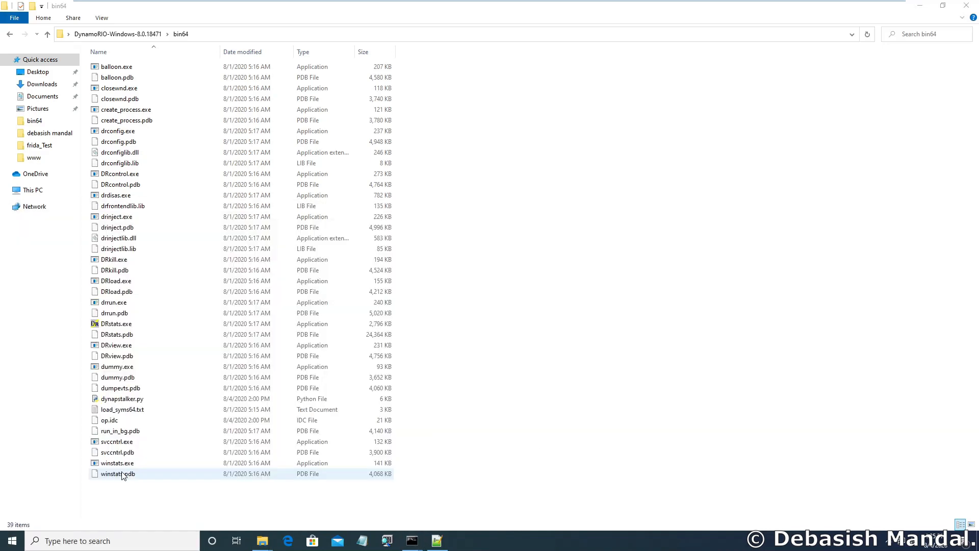
{"action": "left_click", "coordinate": [412, 540]}
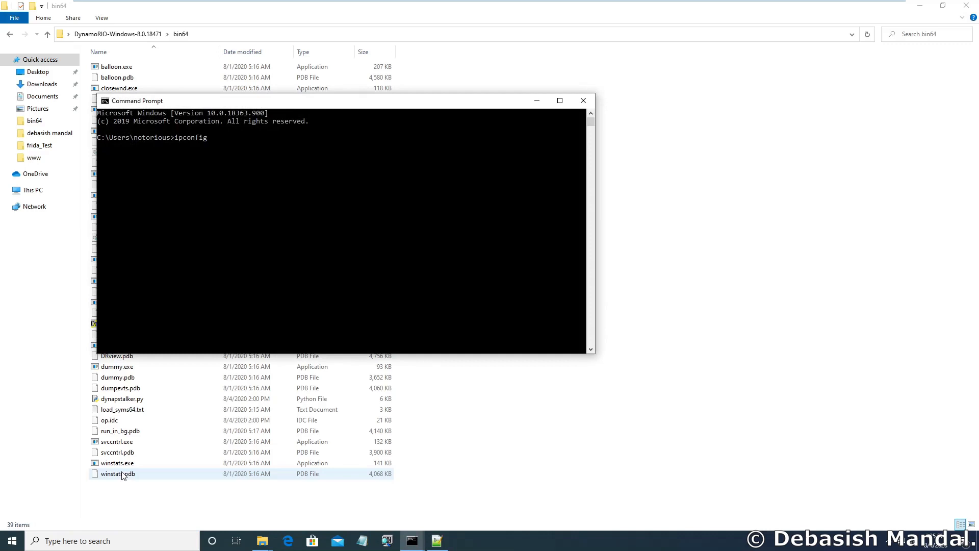
{"action": "type", "text": ".exe"}
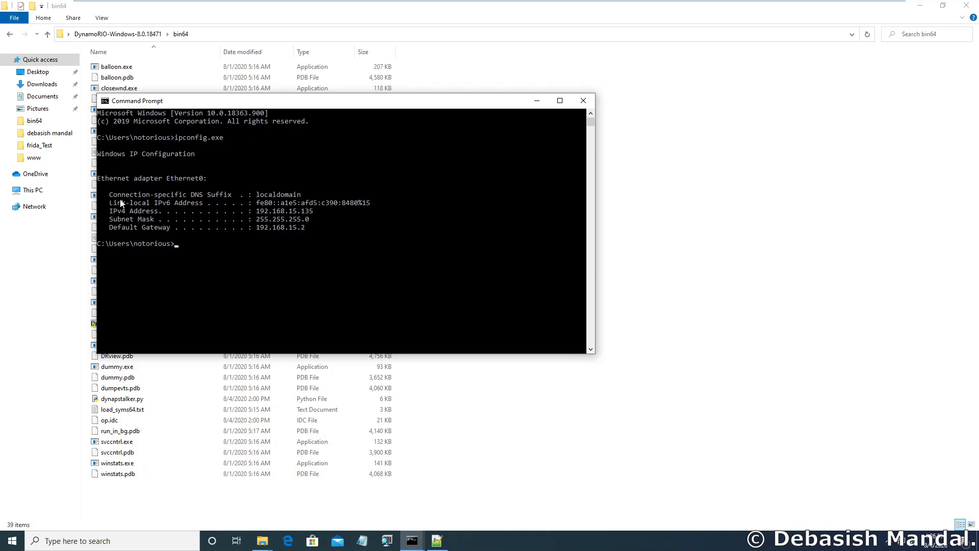
{"action": "mouse_move", "coordinate": [244, 196]}
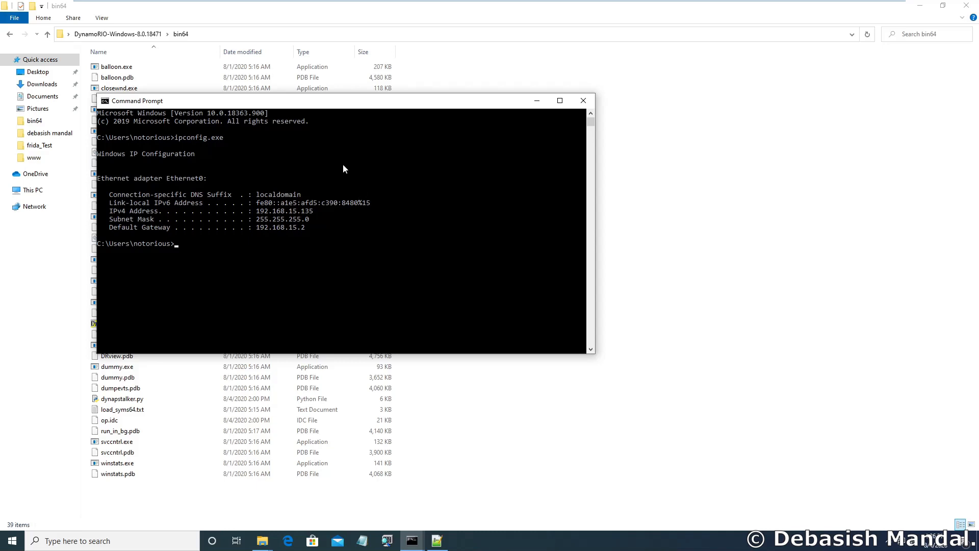
{"action": "mouse_move", "coordinate": [297, 218]}
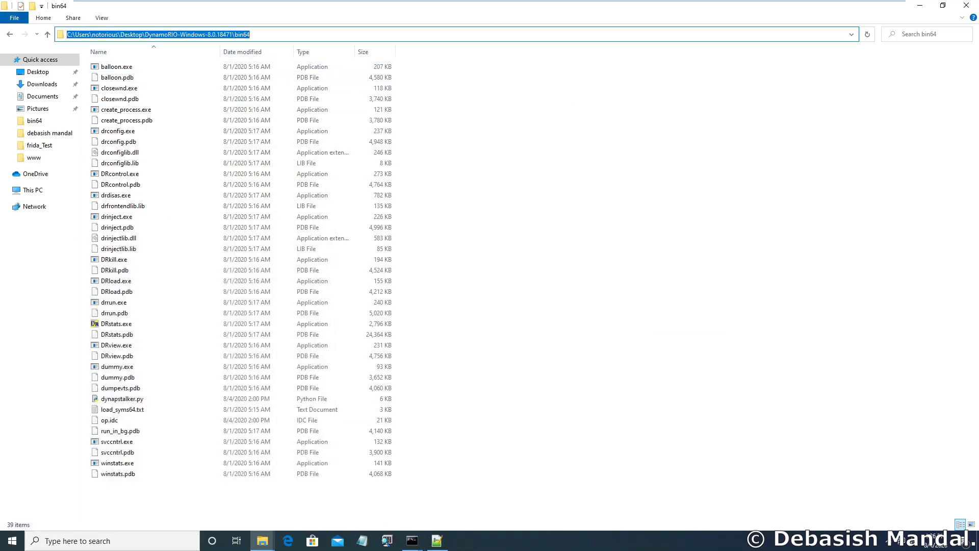
Locate C:\Windows\System32\ipconfig.exe via the File Explorer address bar
{"action": "type", "text": "c:\\"}
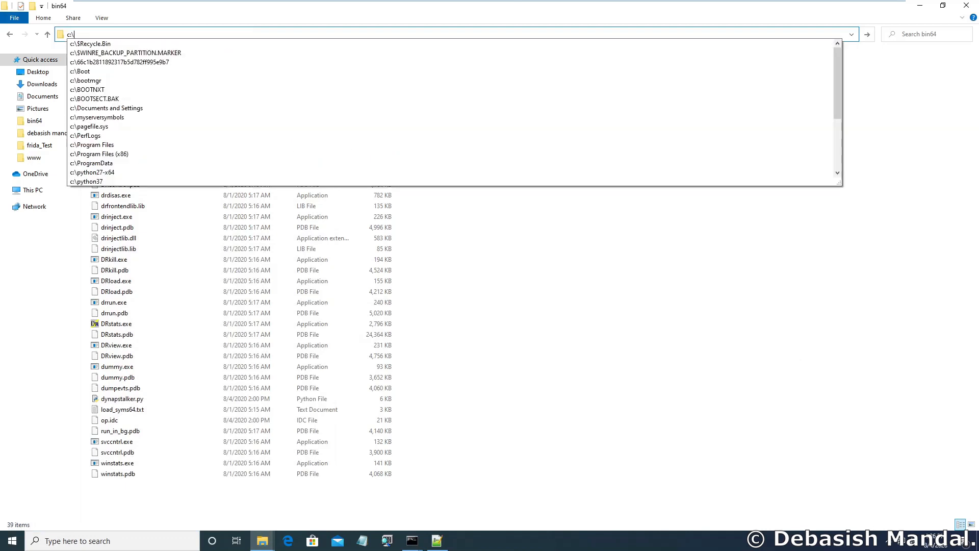
{"action": "type", "text": "C:\\Windows\\System32\\"}
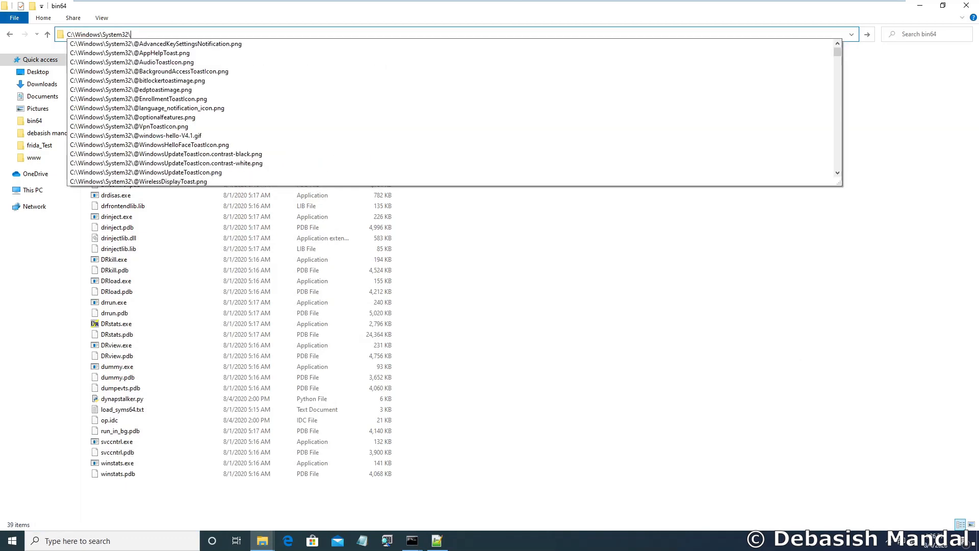
{"action": "type", "text": "ipconfig.exe"}
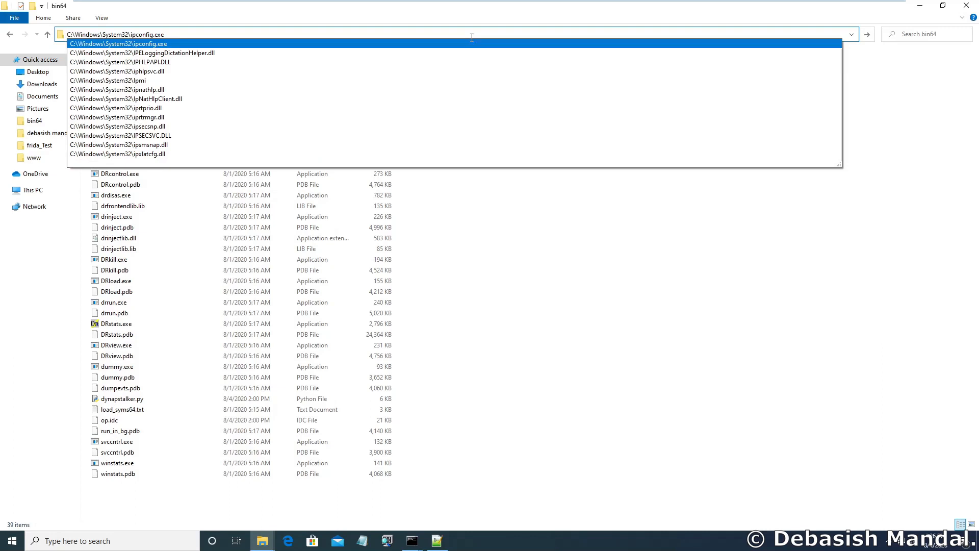
{"action": "key", "text": "Escape"}
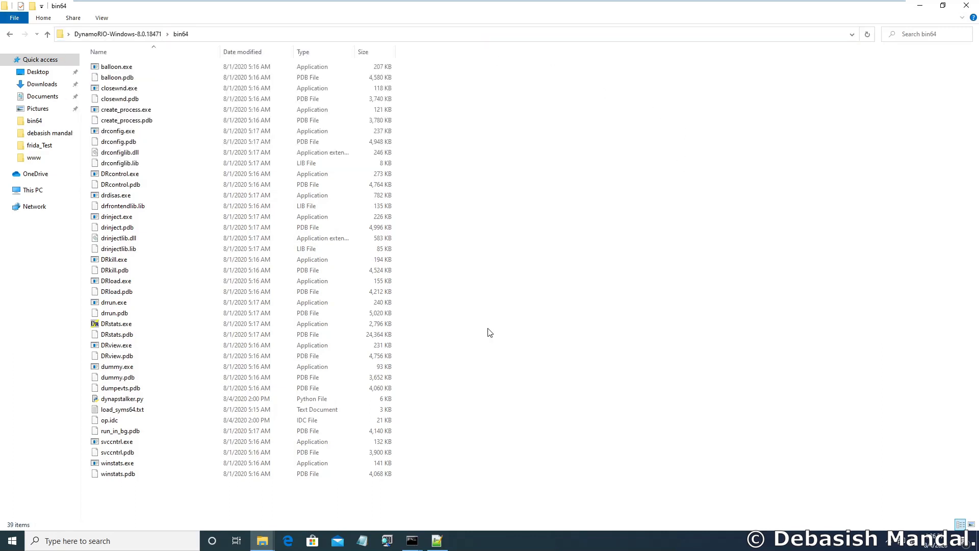
{"action": "type", "text": "C:\\Windows\\System32\\ipconfig.exe"}
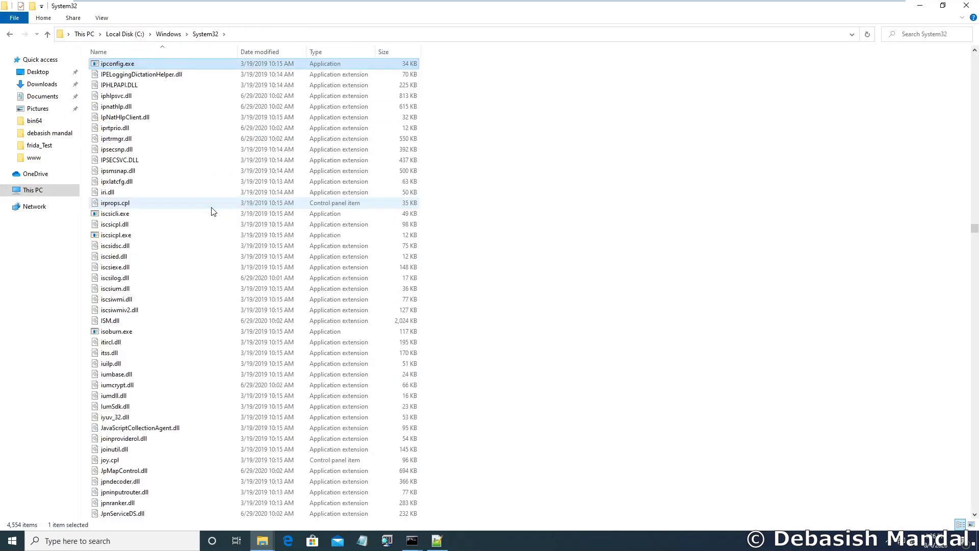
Copy ipconfig.exe and paste it into the empty temp folder
{"action": "right_click", "coordinate": [141, 75]}
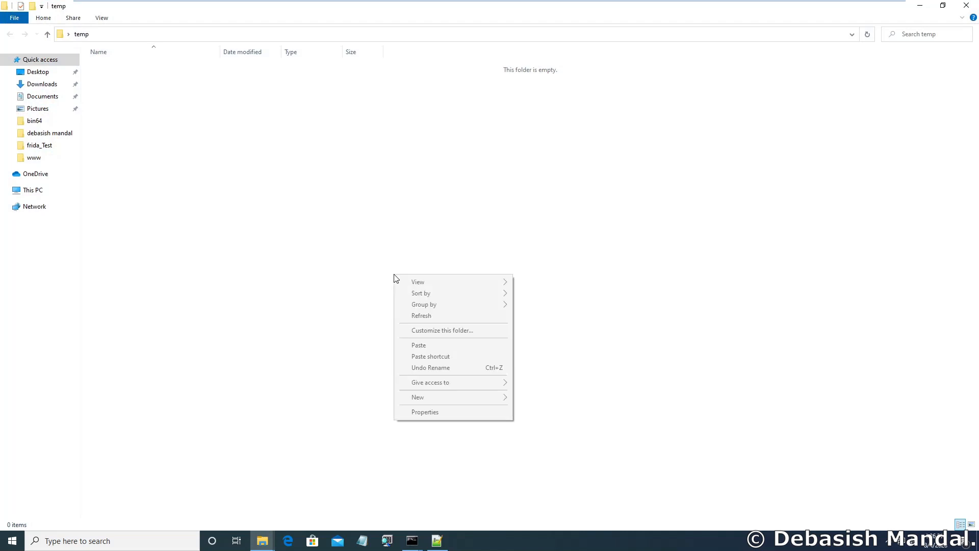
{"action": "left_click", "coordinate": [418, 345]}
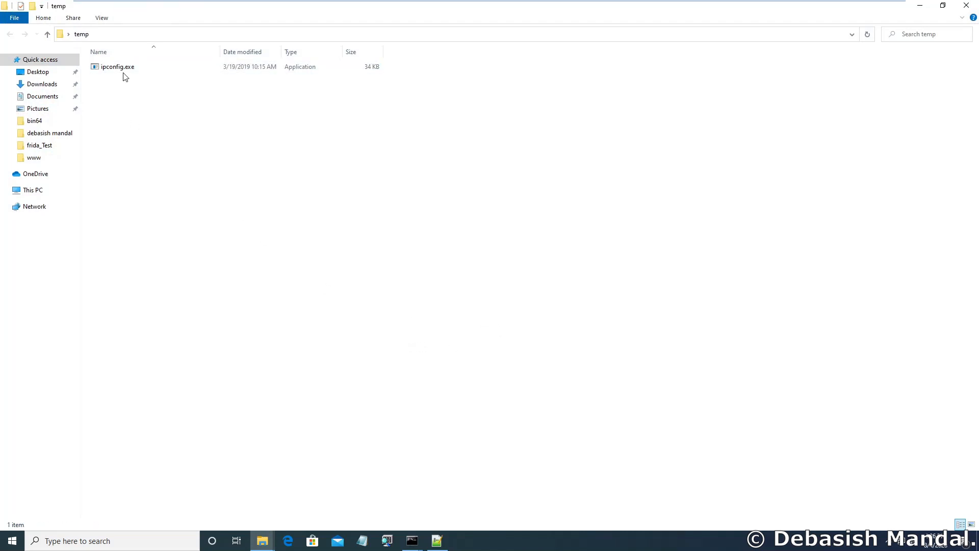
{"action": "left_click", "coordinate": [117, 67]}
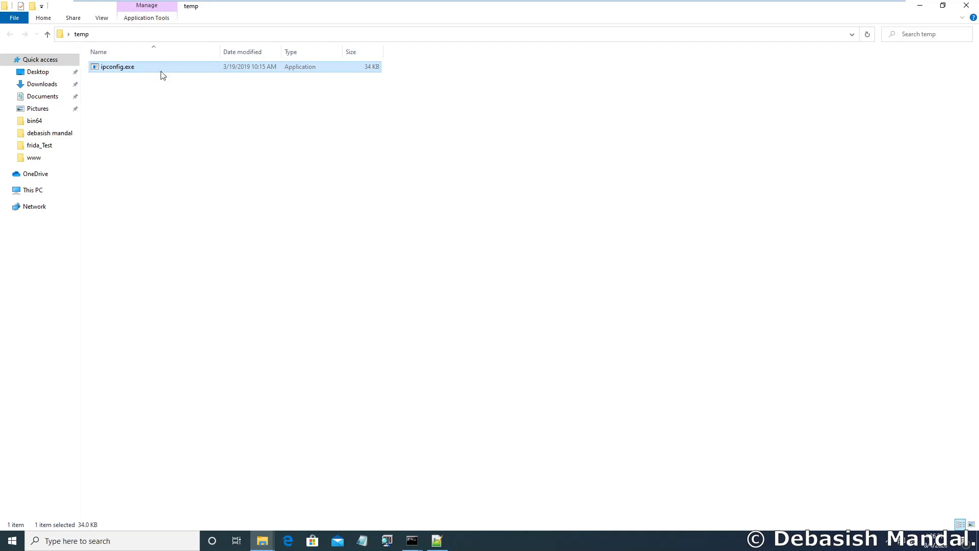
{"action": "mouse_move", "coordinate": [148, 74]}
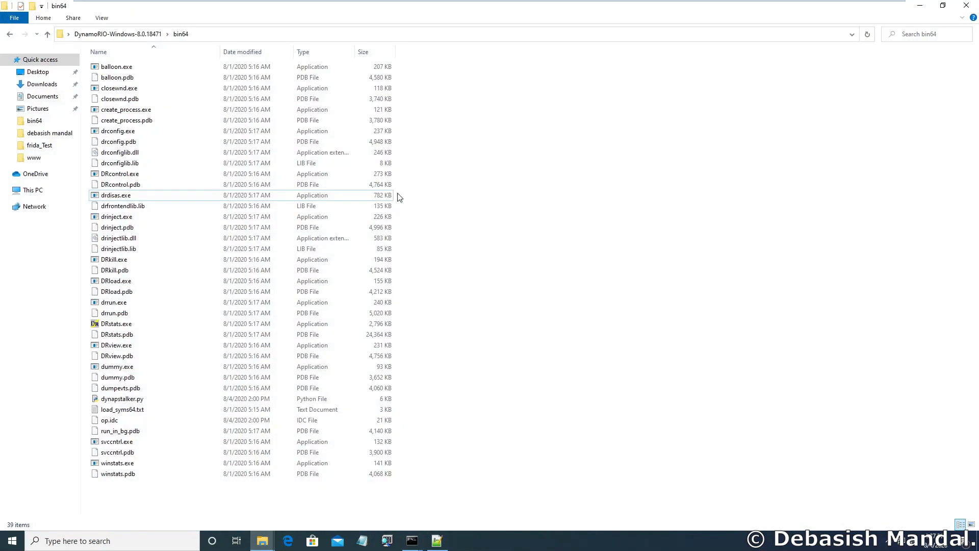
Navigate to DynamoRIO-Windows-8.0.18471\bin64 and select drrun.exe
{"action": "left_click", "coordinate": [116, 334]}
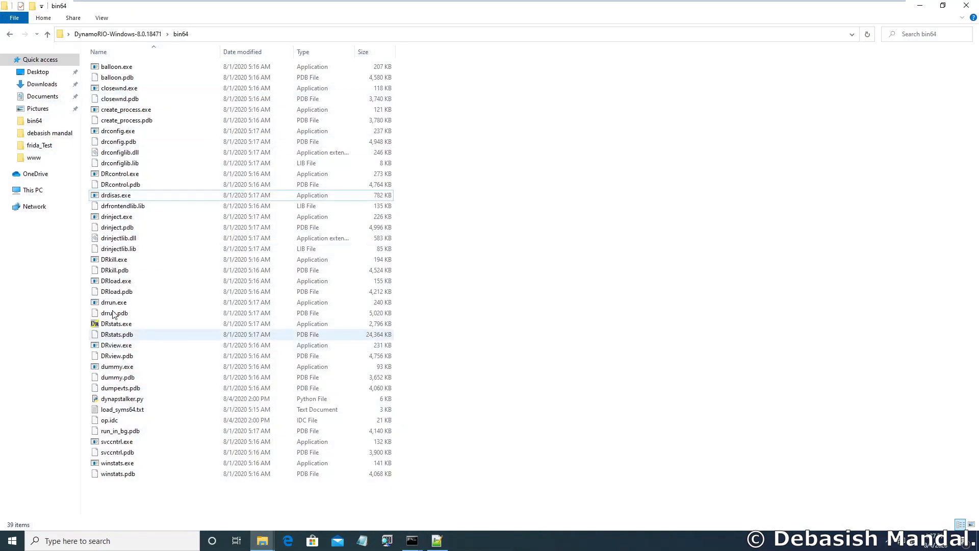
{"action": "left_click", "coordinate": [113, 302]}
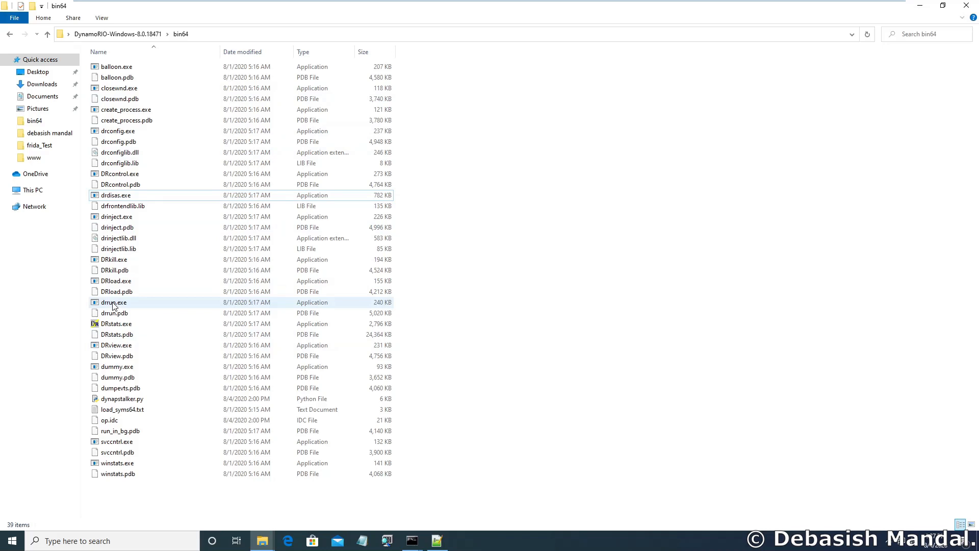
{"action": "left_click", "coordinate": [113, 302]}
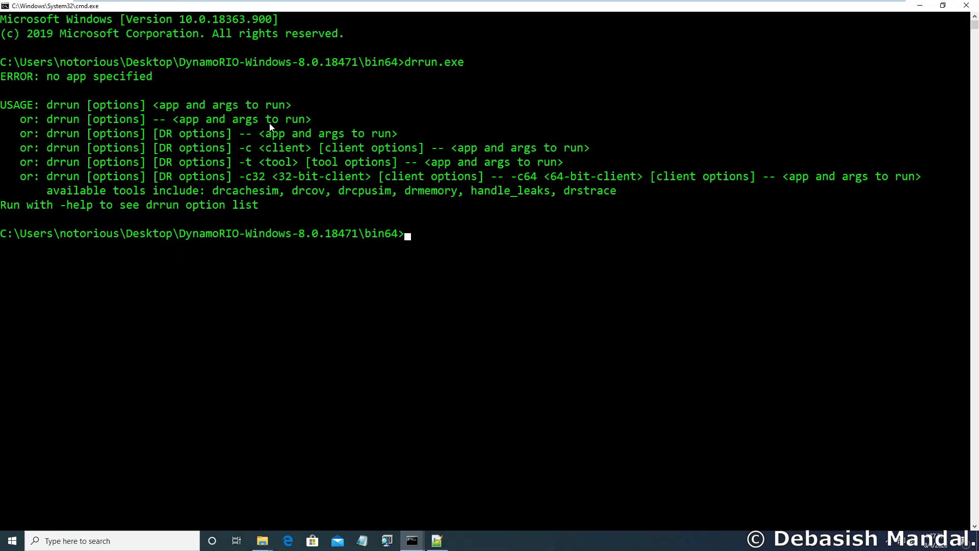
{"action": "mouse_move", "coordinate": [388, 316]}
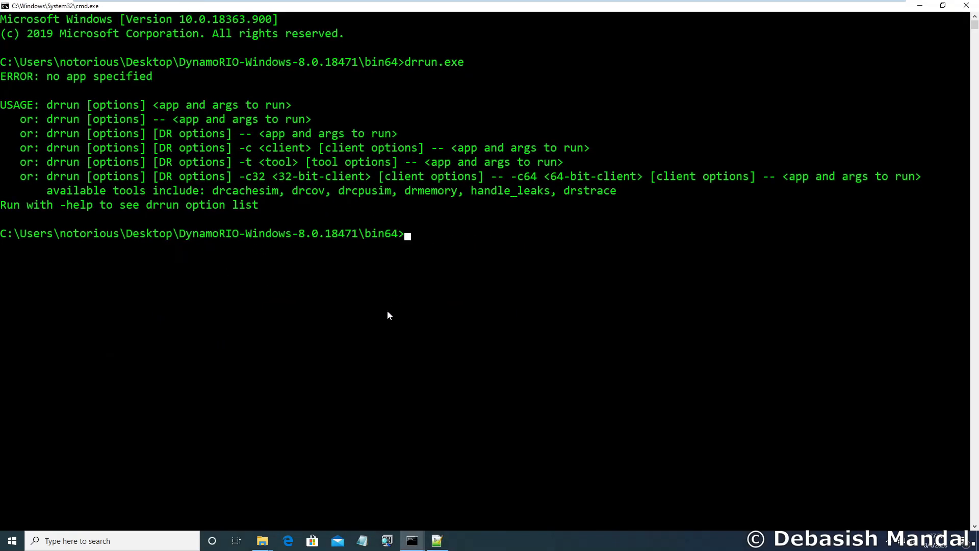
Start the command drrun.exe -t drcov at the prompt
{"action": "type", "text": "dr"}
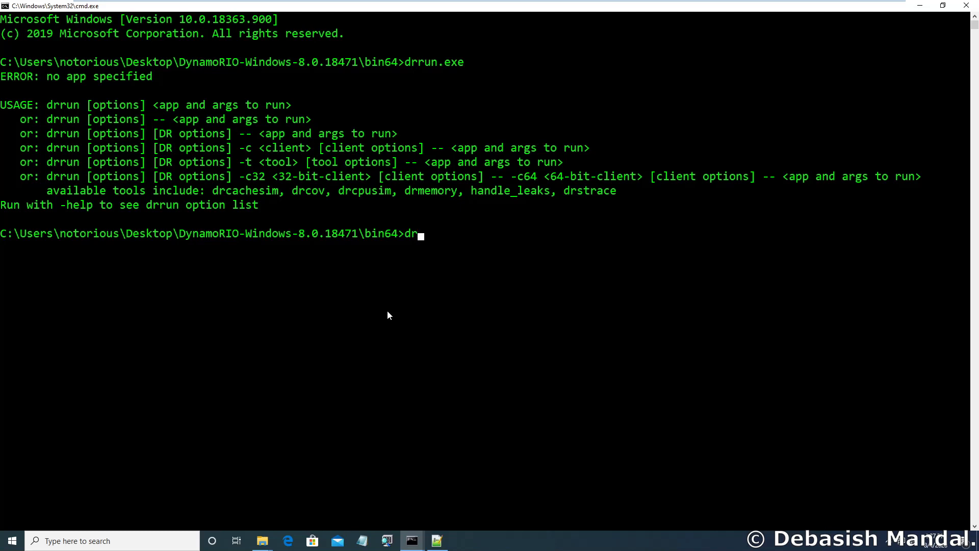
{"action": "type", "text": "config.e"}
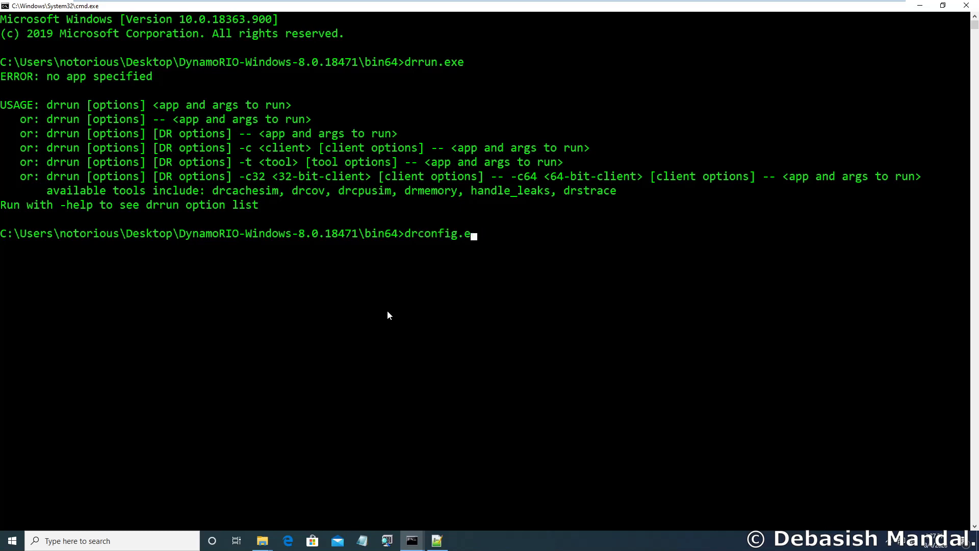
{"action": "type", "text": "drrun.exe"}
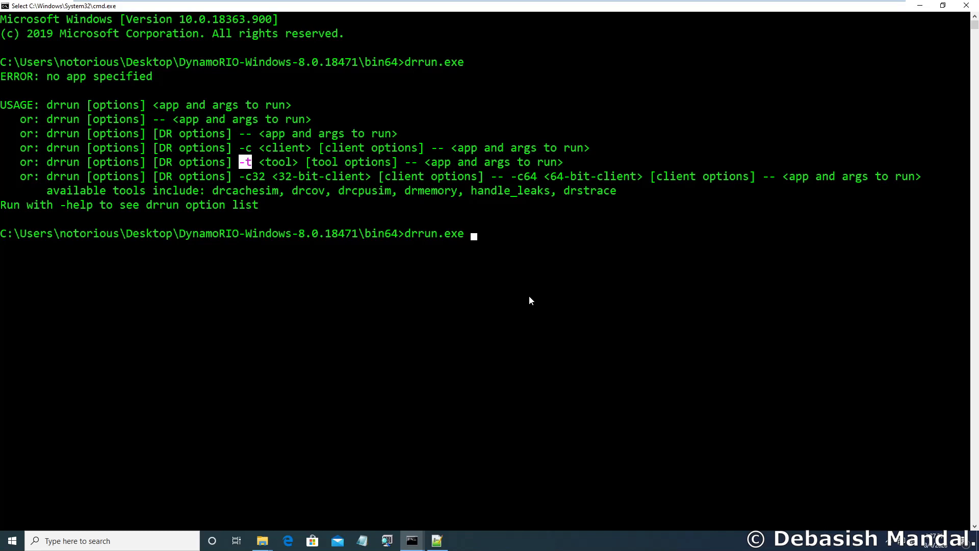
{"action": "type", "text": "-t"}
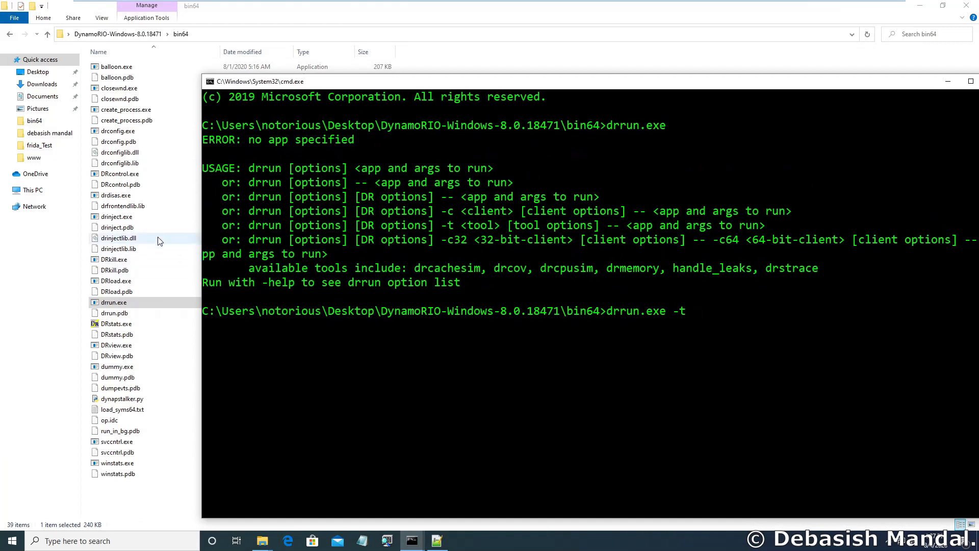
{"action": "mouse_move", "coordinate": [726, 355]}
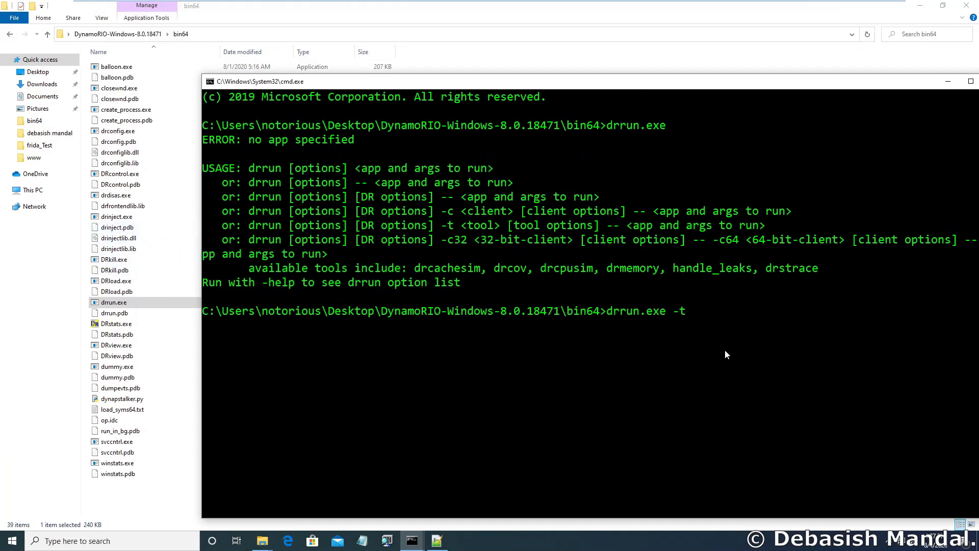
{"action": "type", "text": "drcov"}
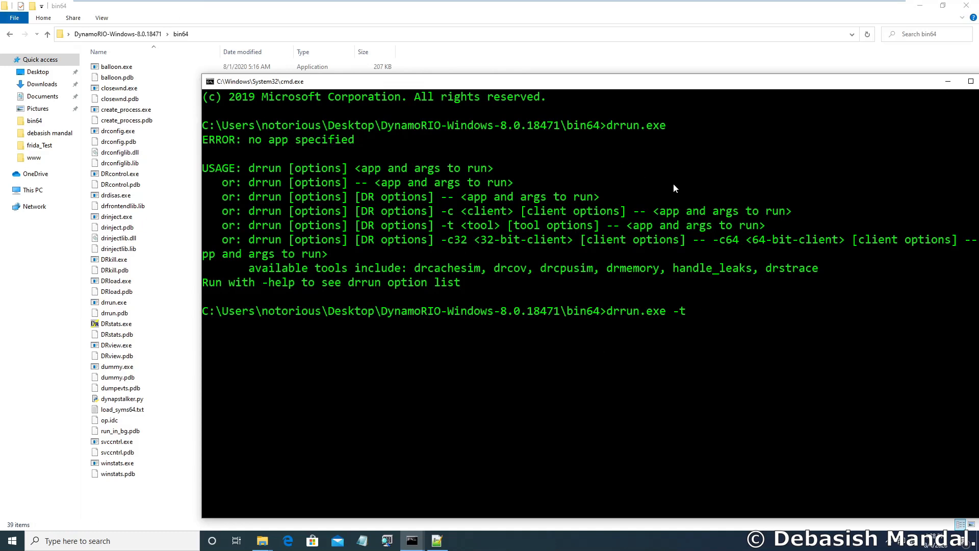
{"action": "mouse_move", "coordinate": [709, 155]}
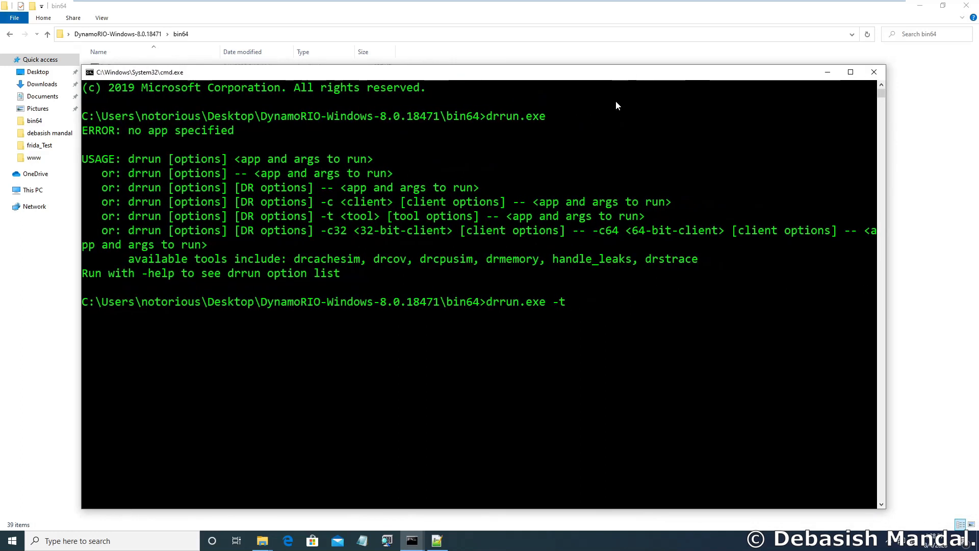
{"action": "type", "text": "drcov"}
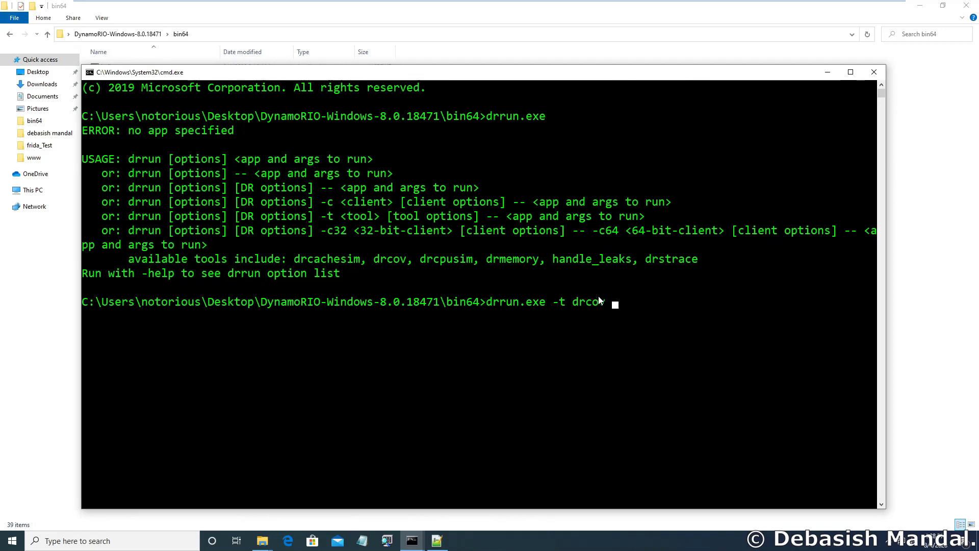
{"action": "type", "text": "v"}
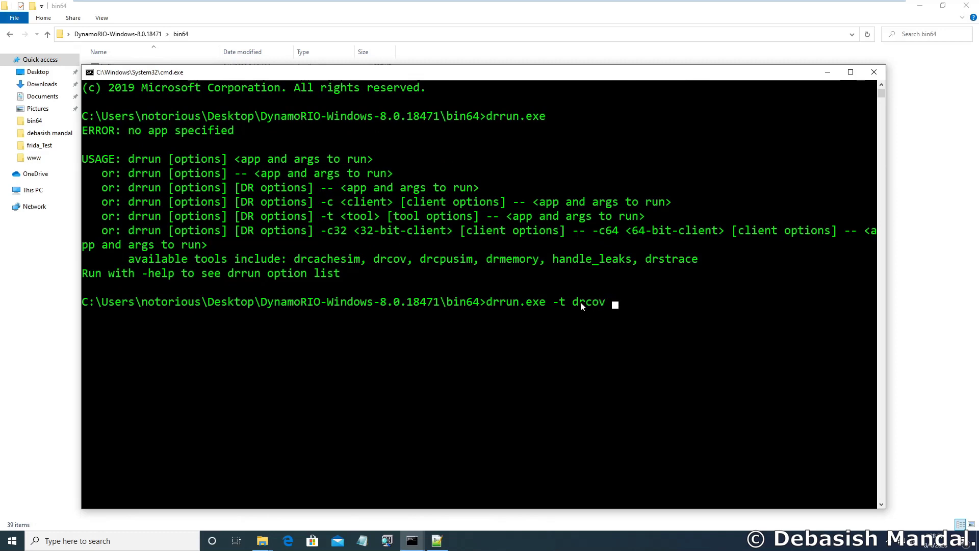
{"action": "mouse_move", "coordinate": [618, 307]}
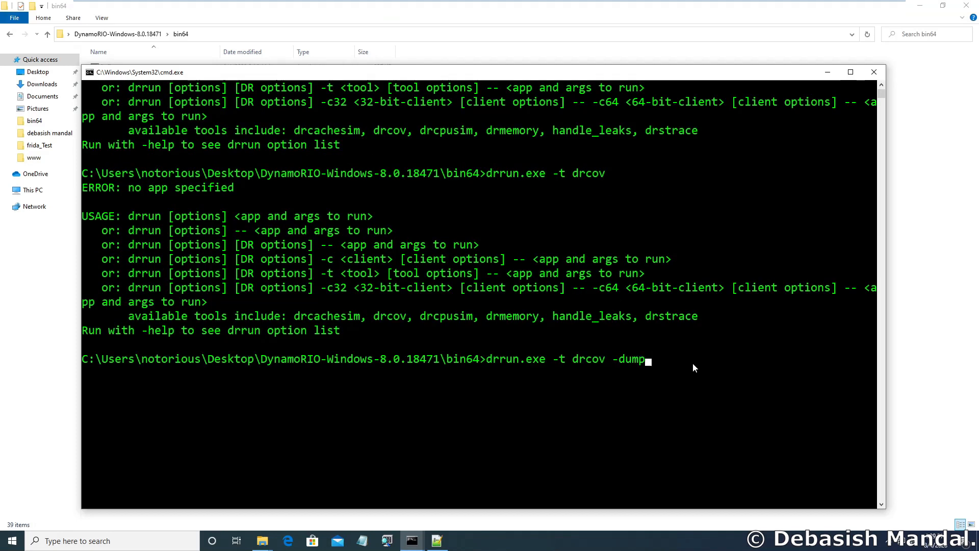
Complete it with -dump_text -- c:\Windows\System32\ipconfig.exe as the target
{"action": "type", "text": "_text"}
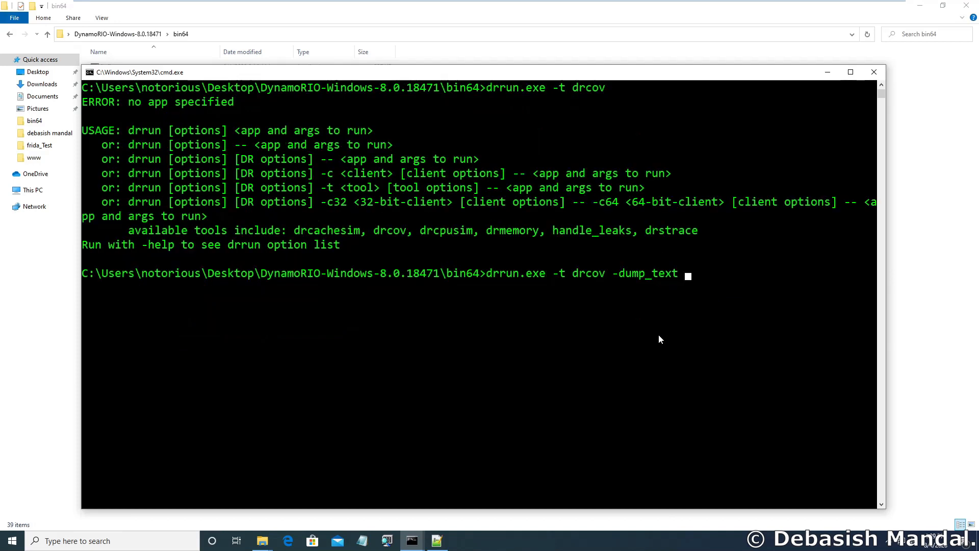
{"action": "type", "text": "--"}
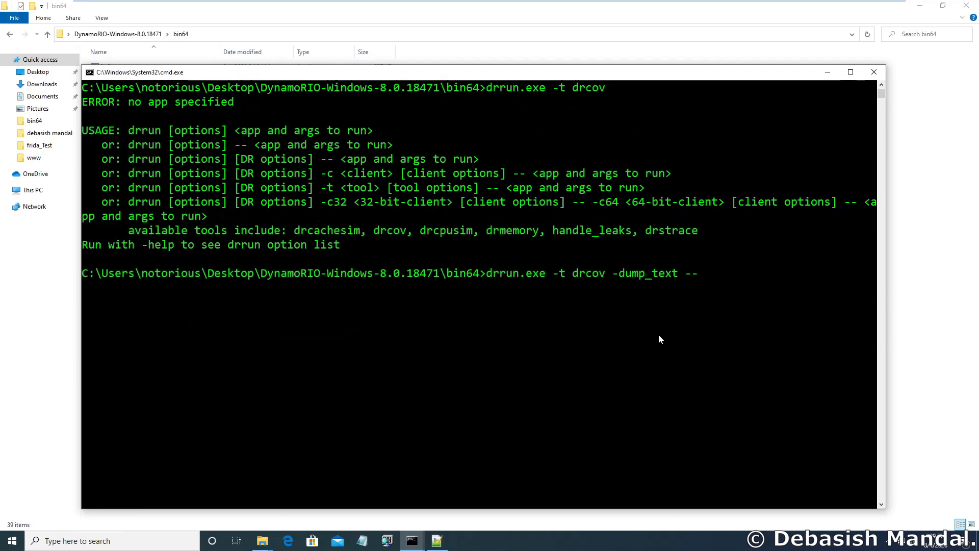
{"action": "type", "text": "c:\\"}
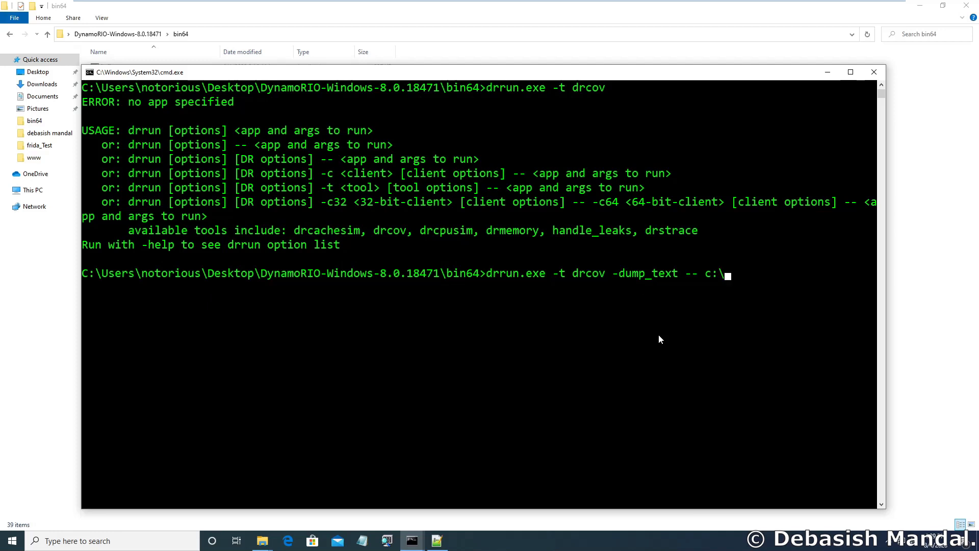
{"action": "type", "text": "Windows"}
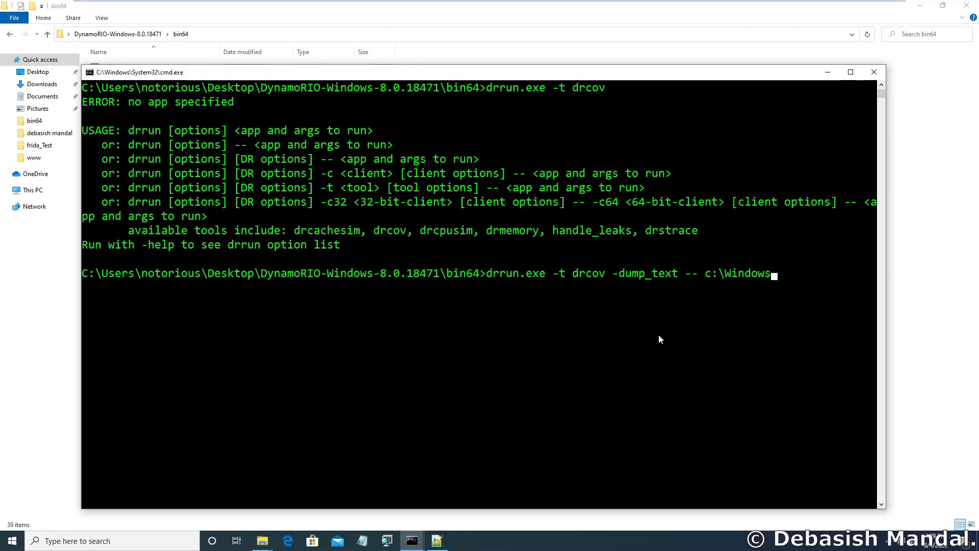
{"action": "type", "text": "\\syste"}
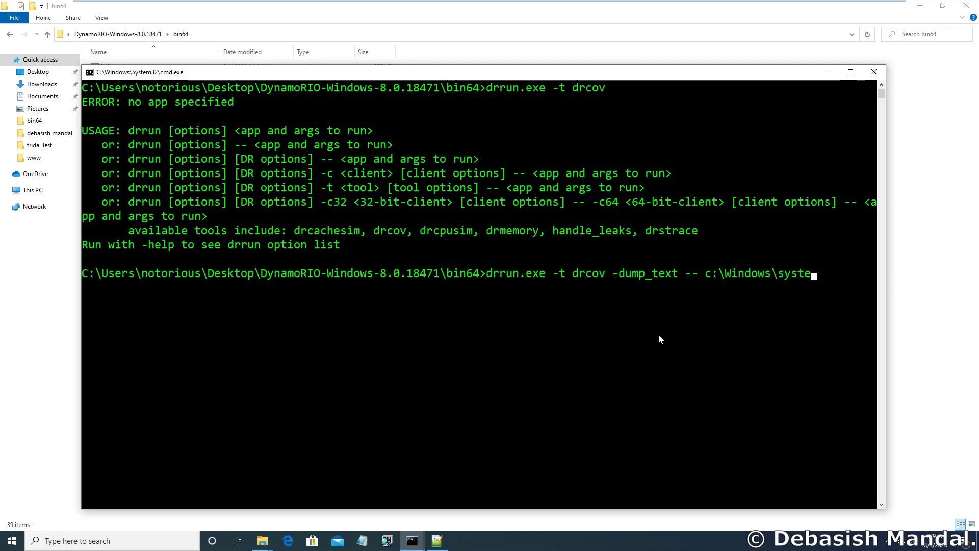
{"action": "type", "text": "m32\\i"}
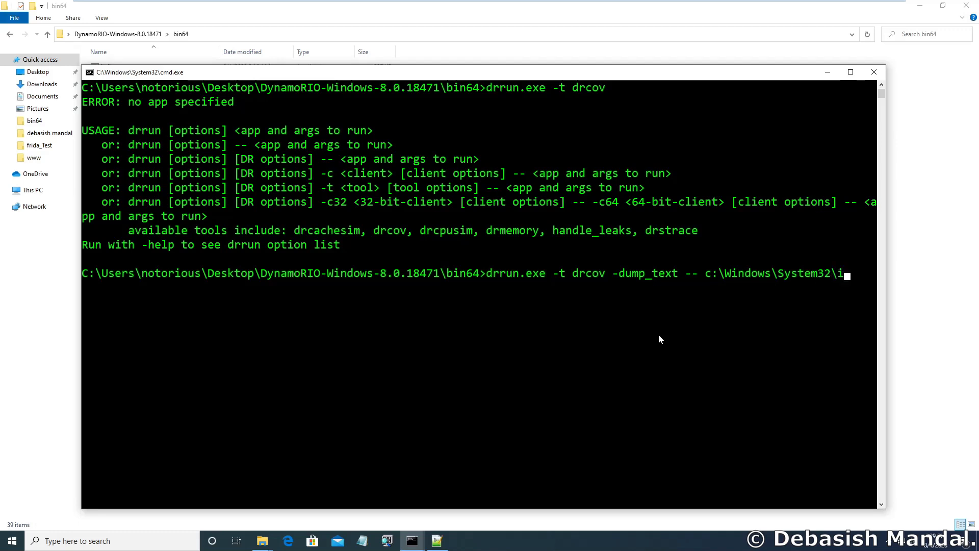
{"action": "type", "text": "pconfig.exe"}
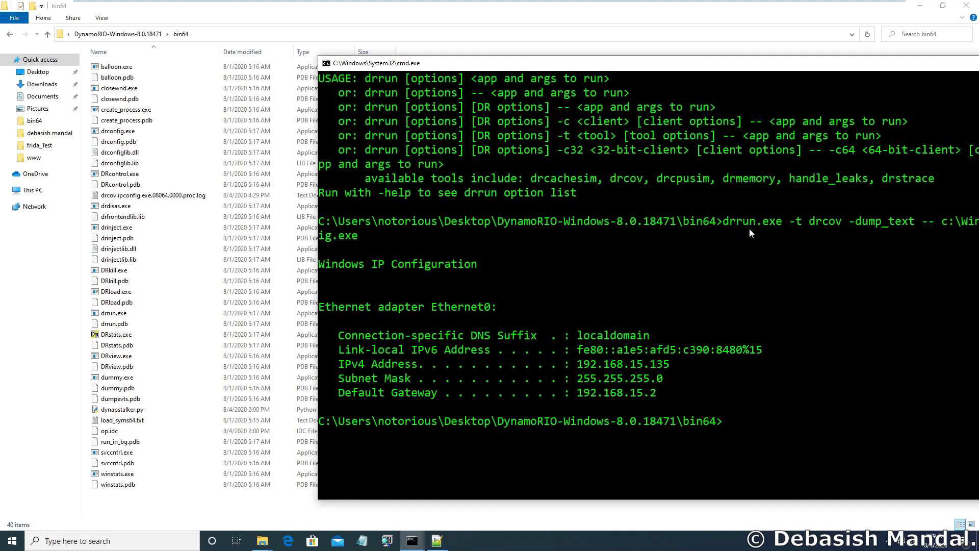
{"action": "mouse_move", "coordinate": [832, 68]}
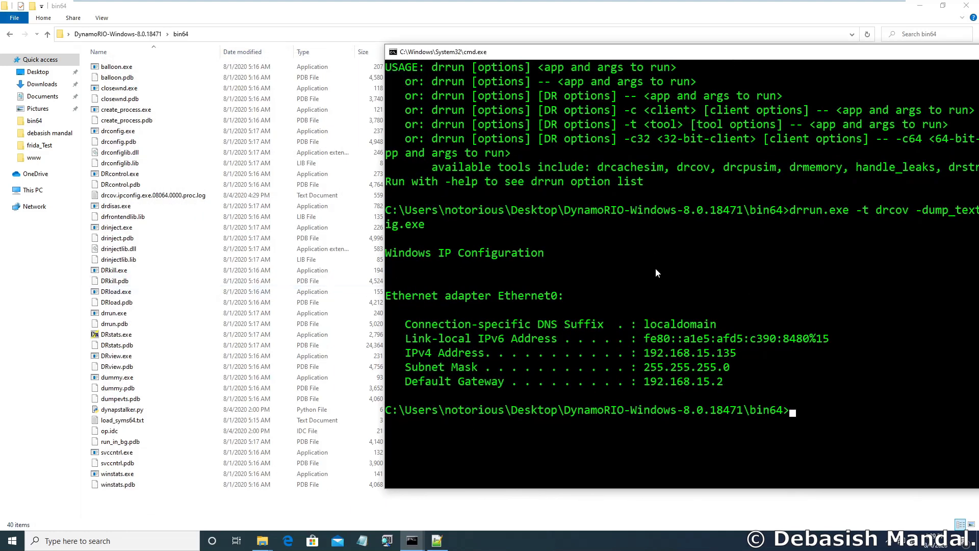
{"action": "mouse_move", "coordinate": [471, 313]}
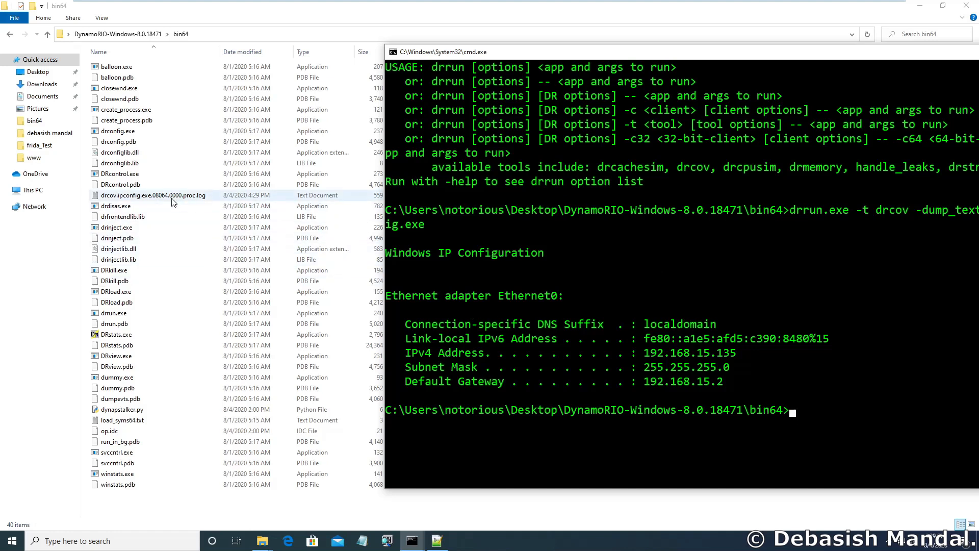
Select the new drcov.ipconfig.exe.08064.0000.proc.log coverage file in bin64
{"action": "left_click", "coordinate": [152, 195]}
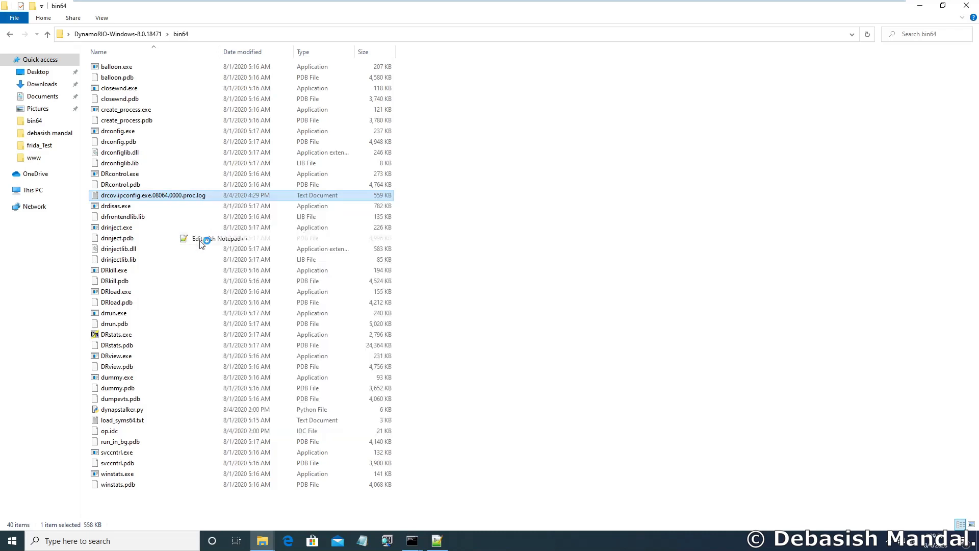
View the coverage log in Notepad++ and mark every occurrence of module id 18
{"action": "left_click", "coordinate": [219, 239]}
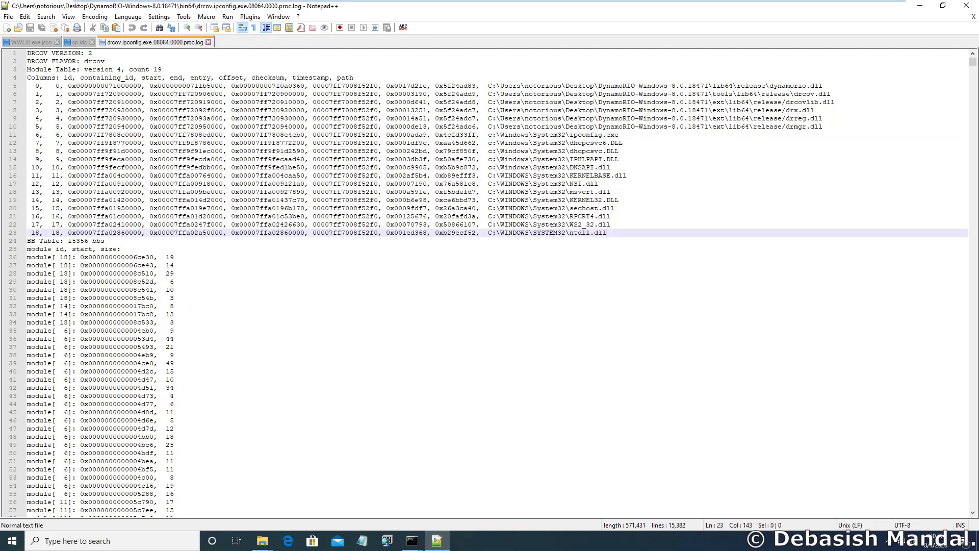
{"action": "scroll", "scroll_direction": "down", "scroll_amount": 3}
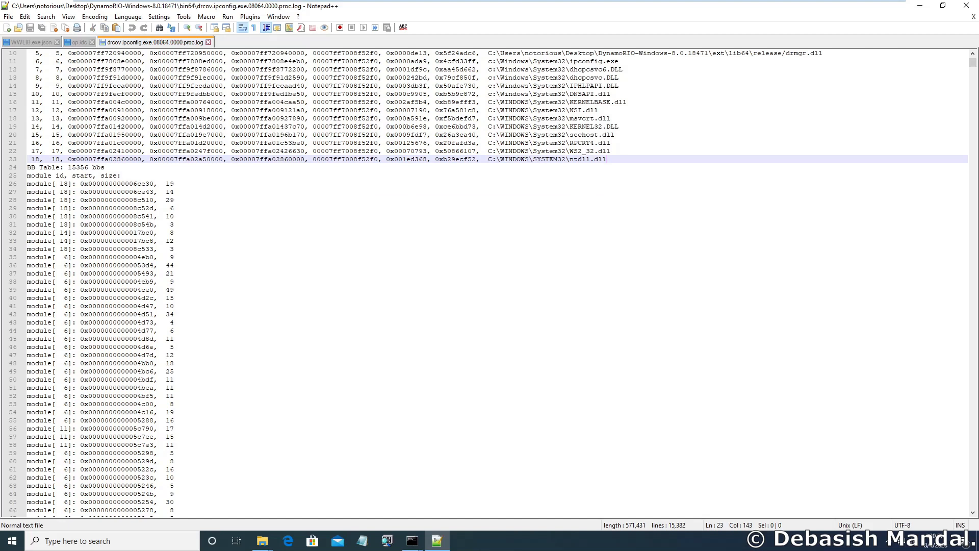
{"action": "double_click", "coordinate": [38, 174]}
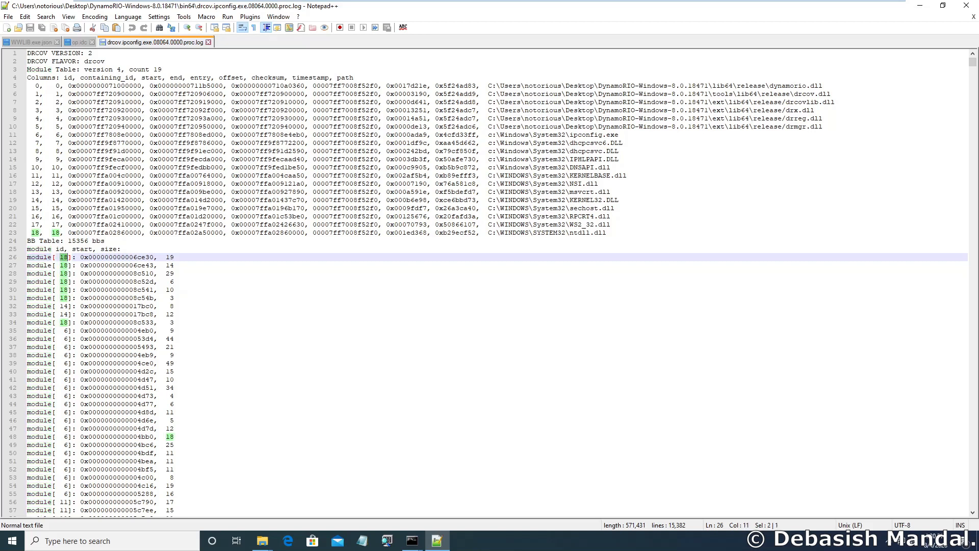
{"action": "left_click", "coordinate": [571, 232]}
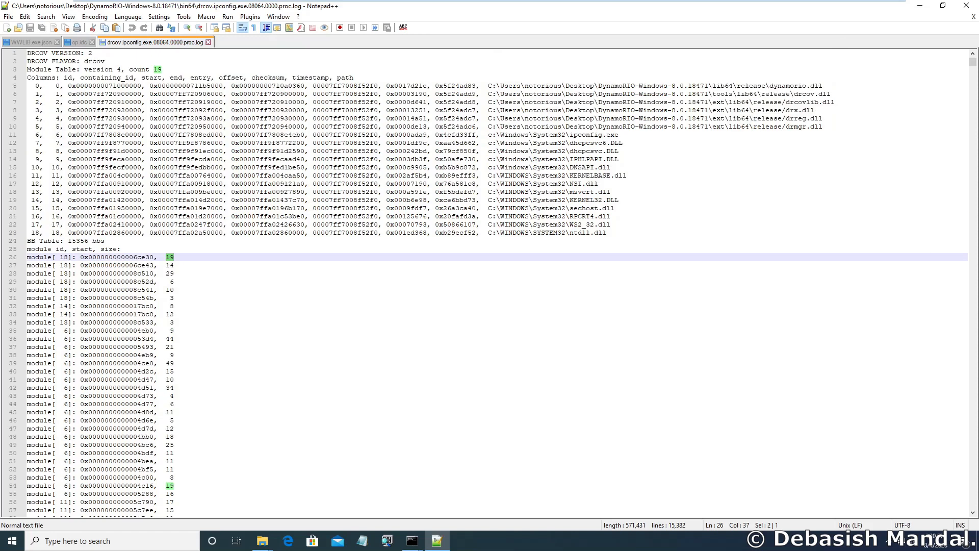
Compare the log with the drrun command in 'new 3', then bring up the Lighthouse GitHub page
{"action": "left_click", "coordinate": [170, 41]}
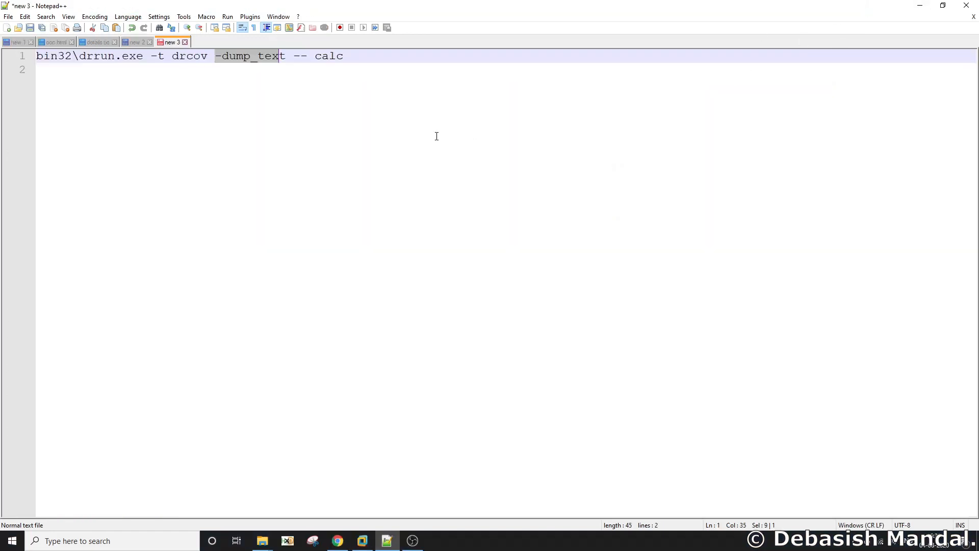
{"action": "left_click", "coordinate": [337, 541]}
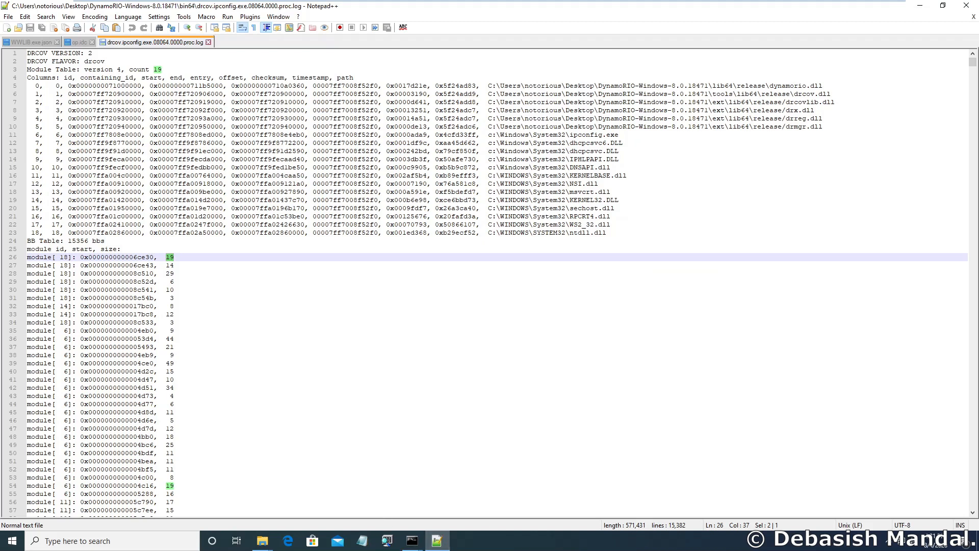
{"action": "left_click", "coordinate": [336, 541]}
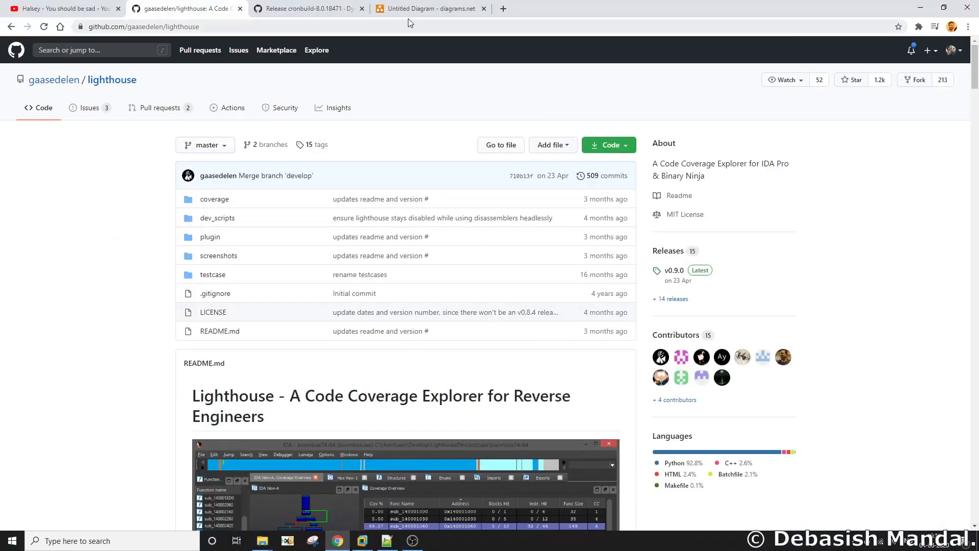
Revisit the coverage workflow diagram in draw.io, then return to the temp folder beside Command Prompt
{"action": "left_click", "coordinate": [430, 8]}
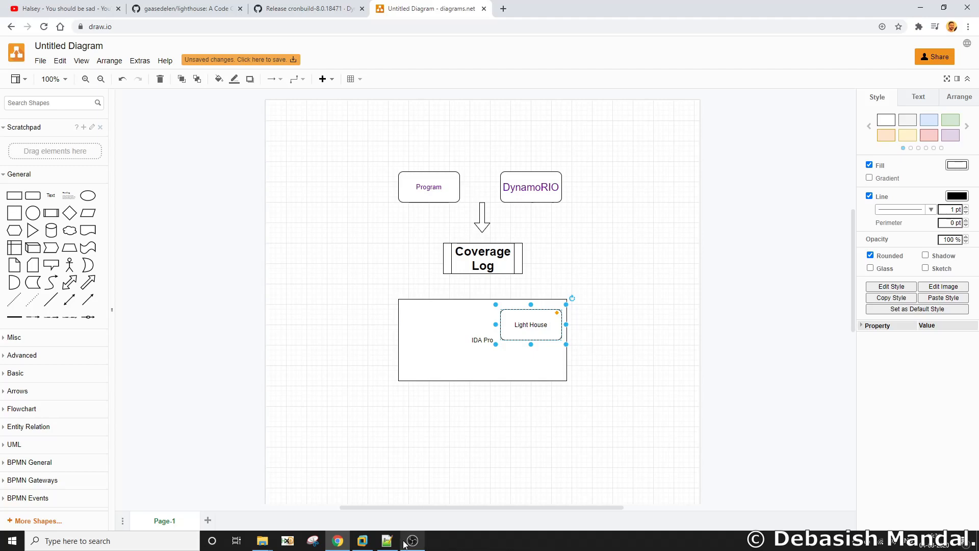
{"action": "left_click", "coordinate": [436, 541]}
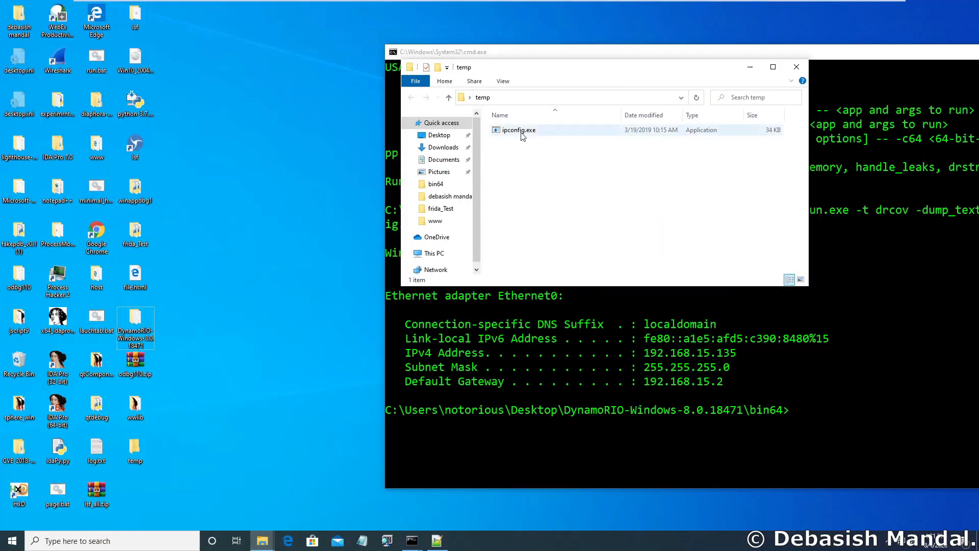
Load ipconfig.exe from the temp folder into IDA Pro for autoanalysis
{"action": "double_click", "coordinate": [519, 130]}
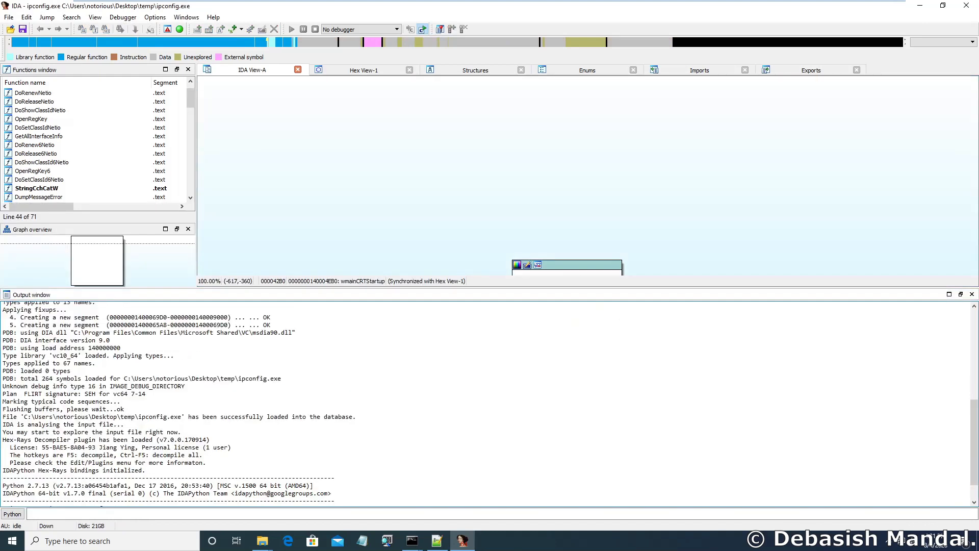
{"action": "mouse_move", "coordinate": [520, 281]}
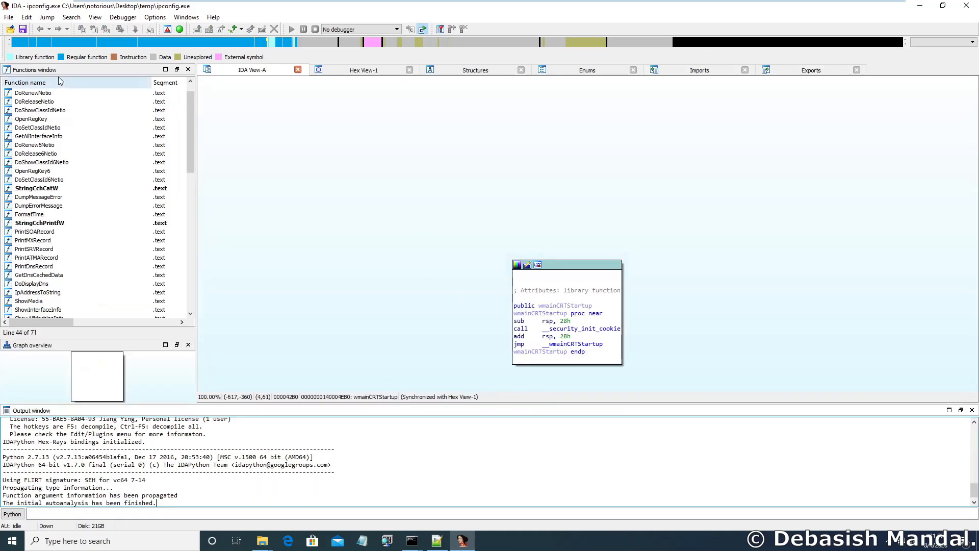
{"action": "mouse_move", "coordinate": [10, 28]}
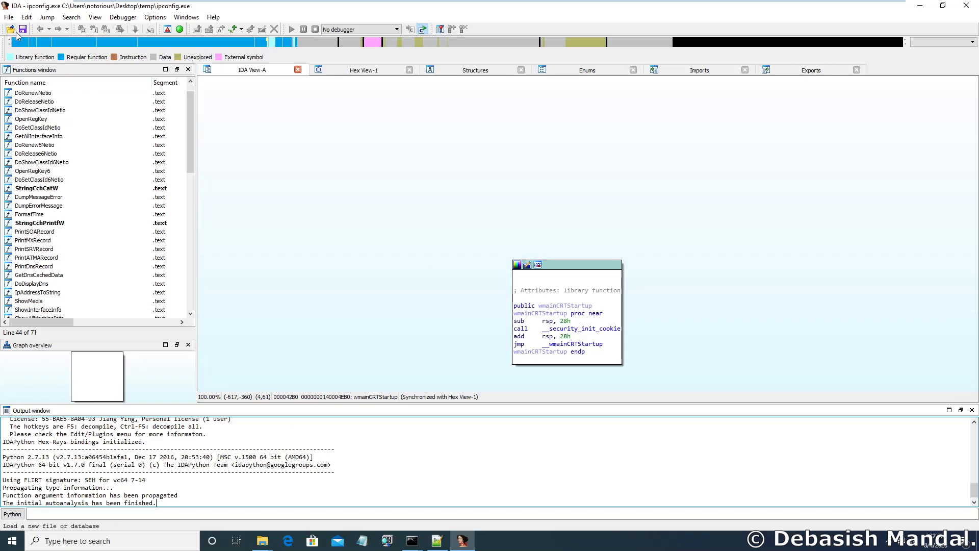
{"action": "left_click", "coordinate": [9, 17]}
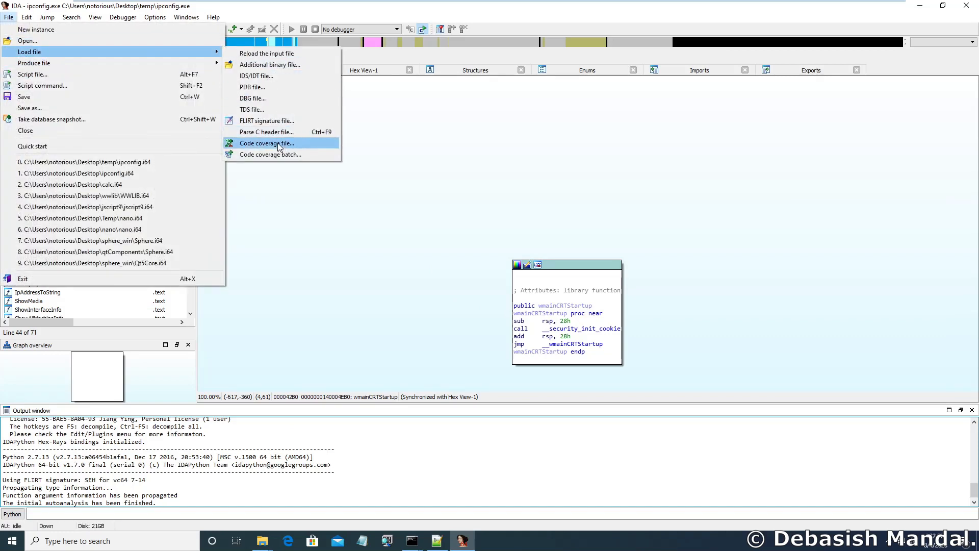
{"action": "mouse_move", "coordinate": [269, 154]}
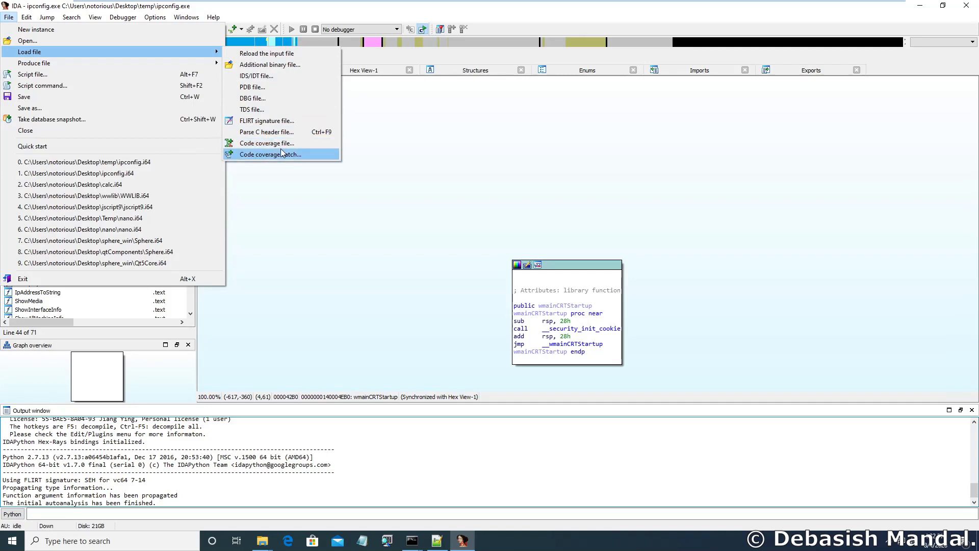
{"action": "mouse_move", "coordinate": [260, 159]}
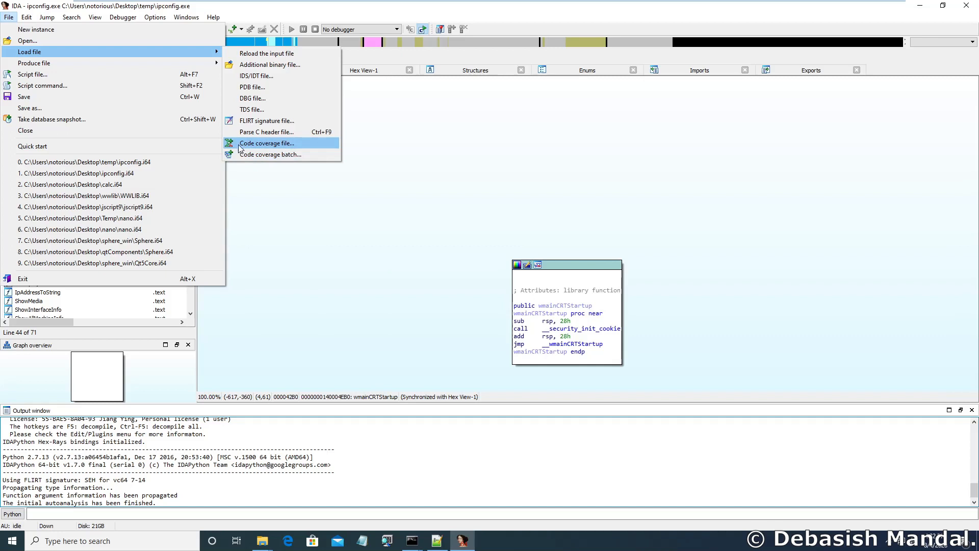
{"action": "mouse_move", "coordinate": [252, 86]}
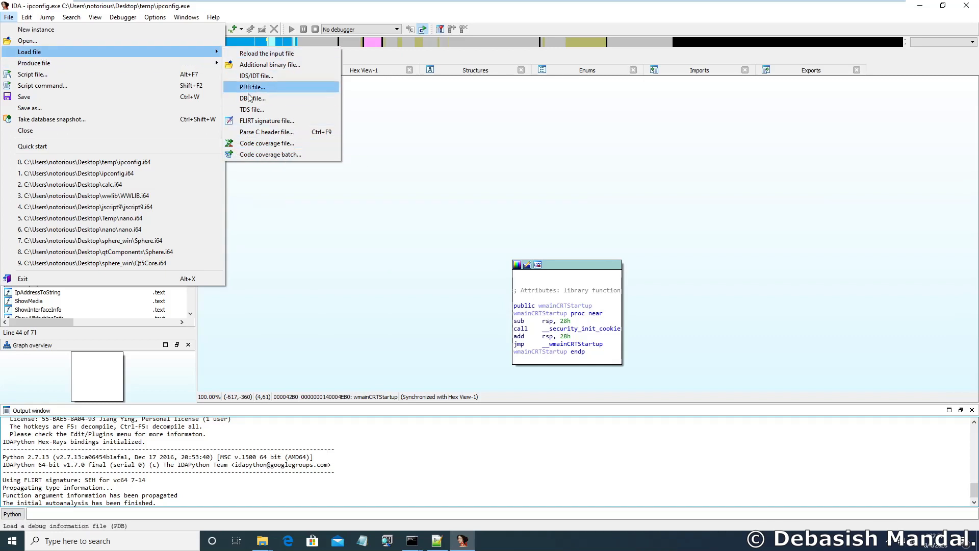
{"action": "mouse_move", "coordinate": [267, 143]}
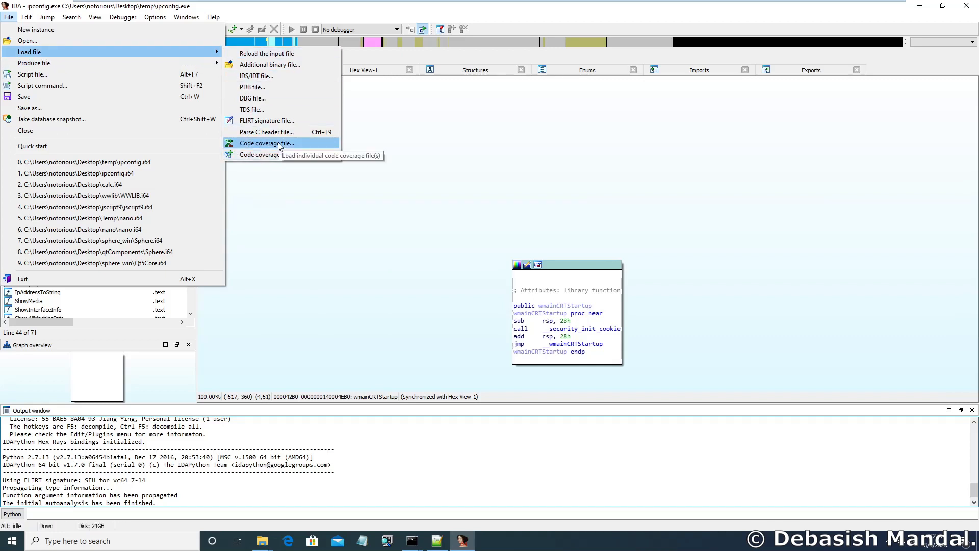
{"action": "mouse_move", "coordinate": [440, 155]}
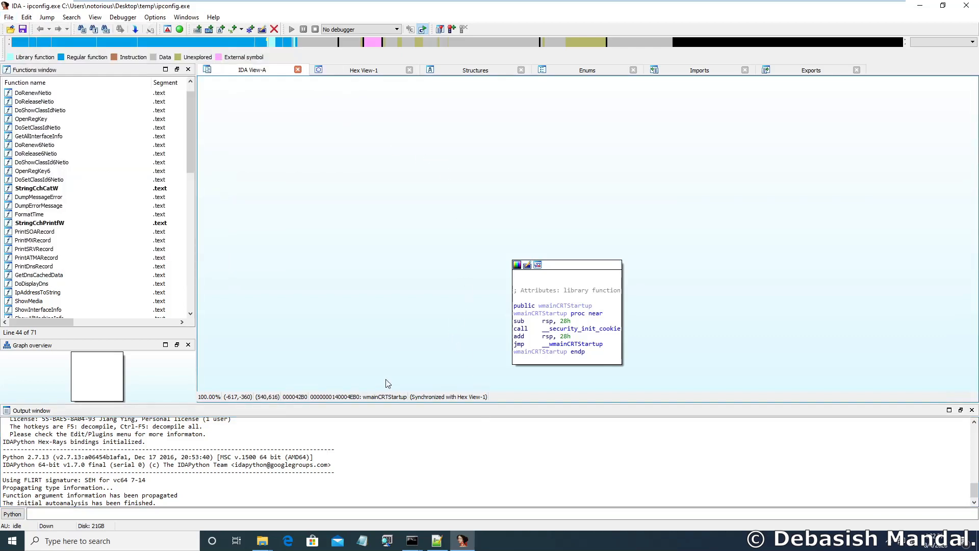
Start Lighthouse's Code coverage file load, then dismiss the file picker without choosing a log
{"action": "left_click", "coordinate": [9, 17]}
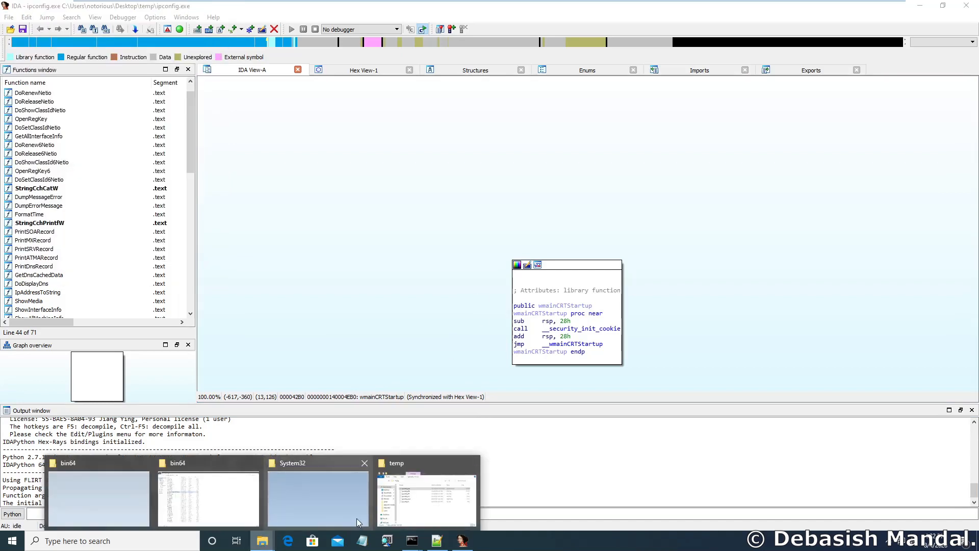
{"action": "left_click", "coordinate": [10, 17]}
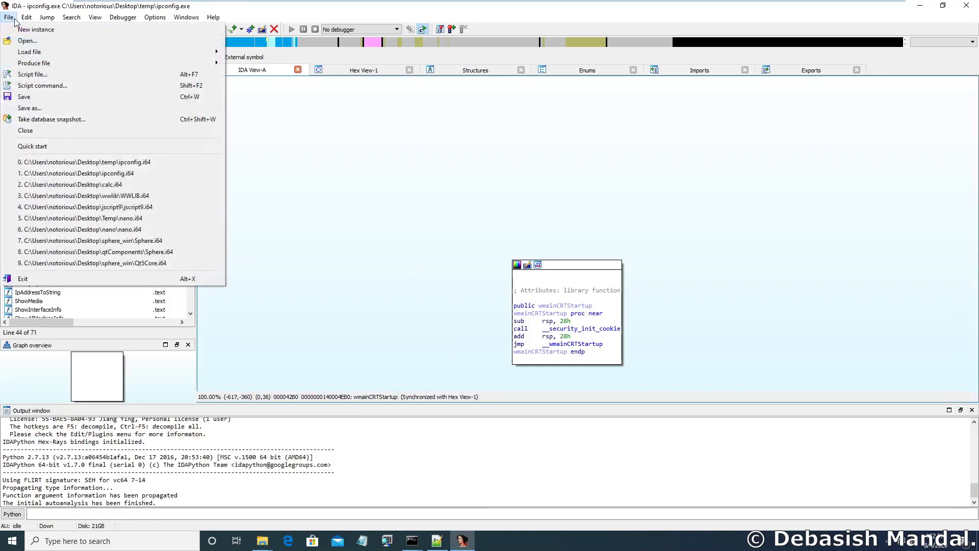
{"action": "mouse_move", "coordinate": [28, 52]}
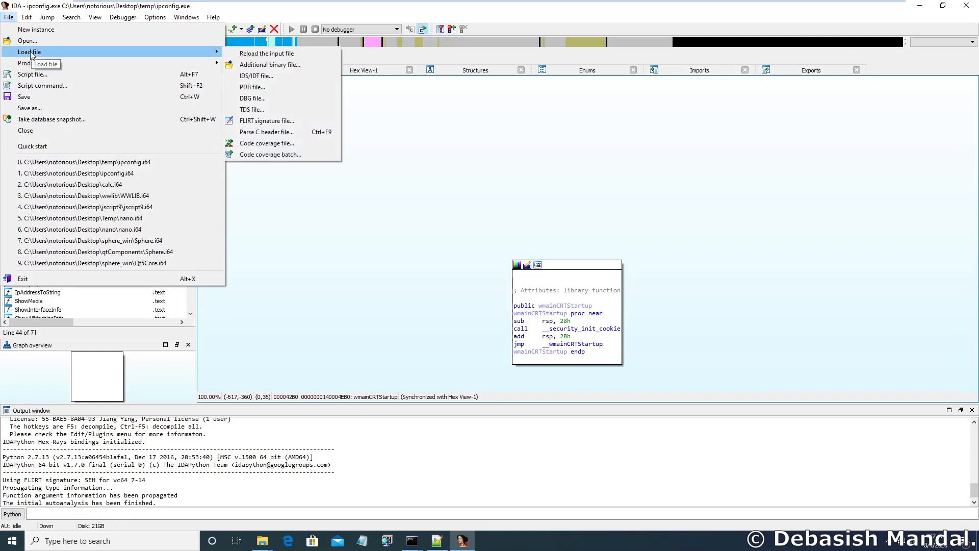
{"action": "mouse_move", "coordinate": [269, 154]}
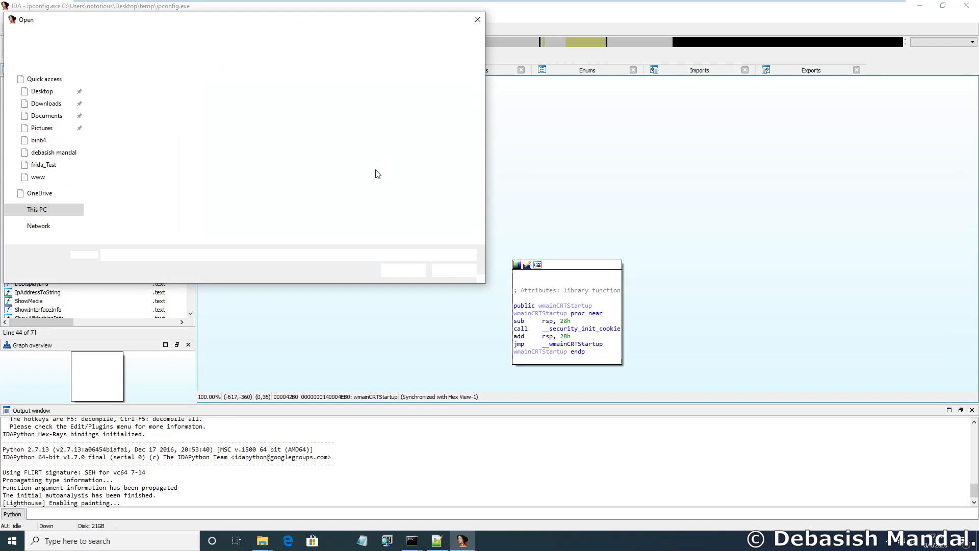
{"action": "mouse_move", "coordinate": [474, 24]}
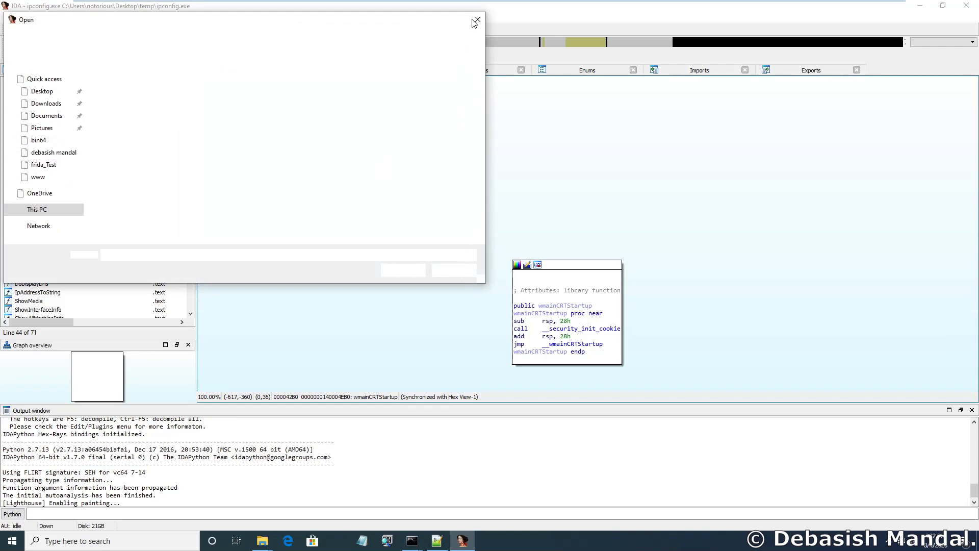
{"action": "mouse_move", "coordinate": [476, 202]}
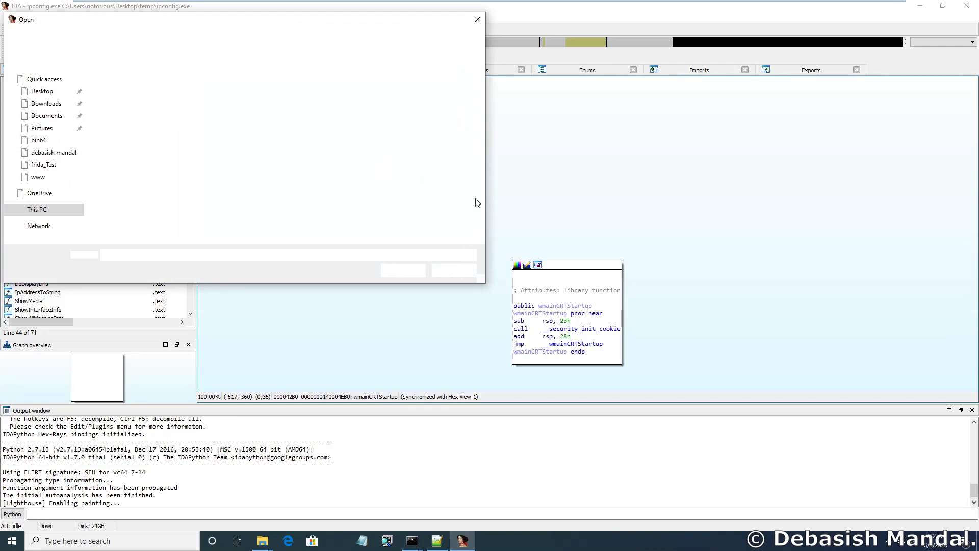
{"action": "left_click", "coordinate": [477, 19]}
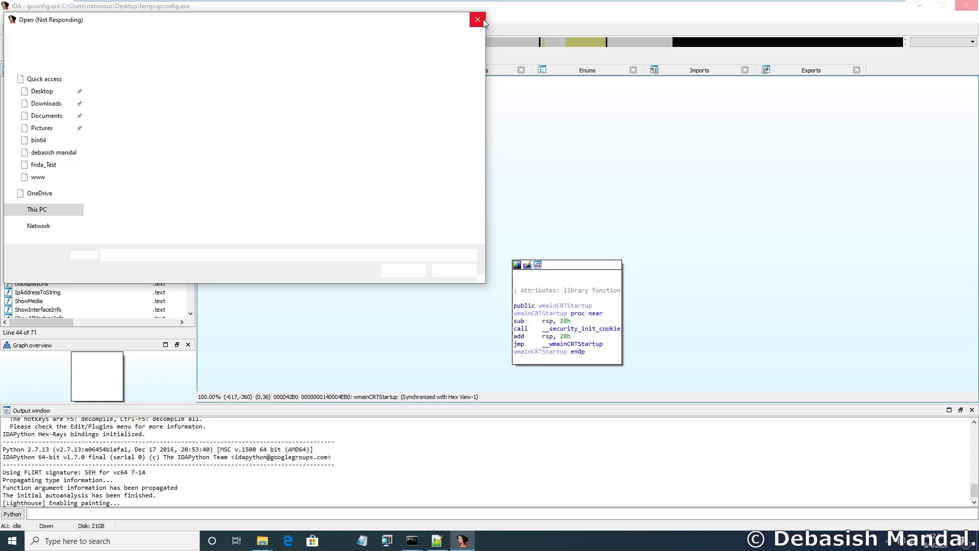
{"action": "left_click", "coordinate": [477, 19]}
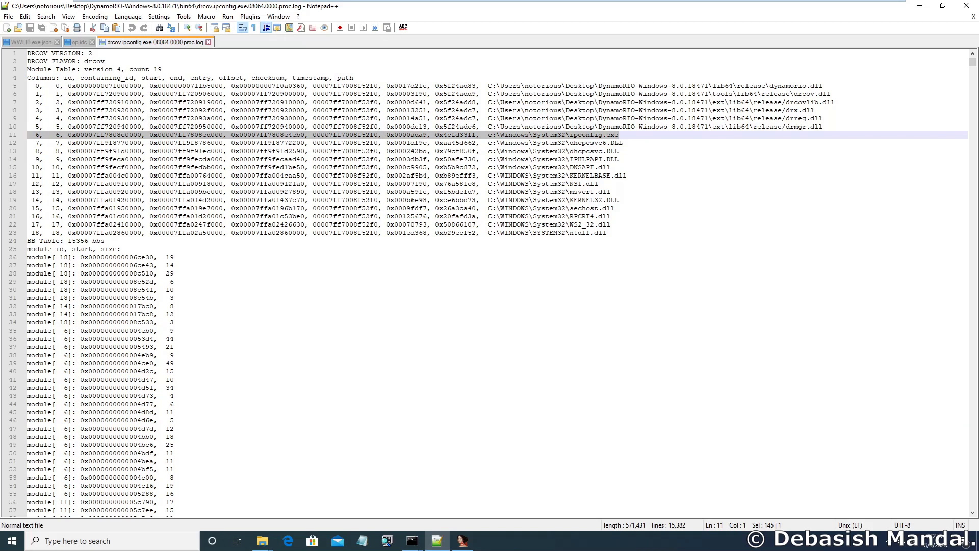
{"action": "mouse_move", "coordinate": [74, 139]}
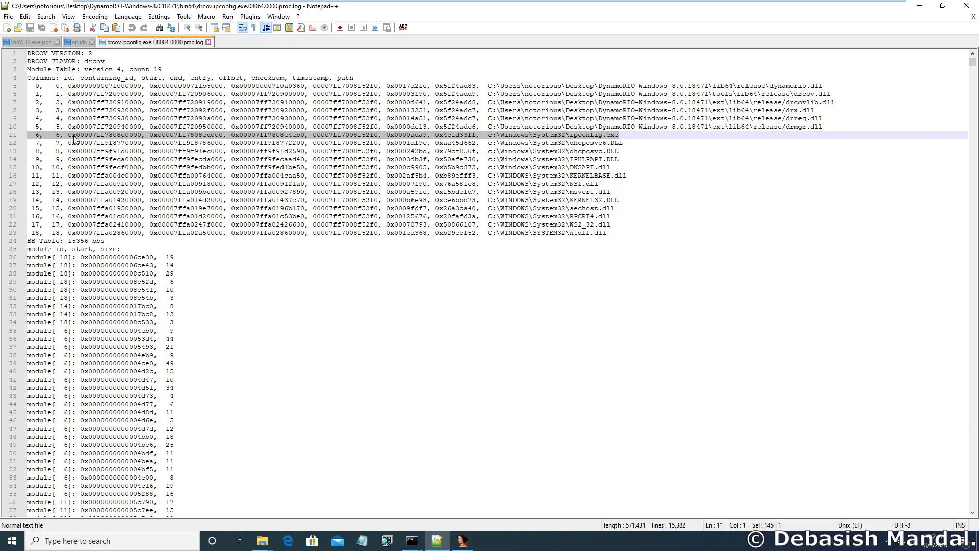
Select ipconfig.exe's module start address 0x00007ff7808e0000 on line 11 of the drcov log
{"action": "double_click", "coordinate": [100, 134]}
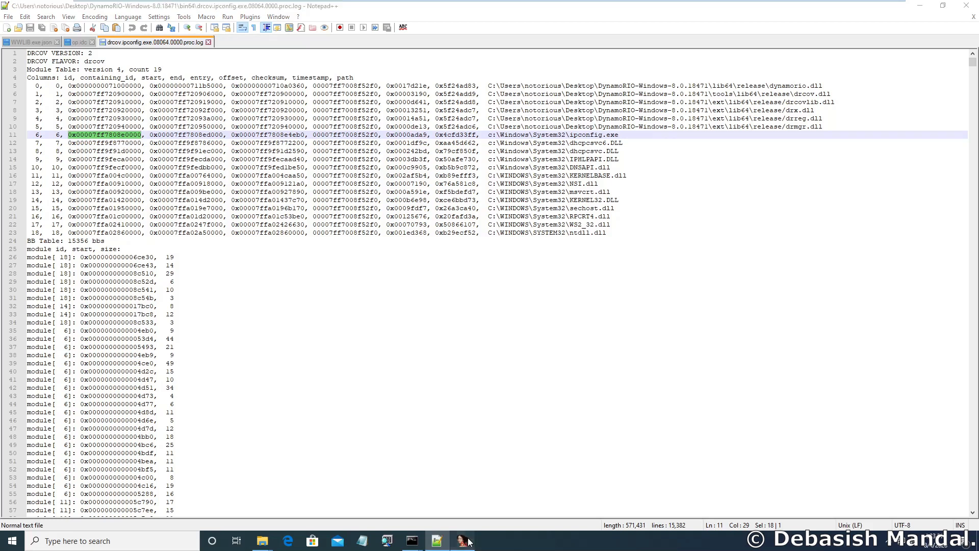
Rebase the program to image base 07ff7808e0000 via Edit > Segments and save the database
{"action": "left_click", "coordinate": [9, 17]}
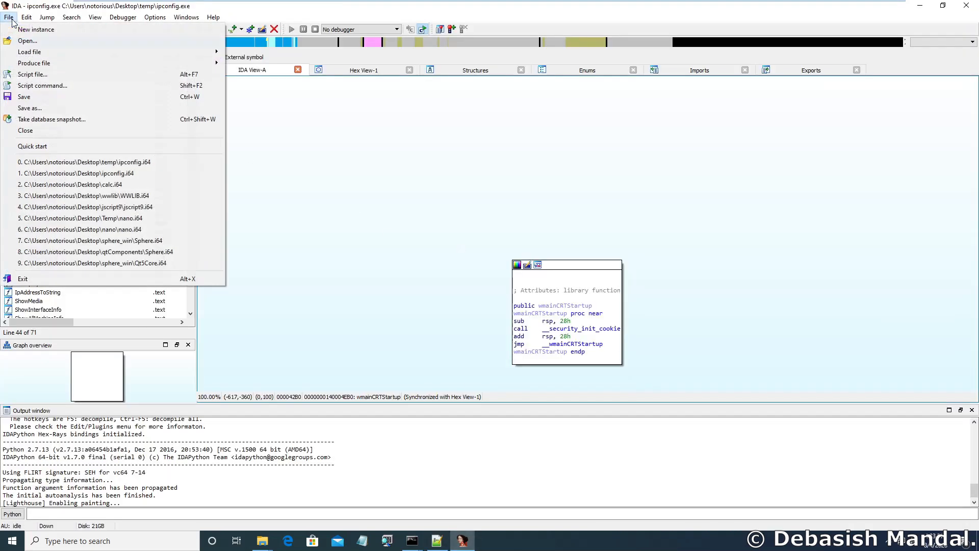
{"action": "left_click", "coordinate": [27, 17]}
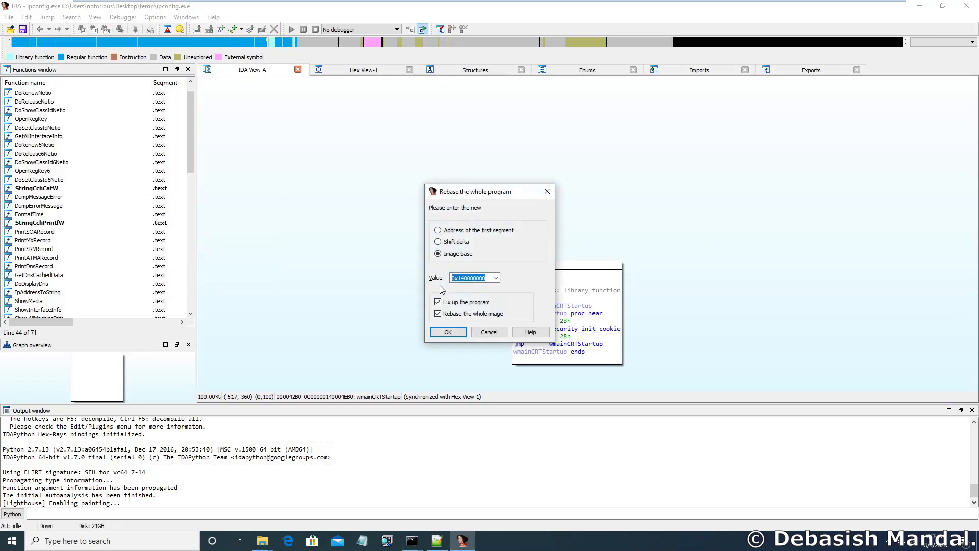
{"action": "type", "text": "07ff7808e0000"}
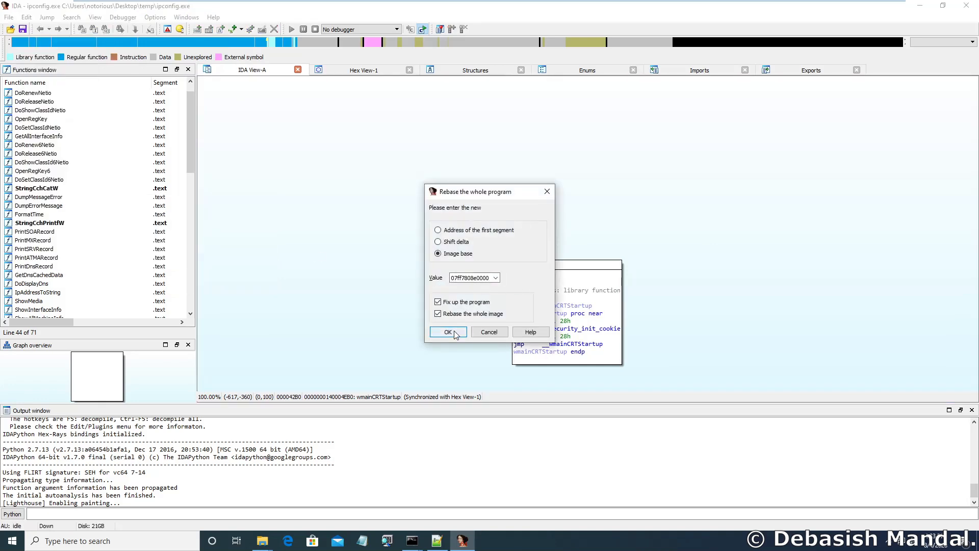
{"action": "left_click", "coordinate": [447, 332]}
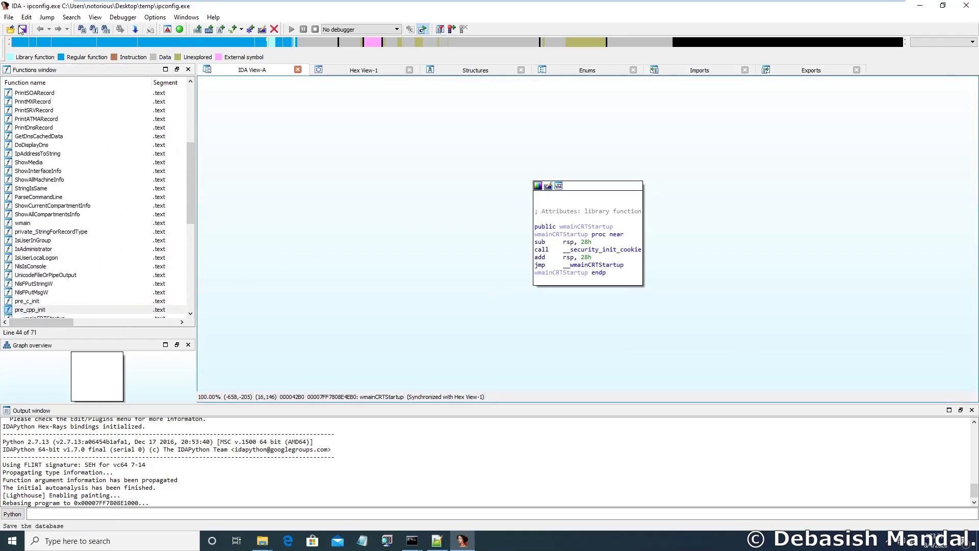
{"action": "left_click", "coordinate": [9, 18]}
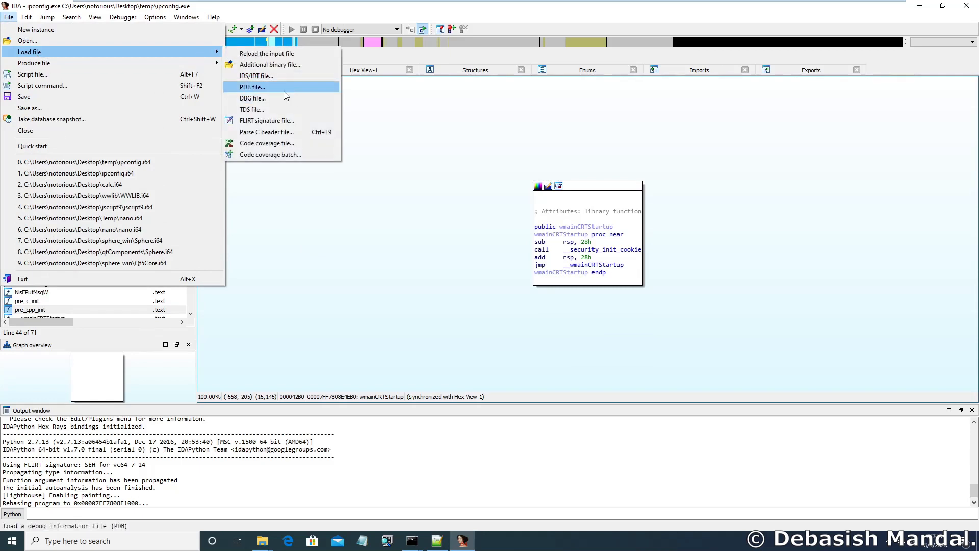
Load drcov.ipconfig.exe.08064.0000.proc.log from bin64 into Lighthouse's Coverage Overview
{"action": "left_click", "coordinate": [252, 87]}
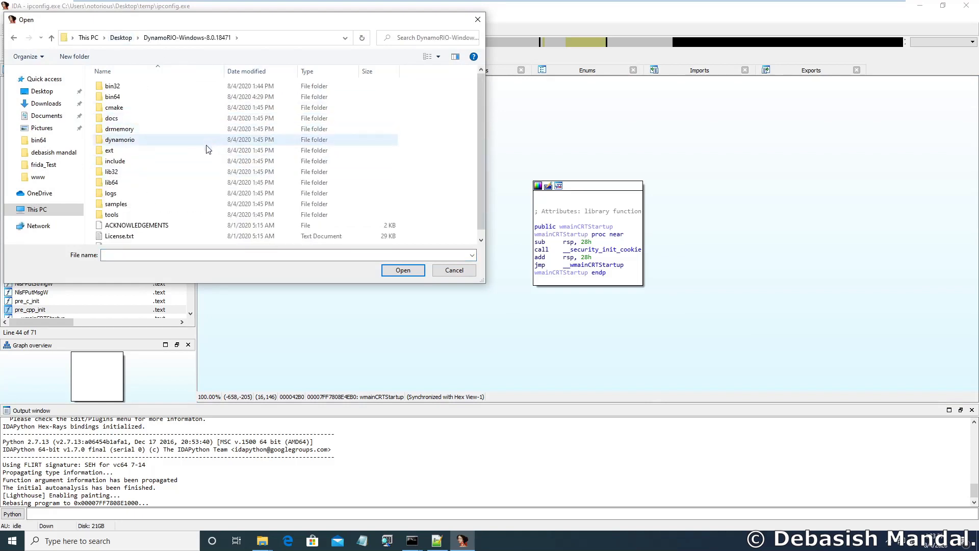
{"action": "double_click", "coordinate": [112, 97]}
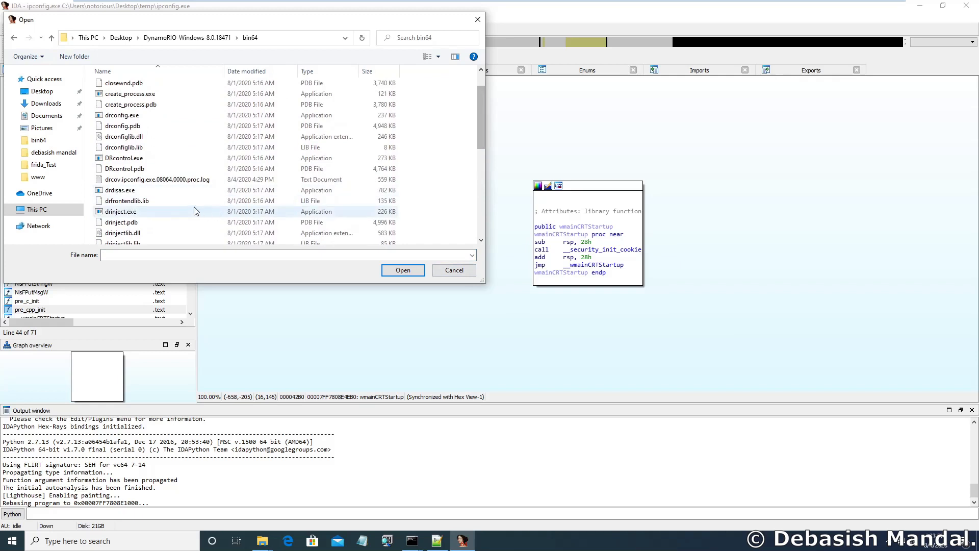
{"action": "left_click", "coordinate": [157, 179]}
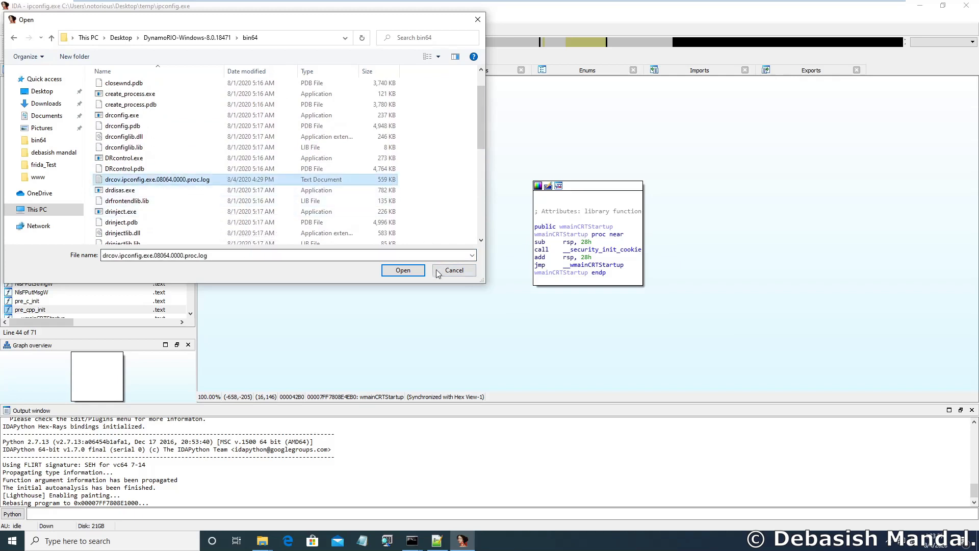
{"action": "left_click", "coordinate": [402, 269]}
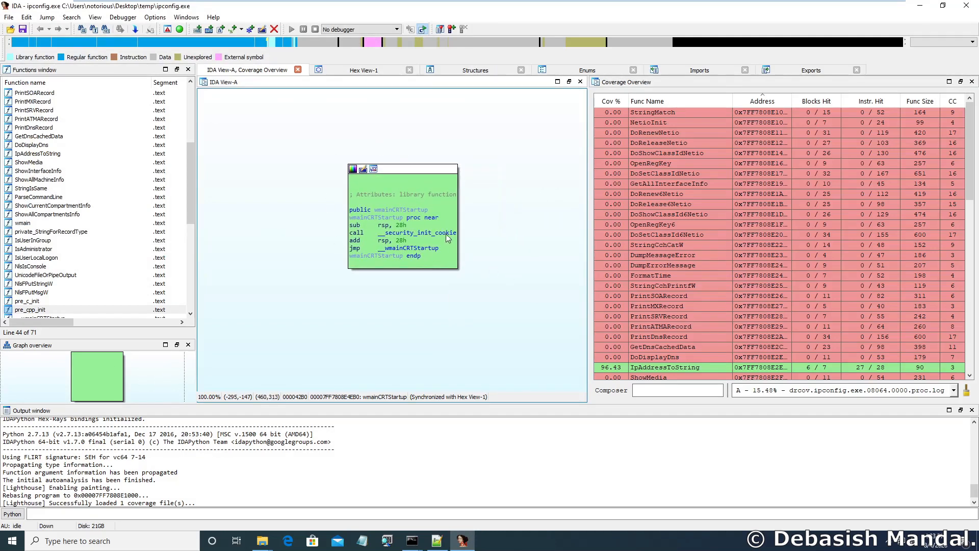
{"action": "mouse_move", "coordinate": [429, 158]}
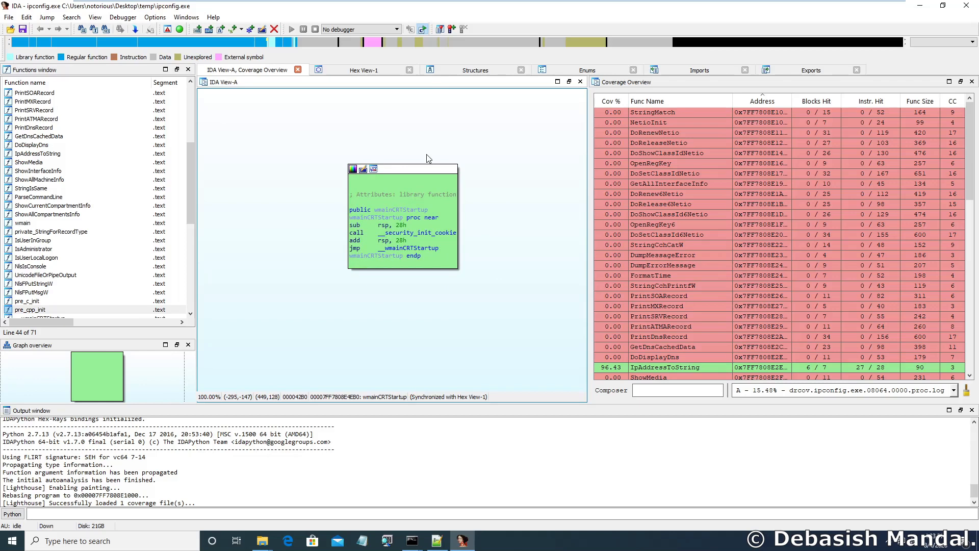
Jump from the Coverage Overview to IpAddressToString's graph with its 96.43% covered blocks green
{"action": "scroll", "scroll_direction": "down", "scroll_amount": 3}
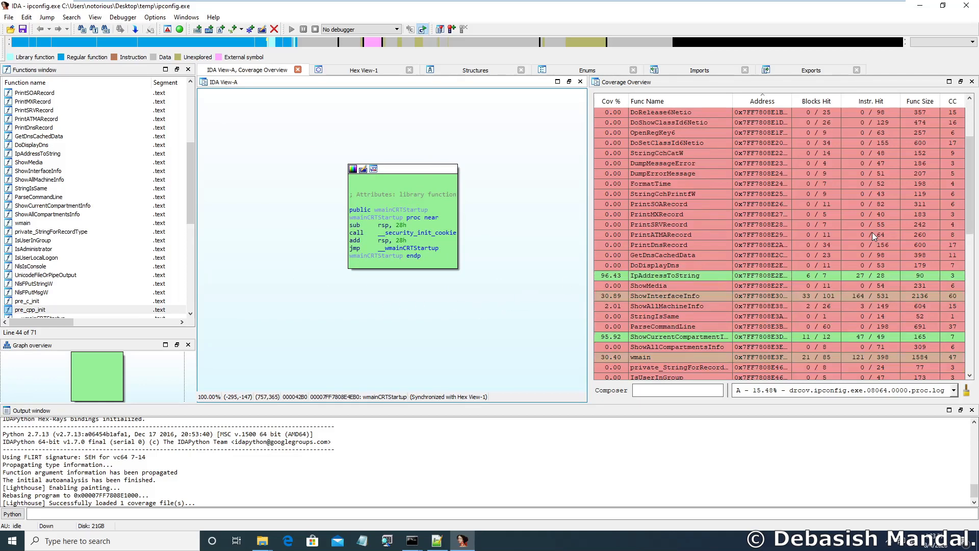
{"action": "scroll", "scroll_direction": "down", "scroll_amount": 3}
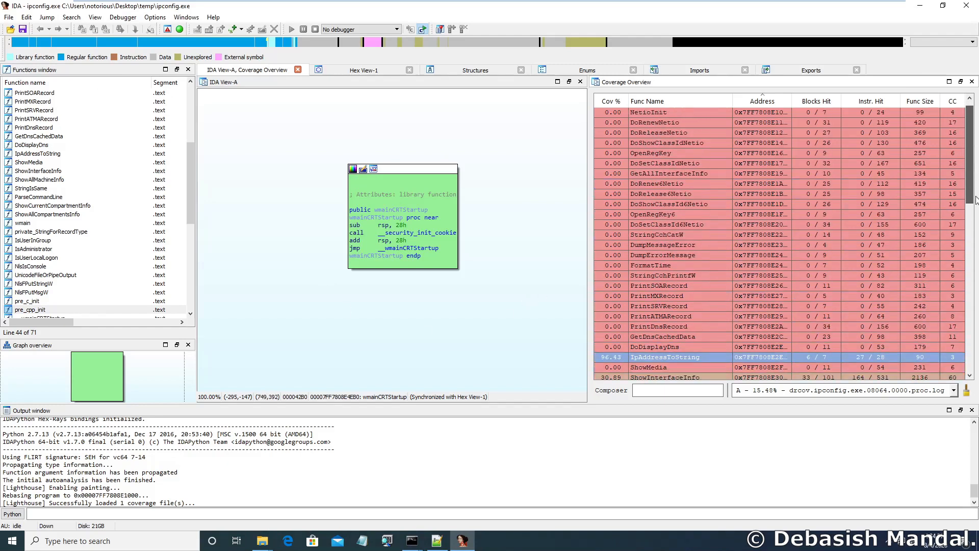
{"action": "scroll", "scroll_direction": "down", "scroll_amount": 3}
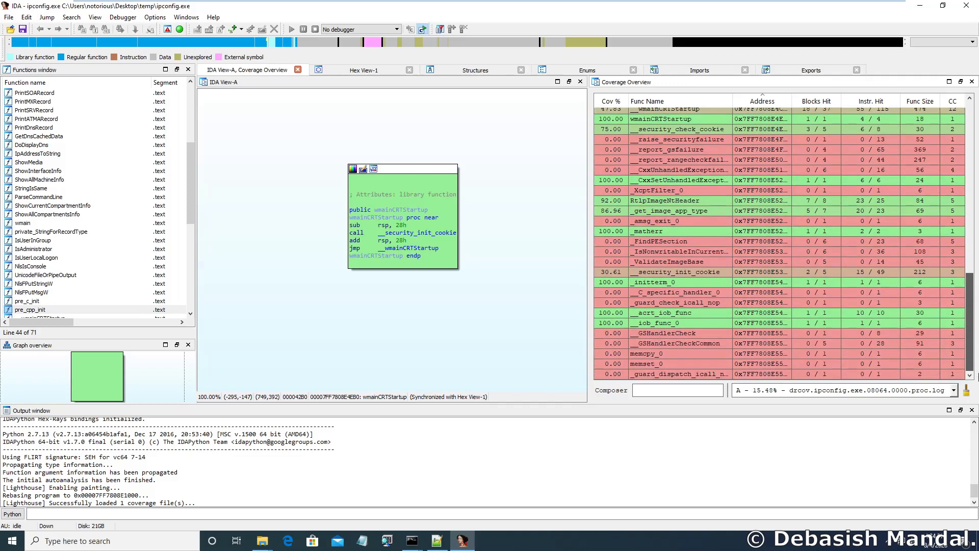
{"action": "left_click", "coordinate": [662, 323]}
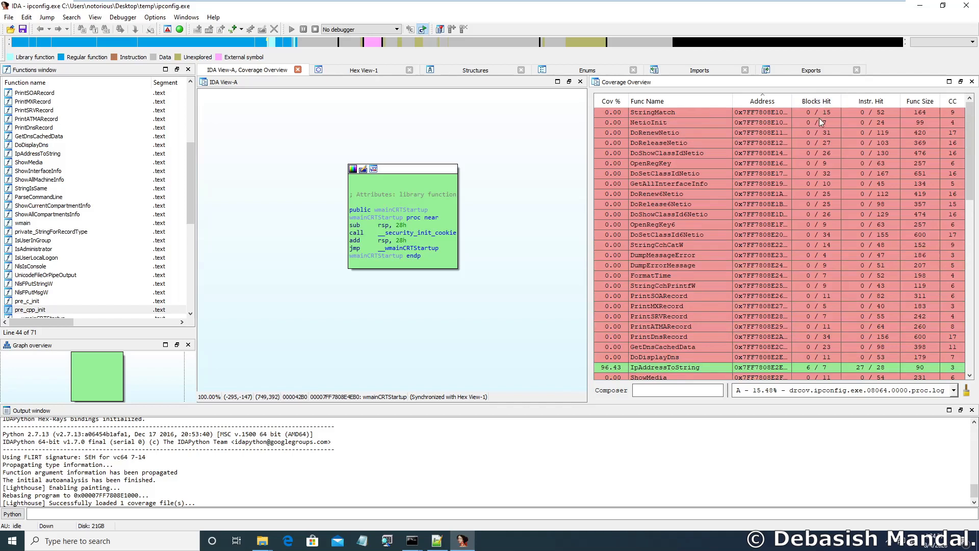
{"action": "scroll", "scroll_direction": "down", "scroll_amount": 3}
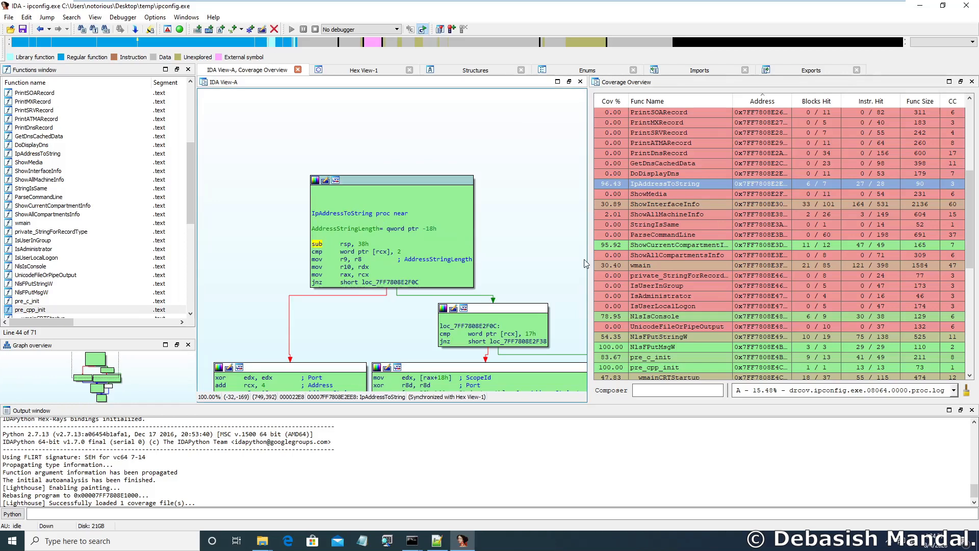
{"action": "mouse_move", "coordinate": [823, 194]}
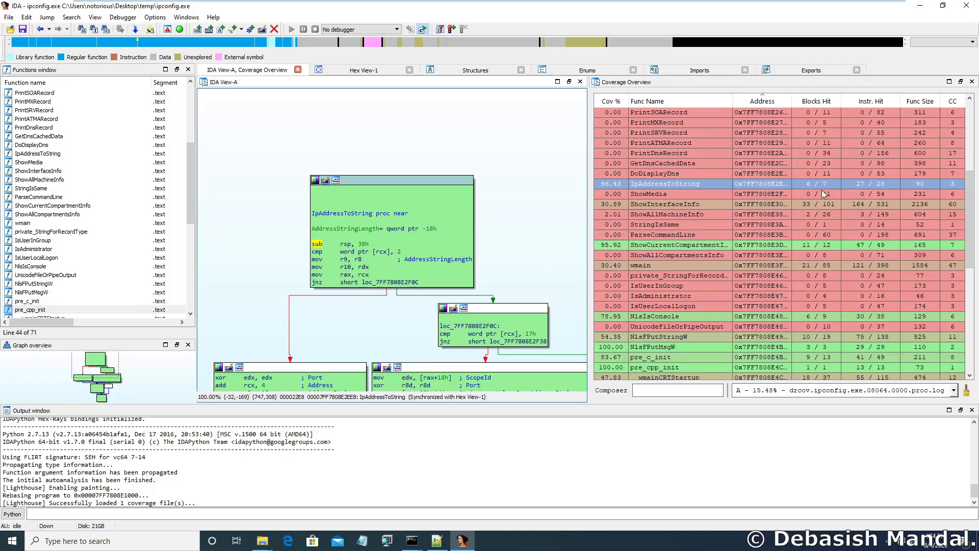
{"action": "mouse_move", "coordinate": [588, 236]}
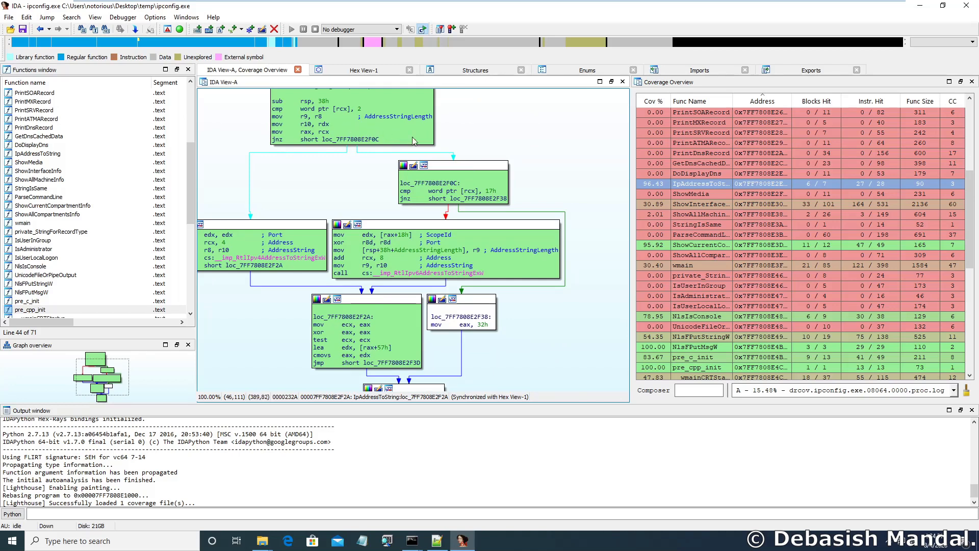
Scroll down IpAddressToString's graph to its lower green blocks and browse the coverage list
{"action": "scroll", "scroll_direction": "down", "scroll_amount": 3}
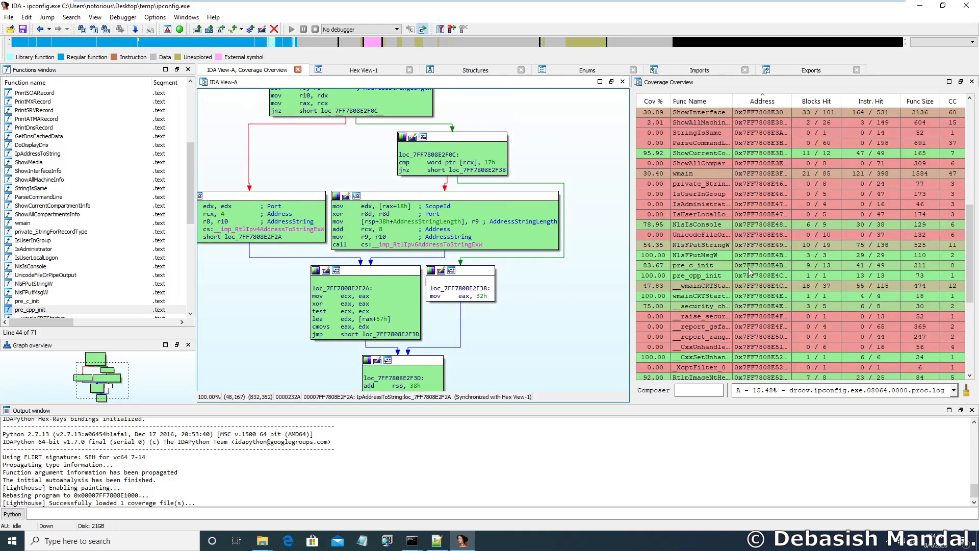
{"action": "mouse_move", "coordinate": [780, 281]}
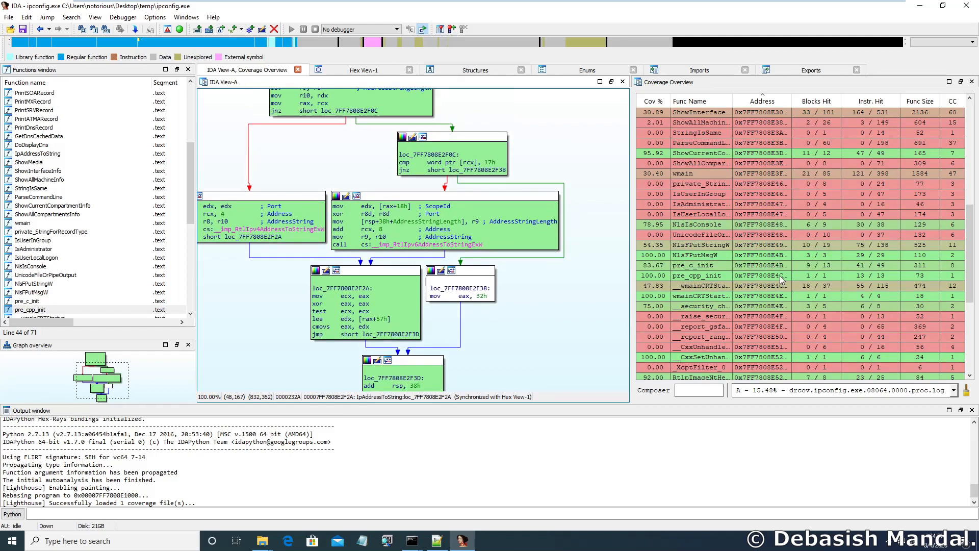
{"action": "scroll", "scroll_direction": "down", "scroll_amount": 3}
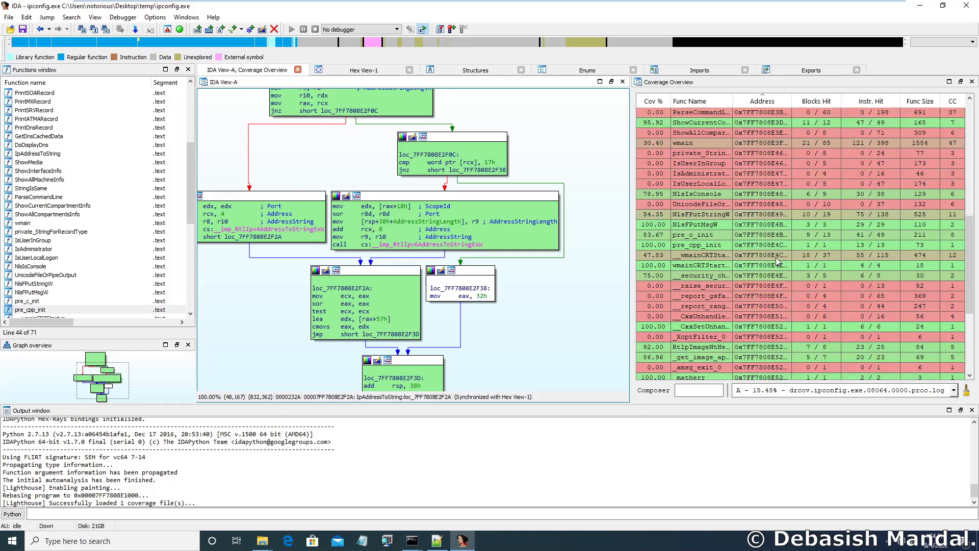
{"action": "scroll", "scroll_direction": "down", "scroll_amount": 3}
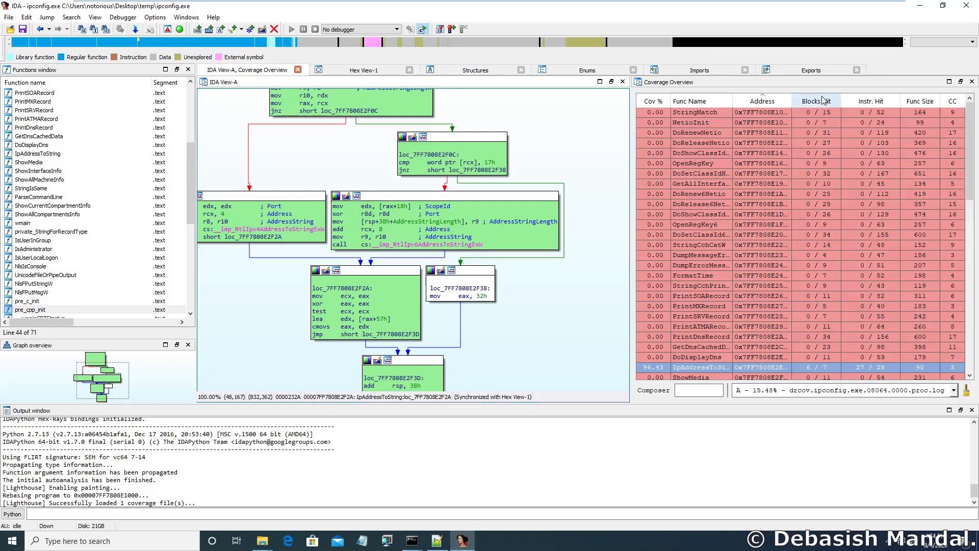
Sort the coverage list by Blocks Hit and open ShowInterfaceInfo's 30.89% covered graph
{"action": "left_click", "coordinate": [815, 101]}
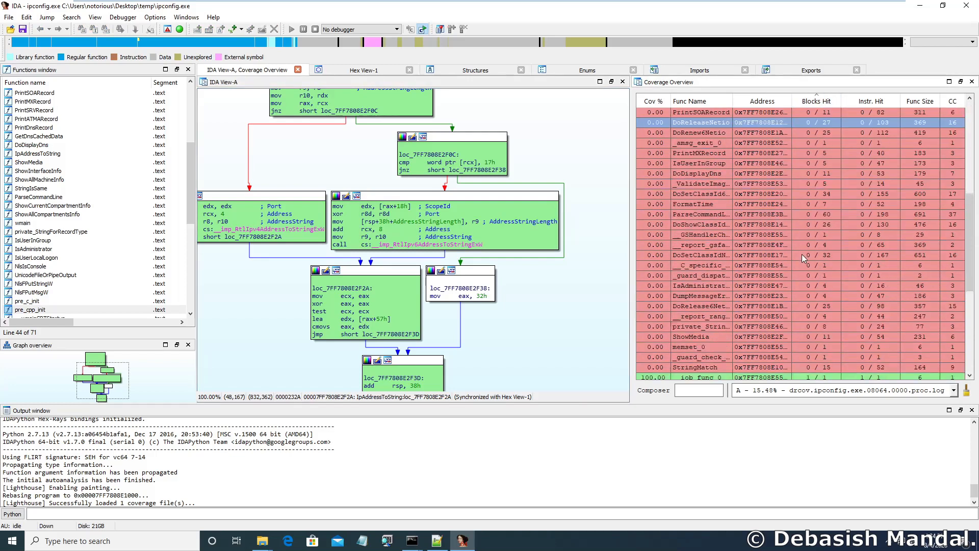
{"action": "scroll", "scroll_direction": "down", "scroll_amount": 3}
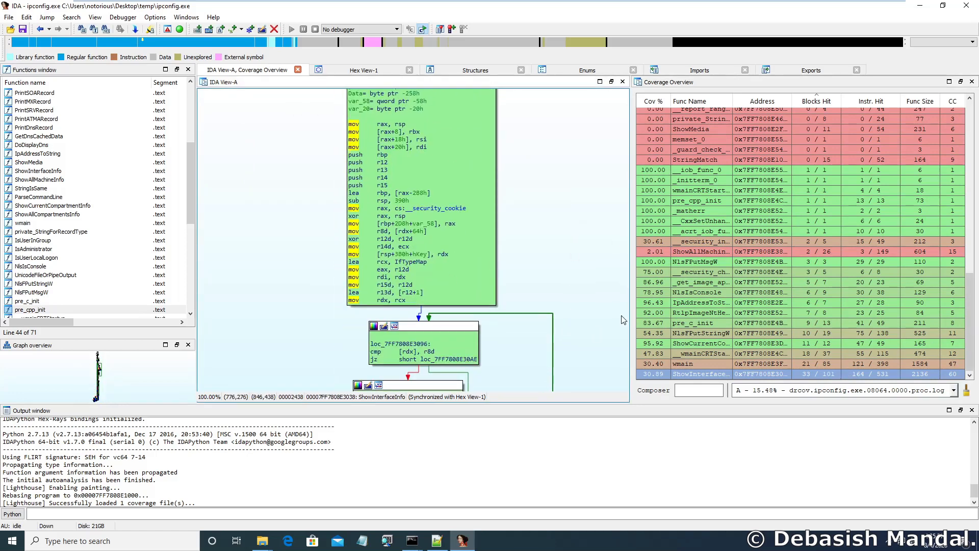
{"action": "left_click", "coordinate": [697, 363]}
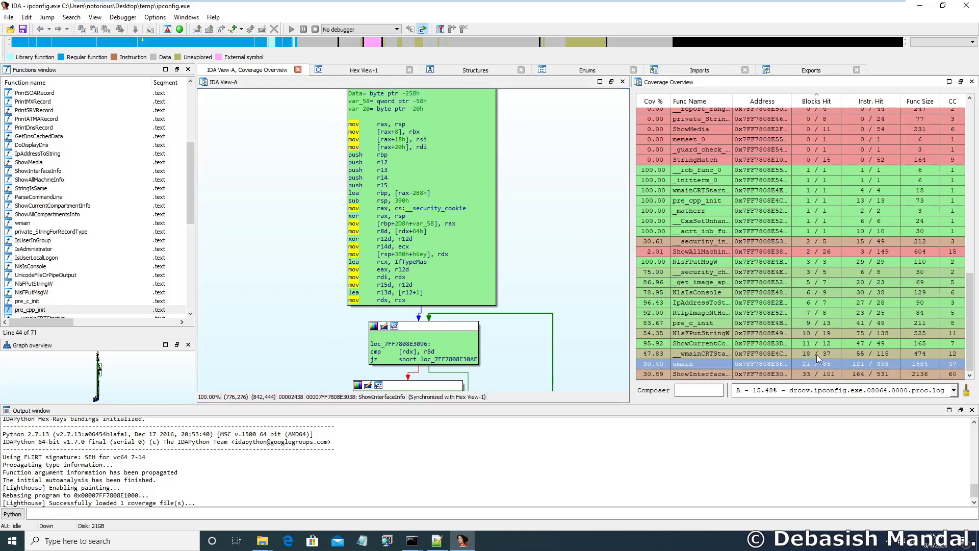
{"action": "mouse_move", "coordinate": [787, 294]}
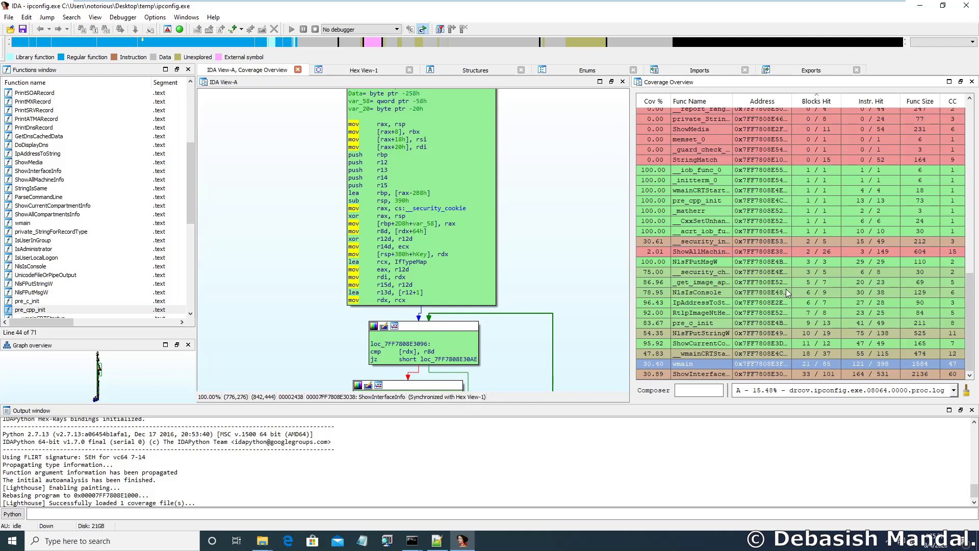
{"action": "mouse_move", "coordinate": [645, 282]}
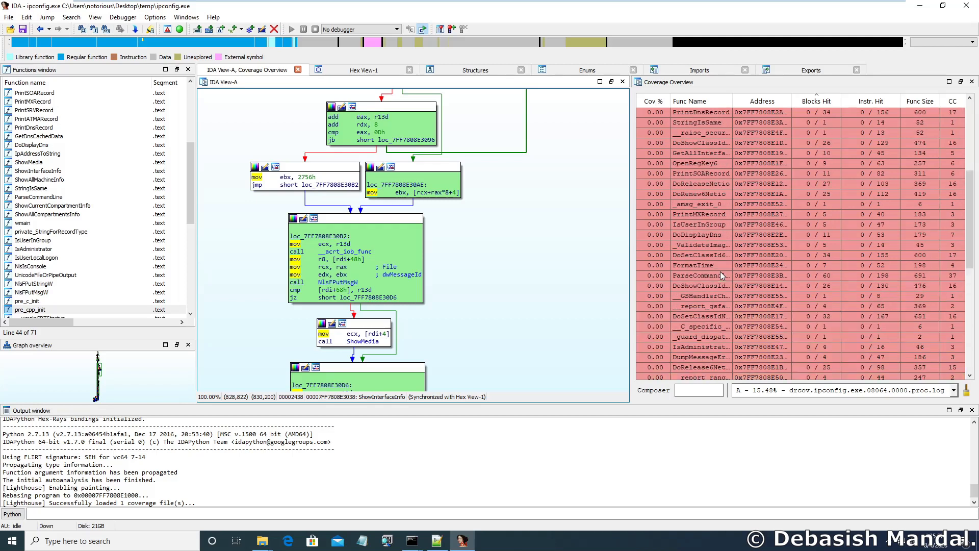
Sort by Cov % and list Lighthouse's coverage sets: Hot Shell, New Composition, Aggregate
{"action": "left_click", "coordinate": [690, 101]}
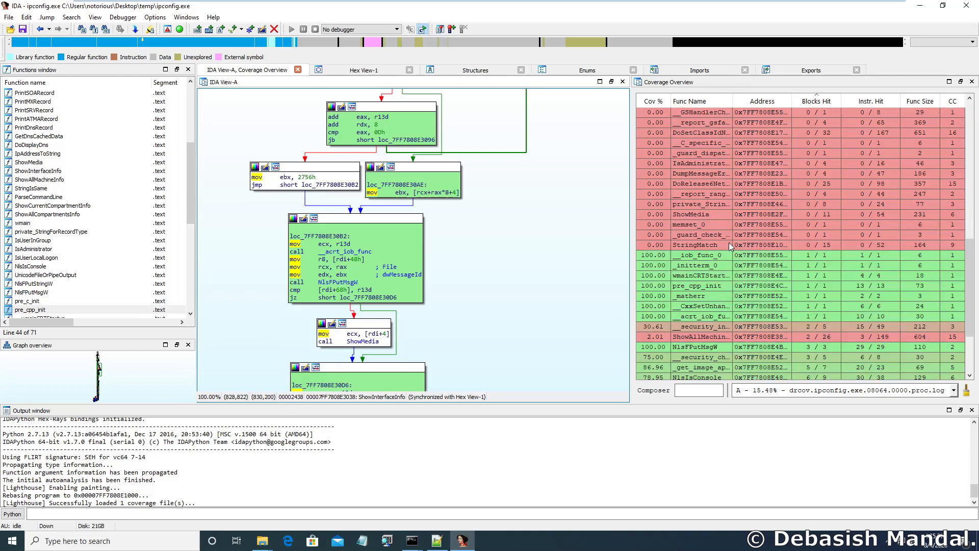
{"action": "scroll", "scroll_direction": "down", "scroll_amount": 3}
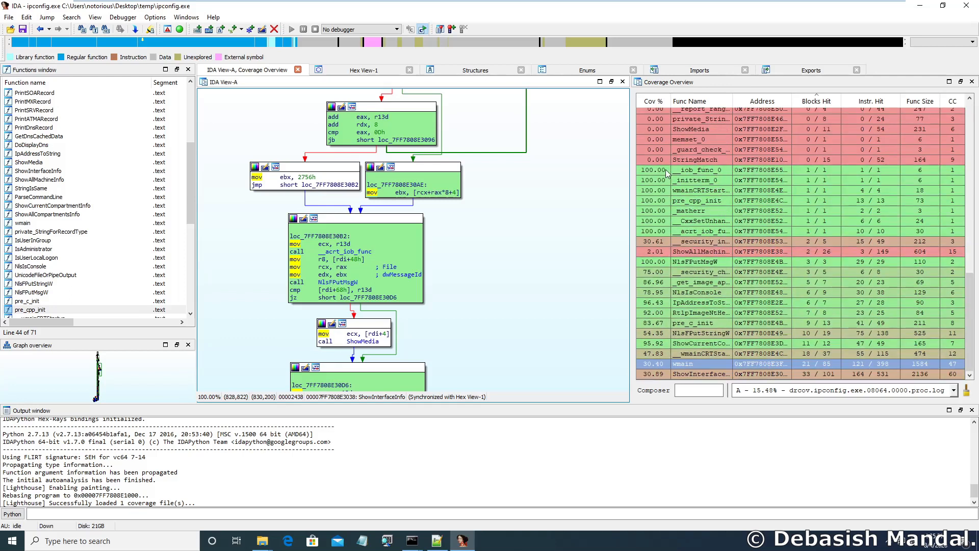
{"action": "mouse_move", "coordinate": [647, 197]}
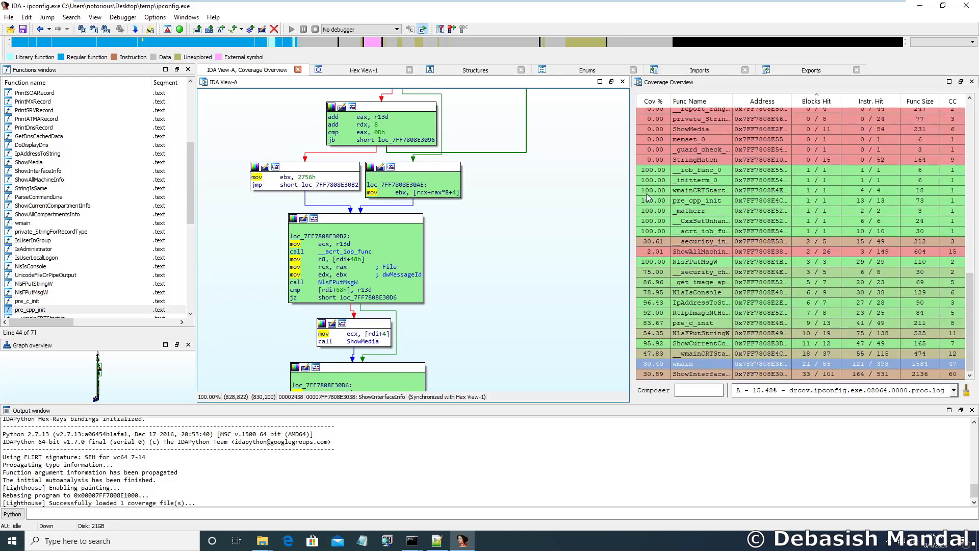
{"action": "mouse_move", "coordinate": [840, 289]}
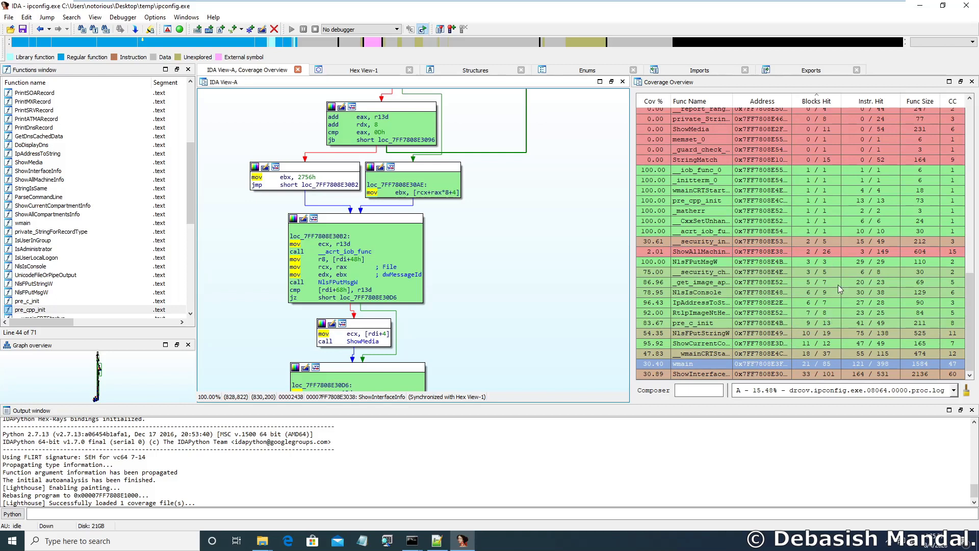
{"action": "mouse_move", "coordinate": [769, 384]}
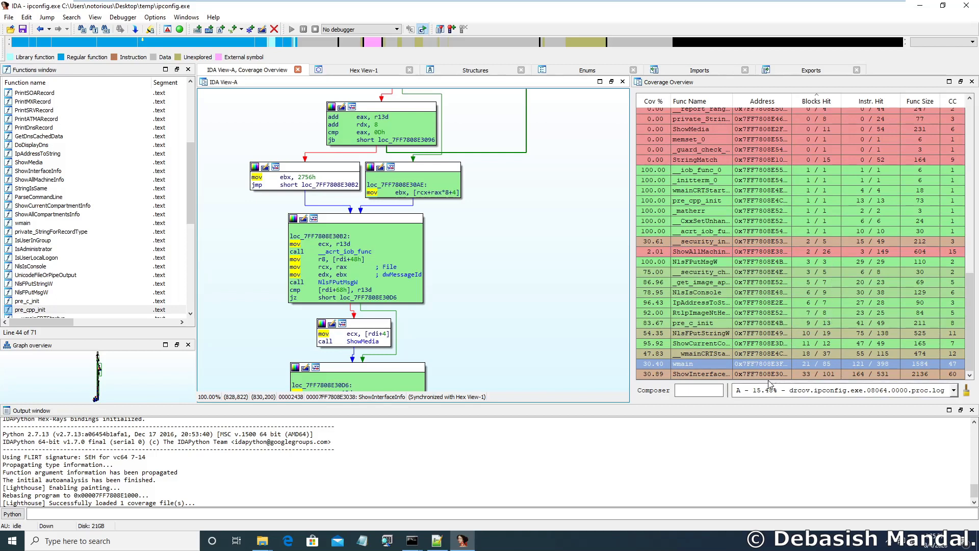
{"action": "mouse_move", "coordinate": [827, 320]}
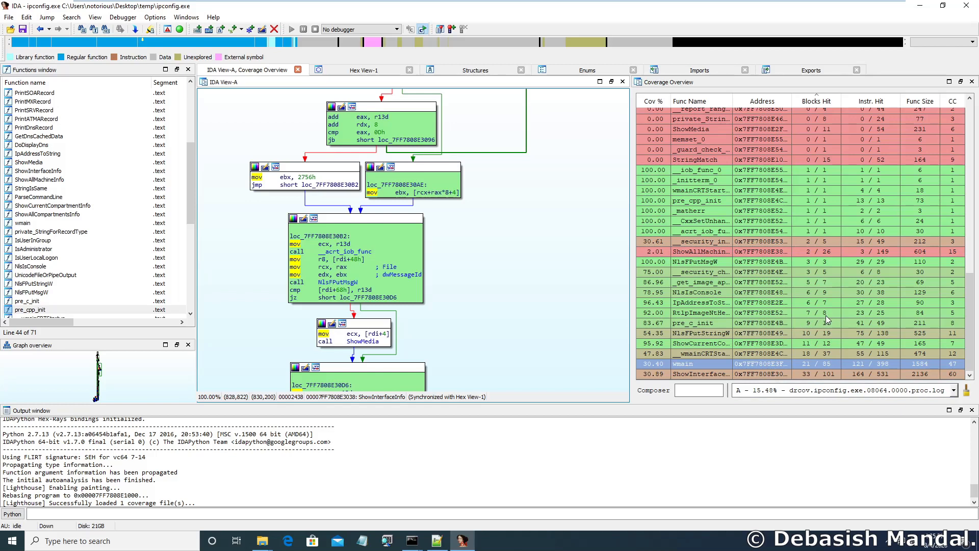
{"action": "mouse_move", "coordinate": [862, 331]}
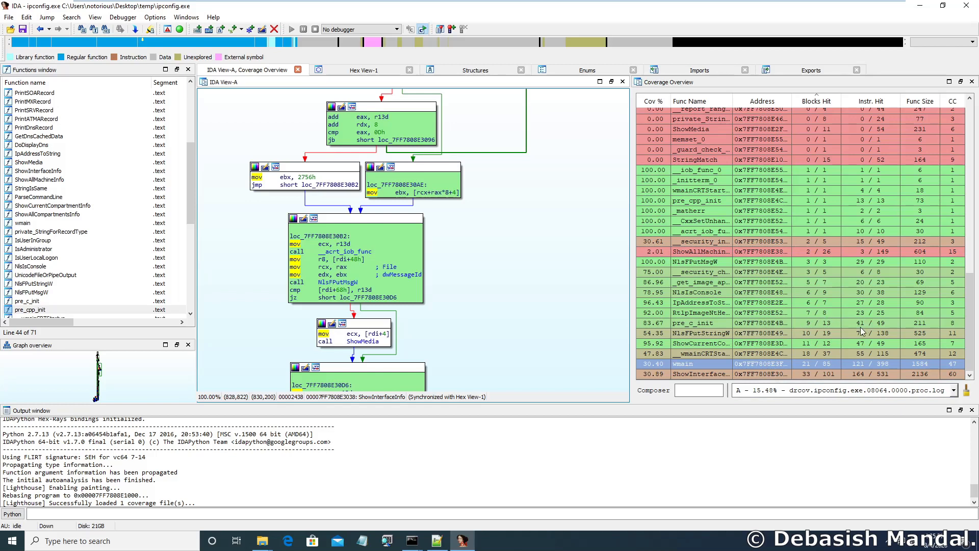
{"action": "mouse_move", "coordinate": [881, 287]}
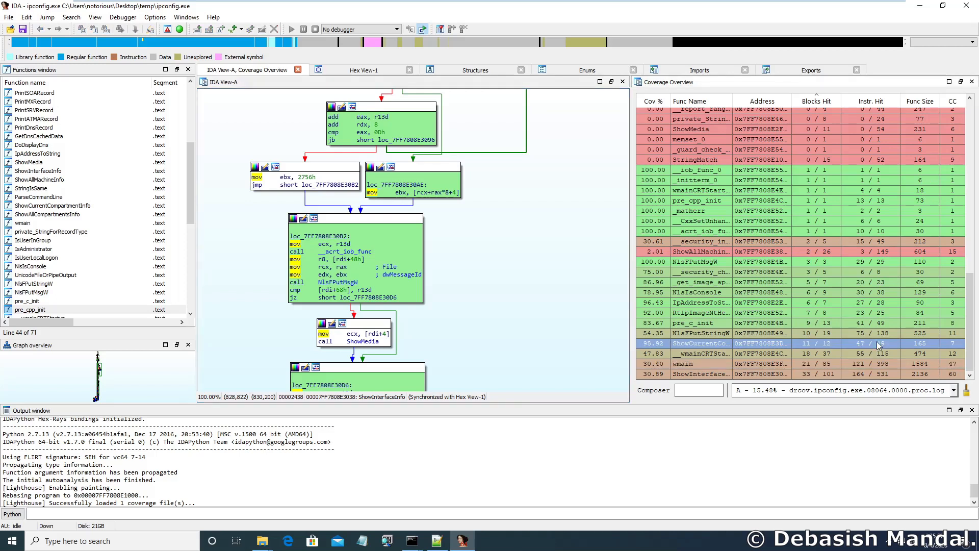
{"action": "mouse_move", "coordinate": [833, 349]}
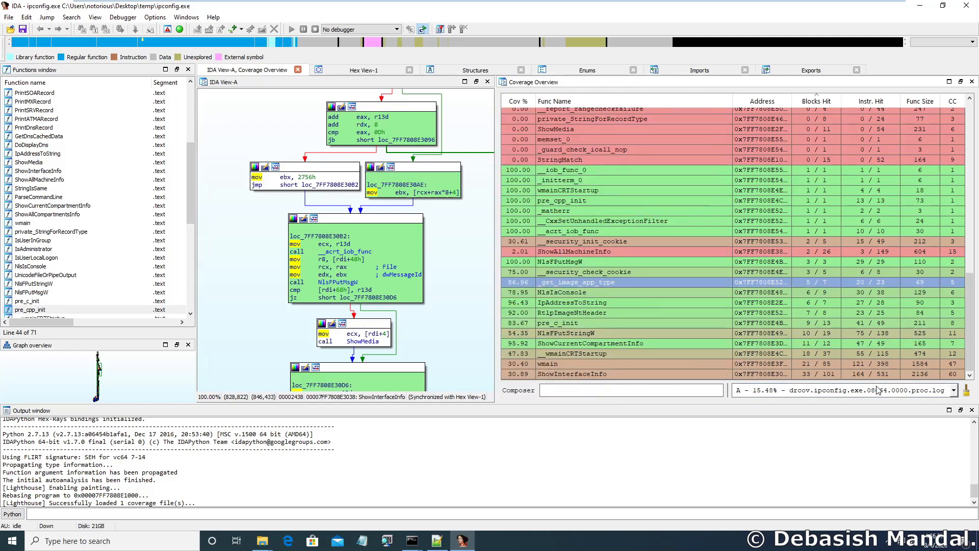
{"action": "left_click", "coordinate": [952, 390]}
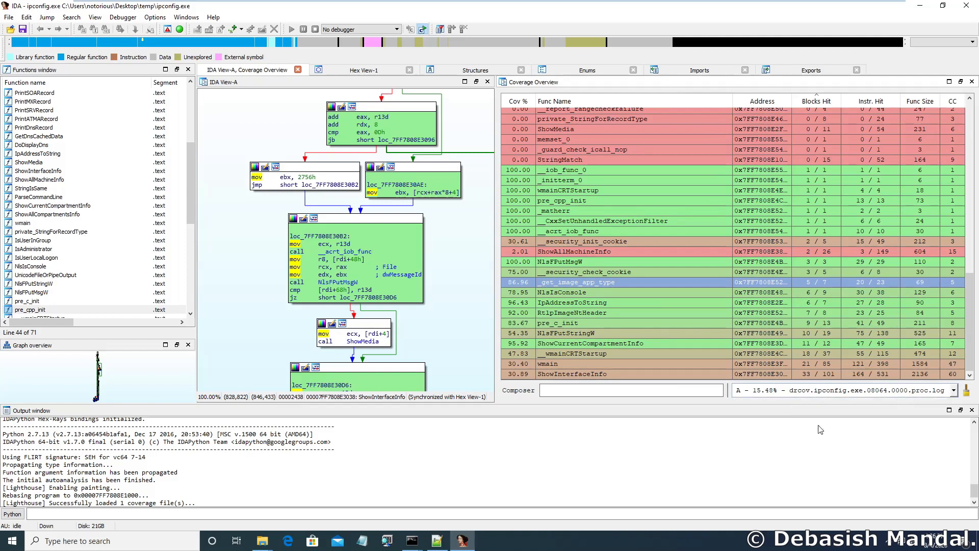
{"action": "left_click", "coordinate": [953, 390]}
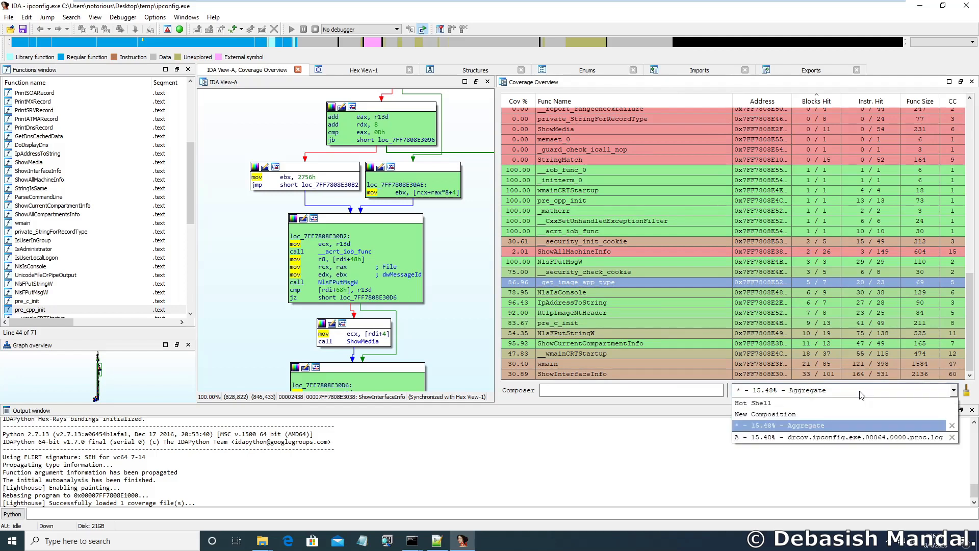